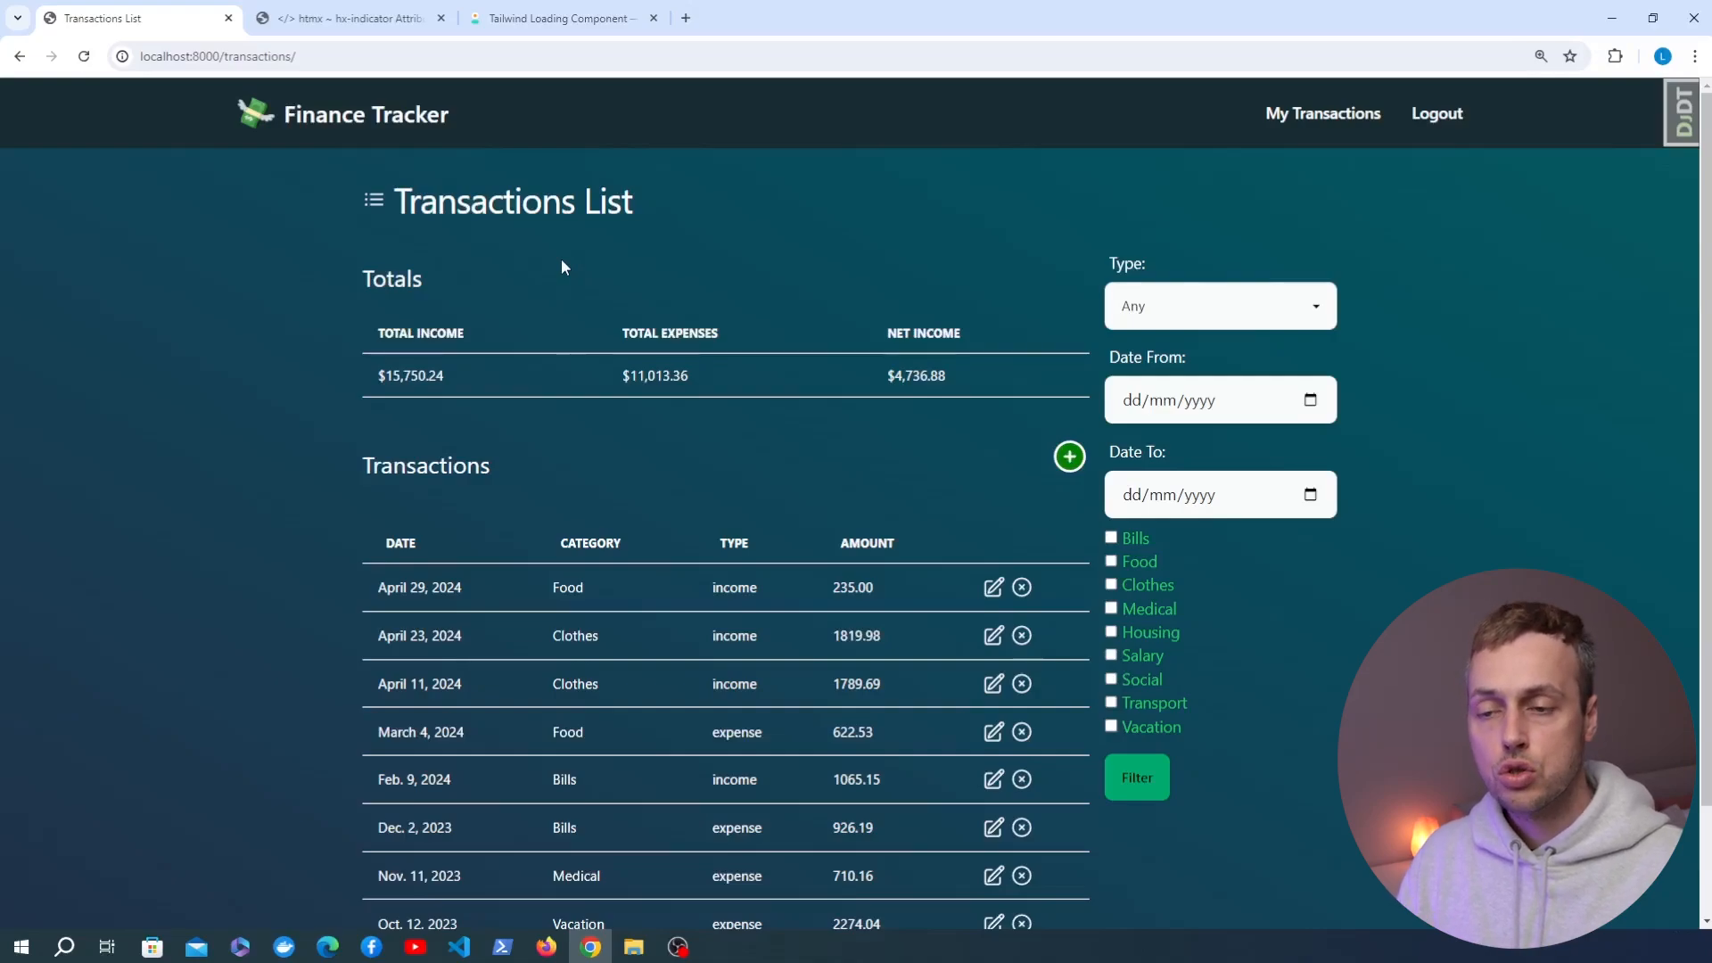
pyautogui.moveTo(706, 398)
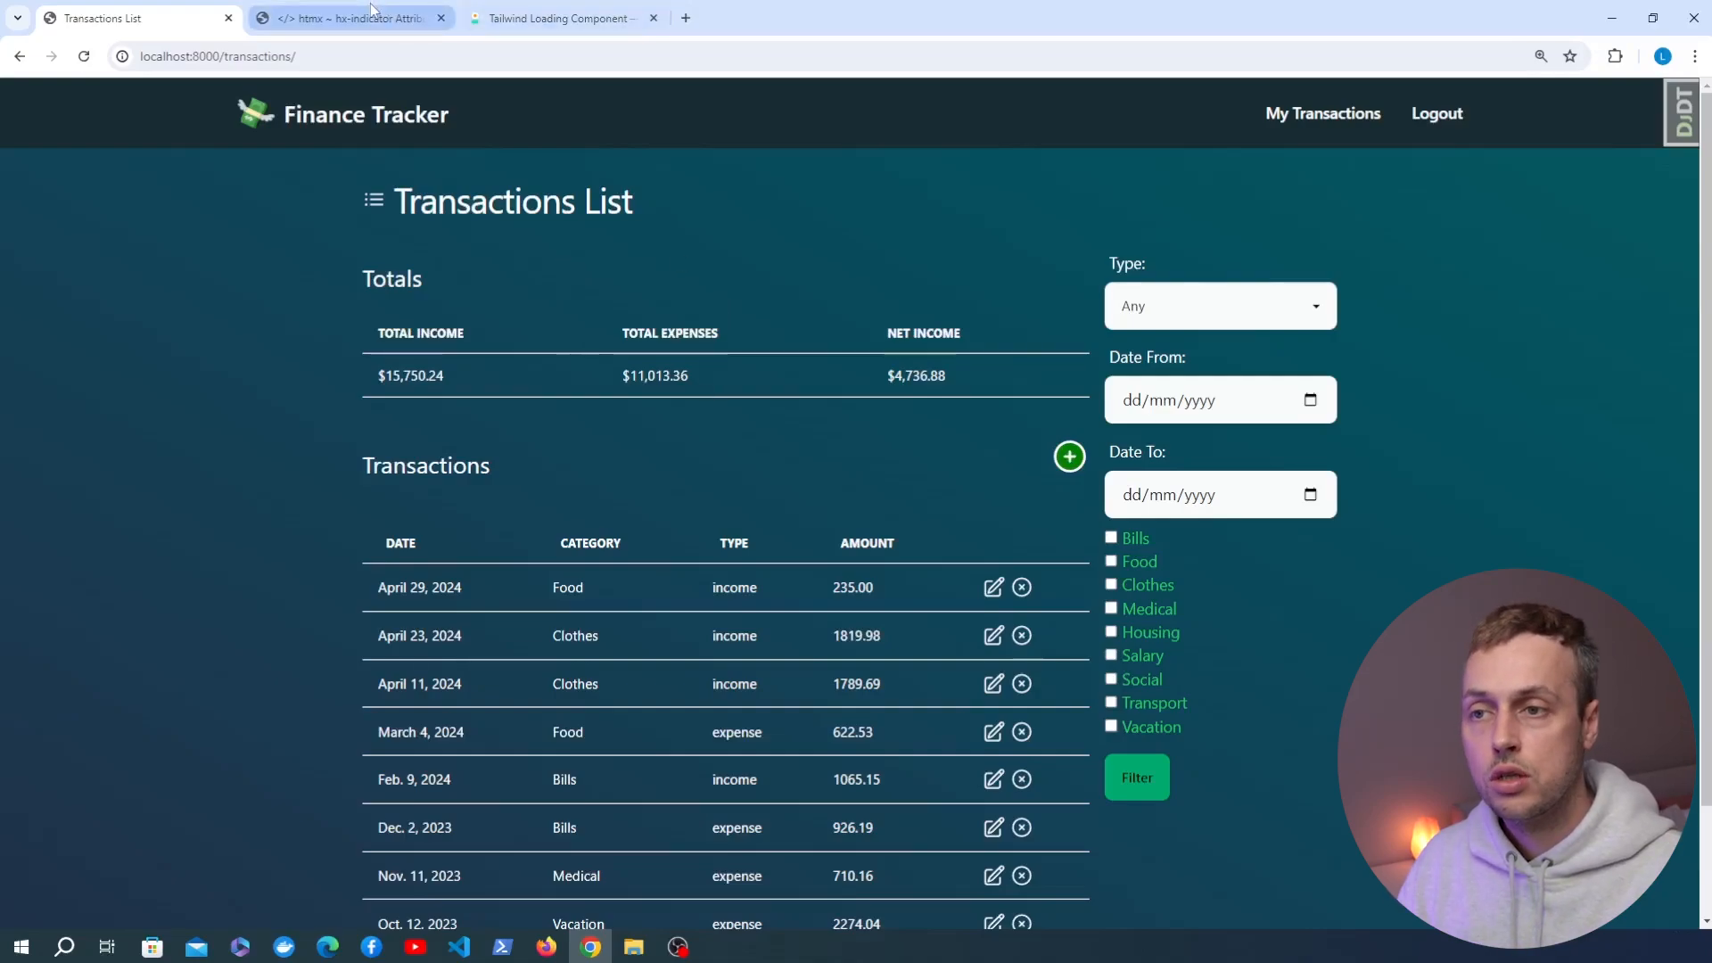
# Glance at the hx-indicator docs, then return to the transactions list page.
pyautogui.click(349, 18)
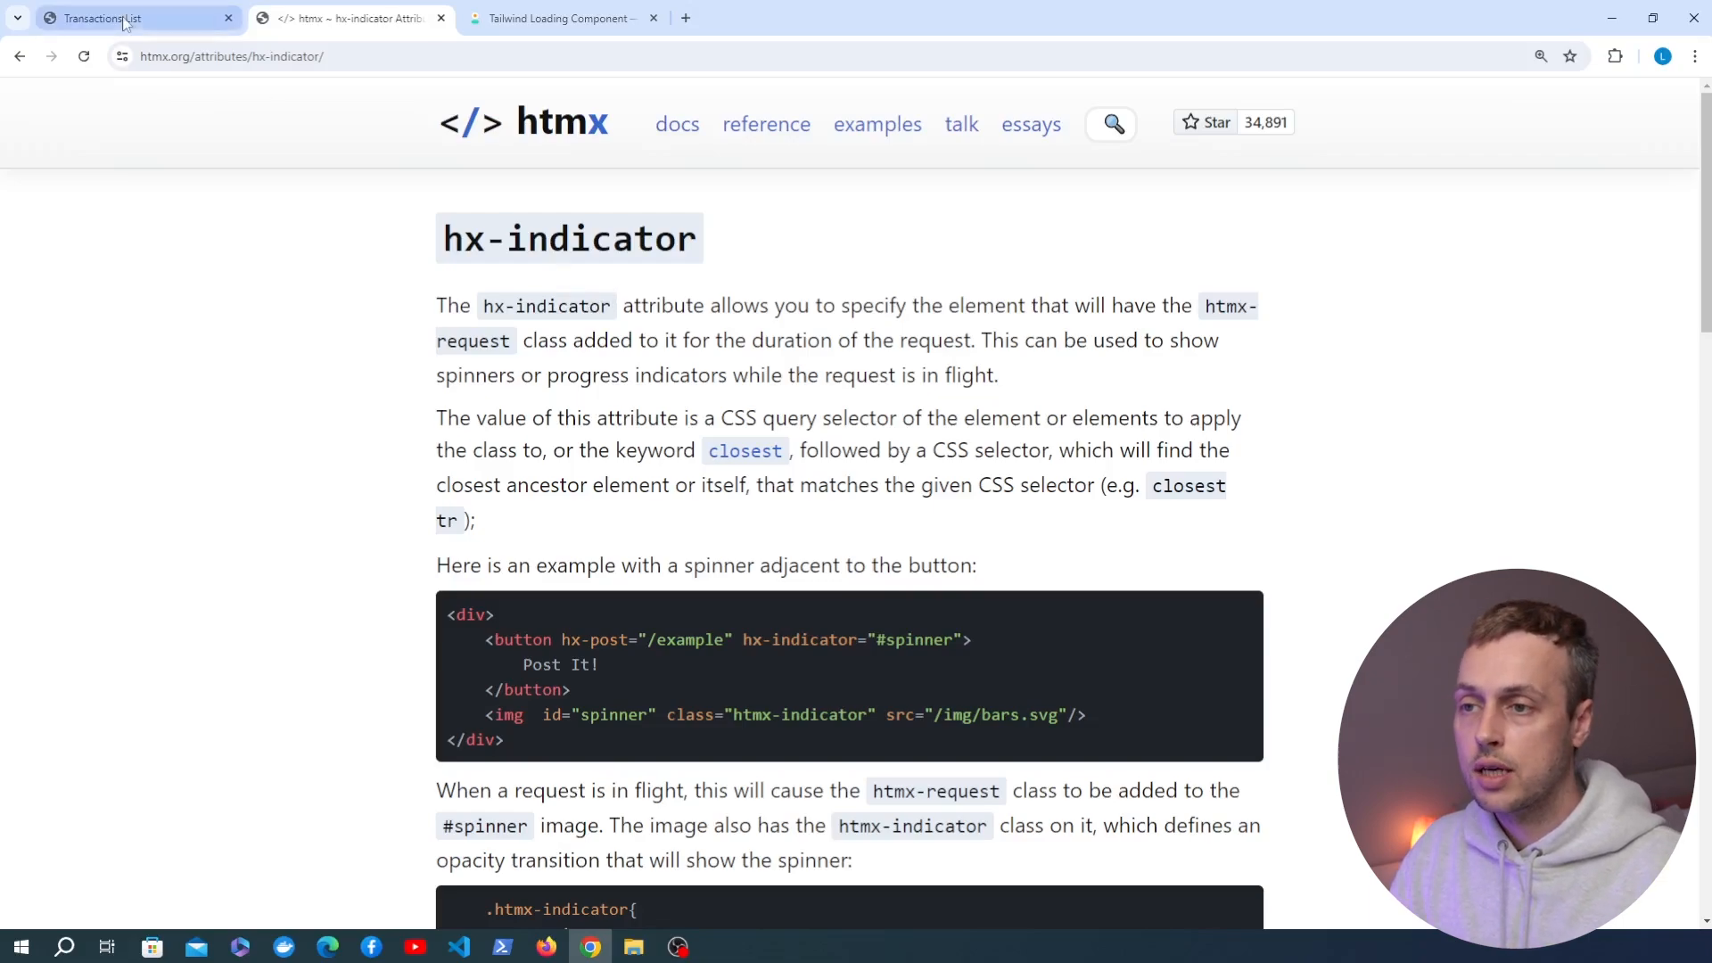
pyautogui.click(120, 18)
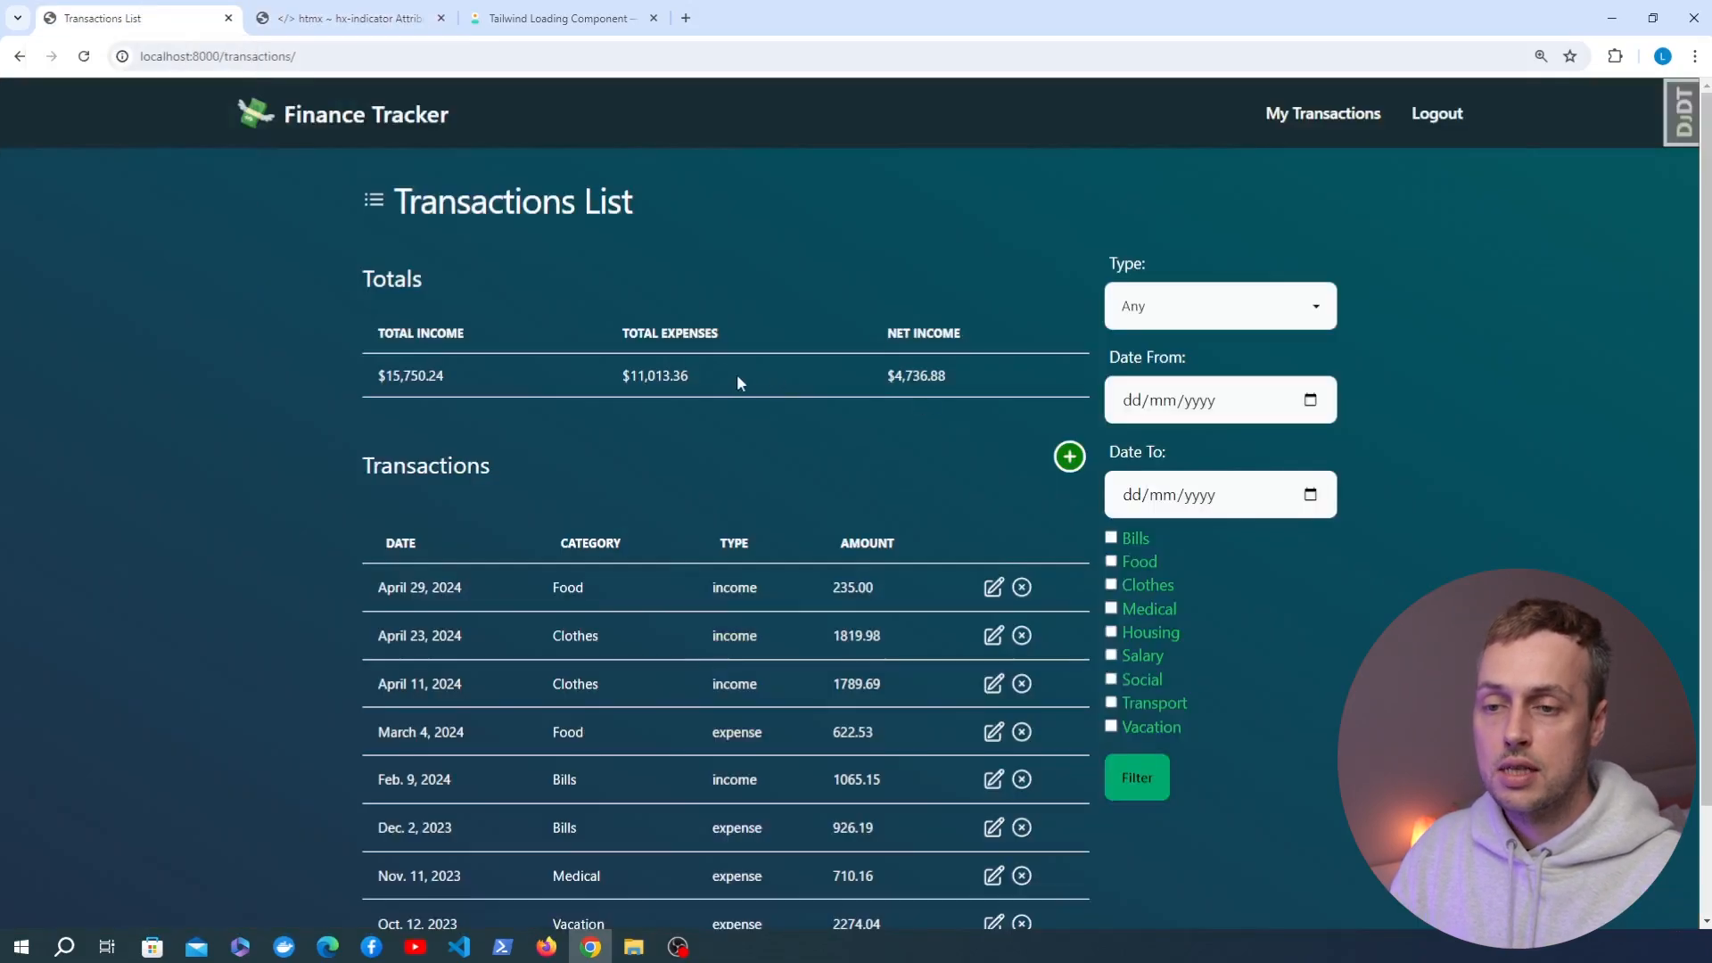
pyautogui.scroll(-3)
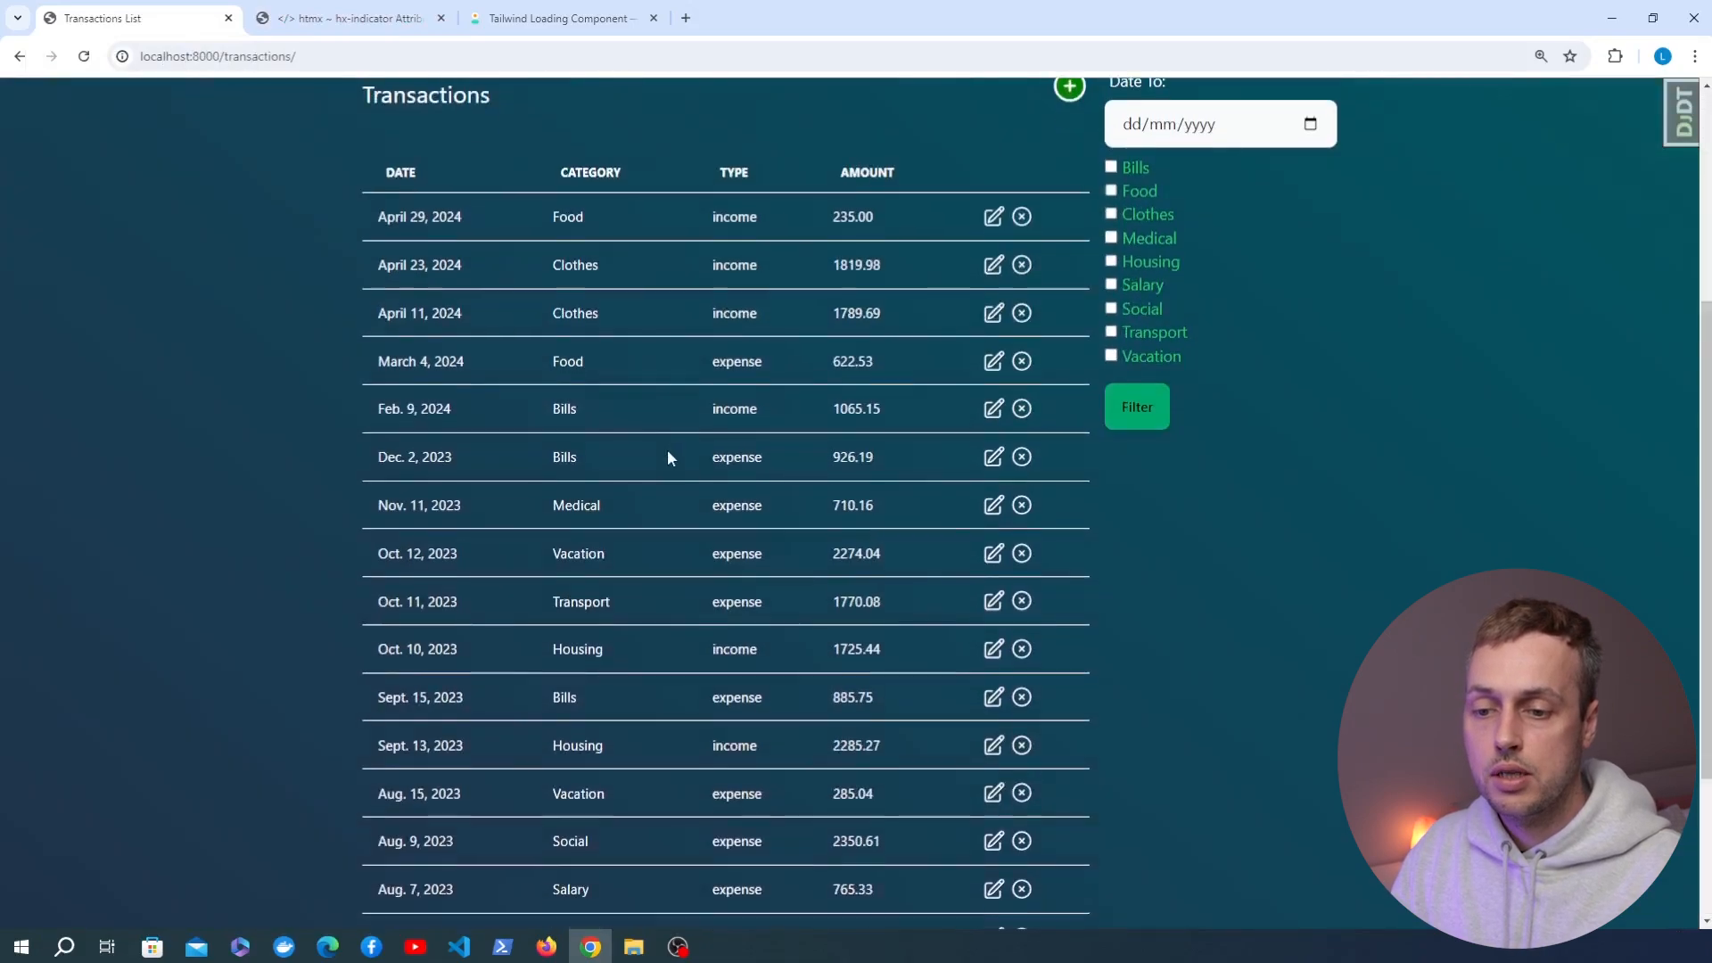
pyautogui.scroll(3)
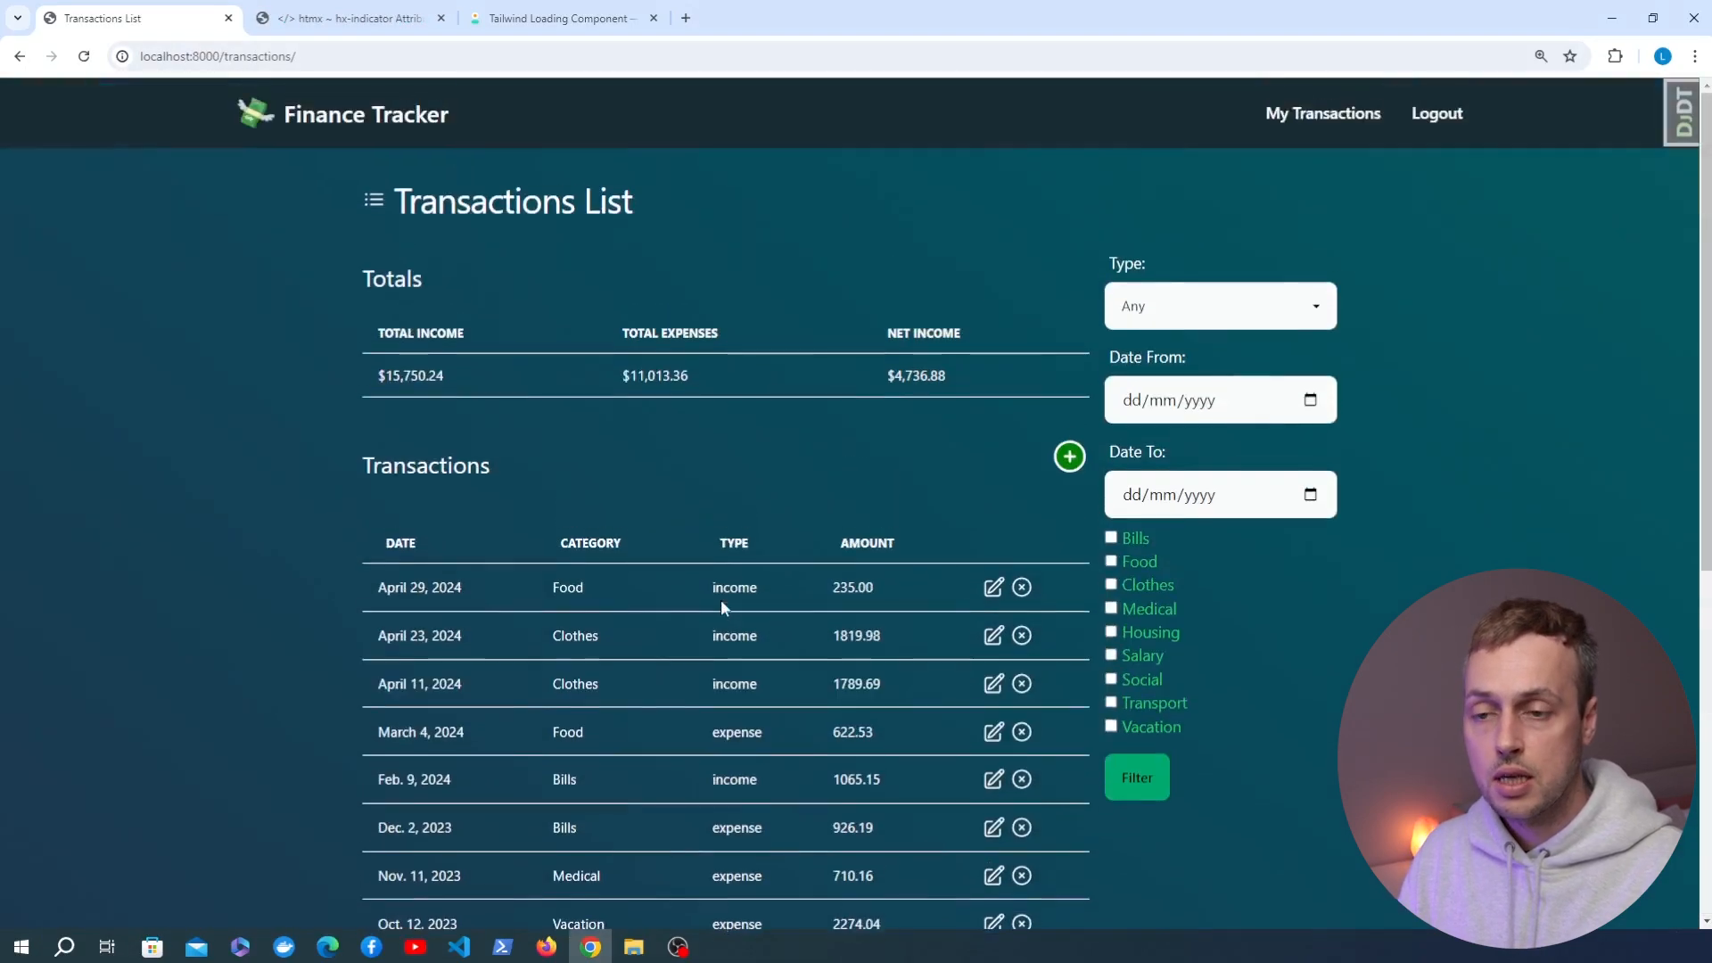
pyautogui.moveTo(682, 478)
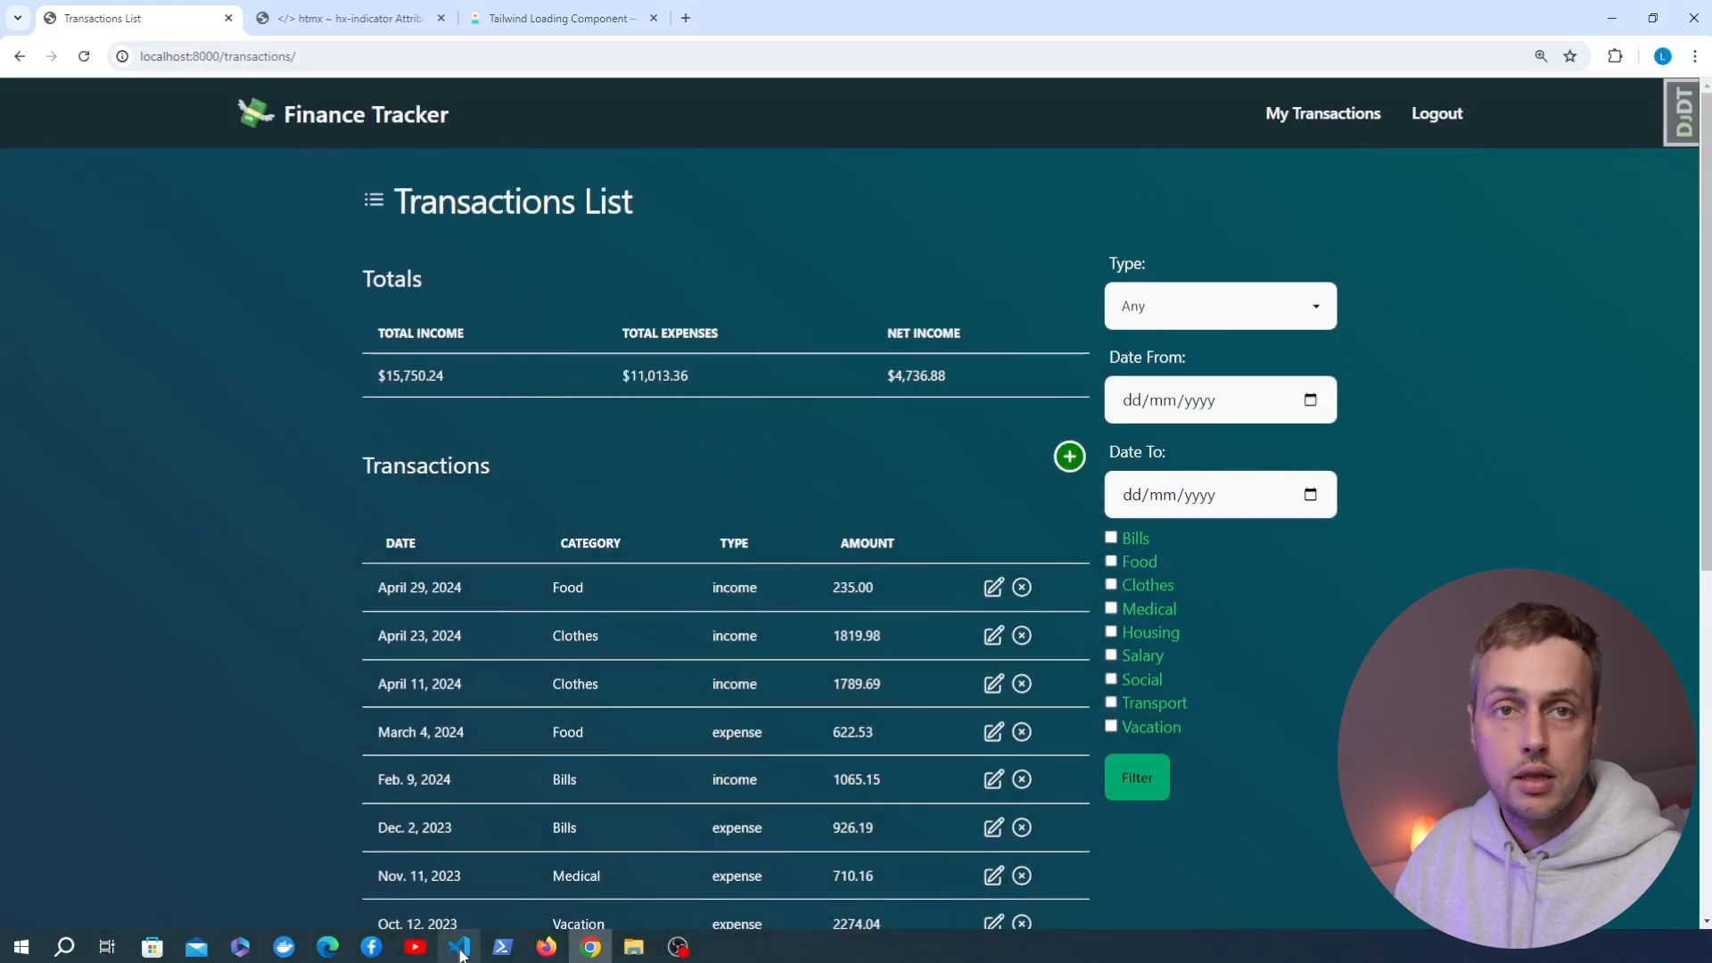
# Add 'import time' and 'time.sleep(2)' at the top of get_transactions in views.py.
pyautogui.click(458, 945)
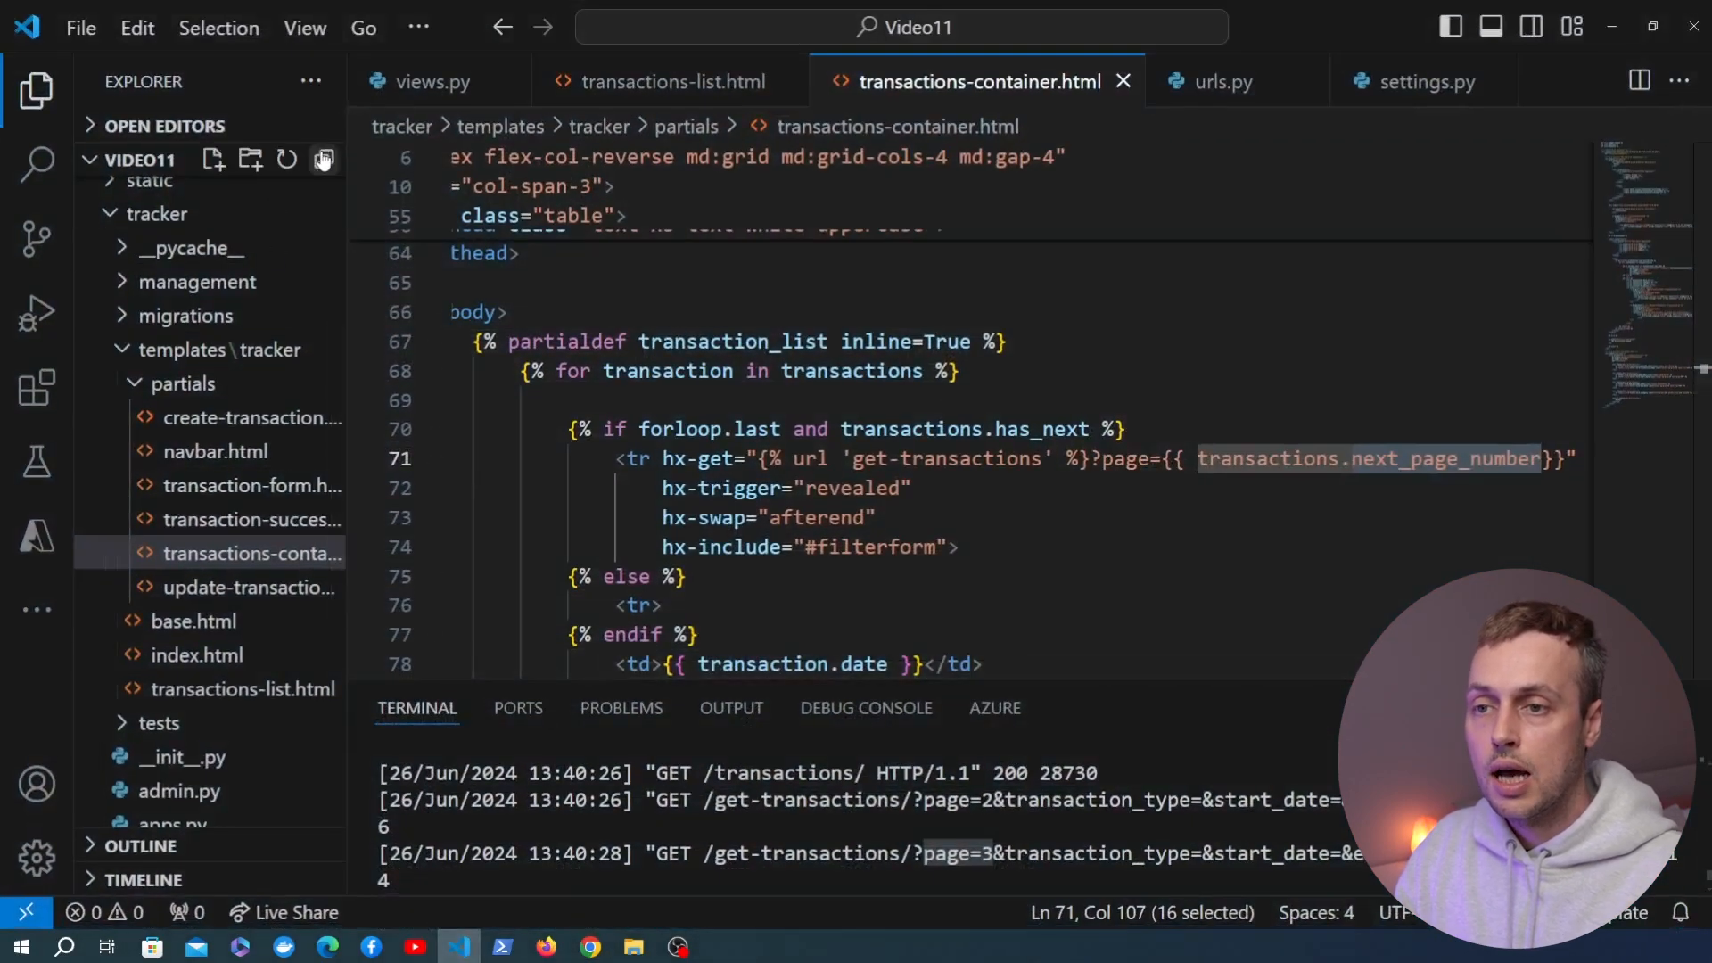
pyautogui.click(433, 81)
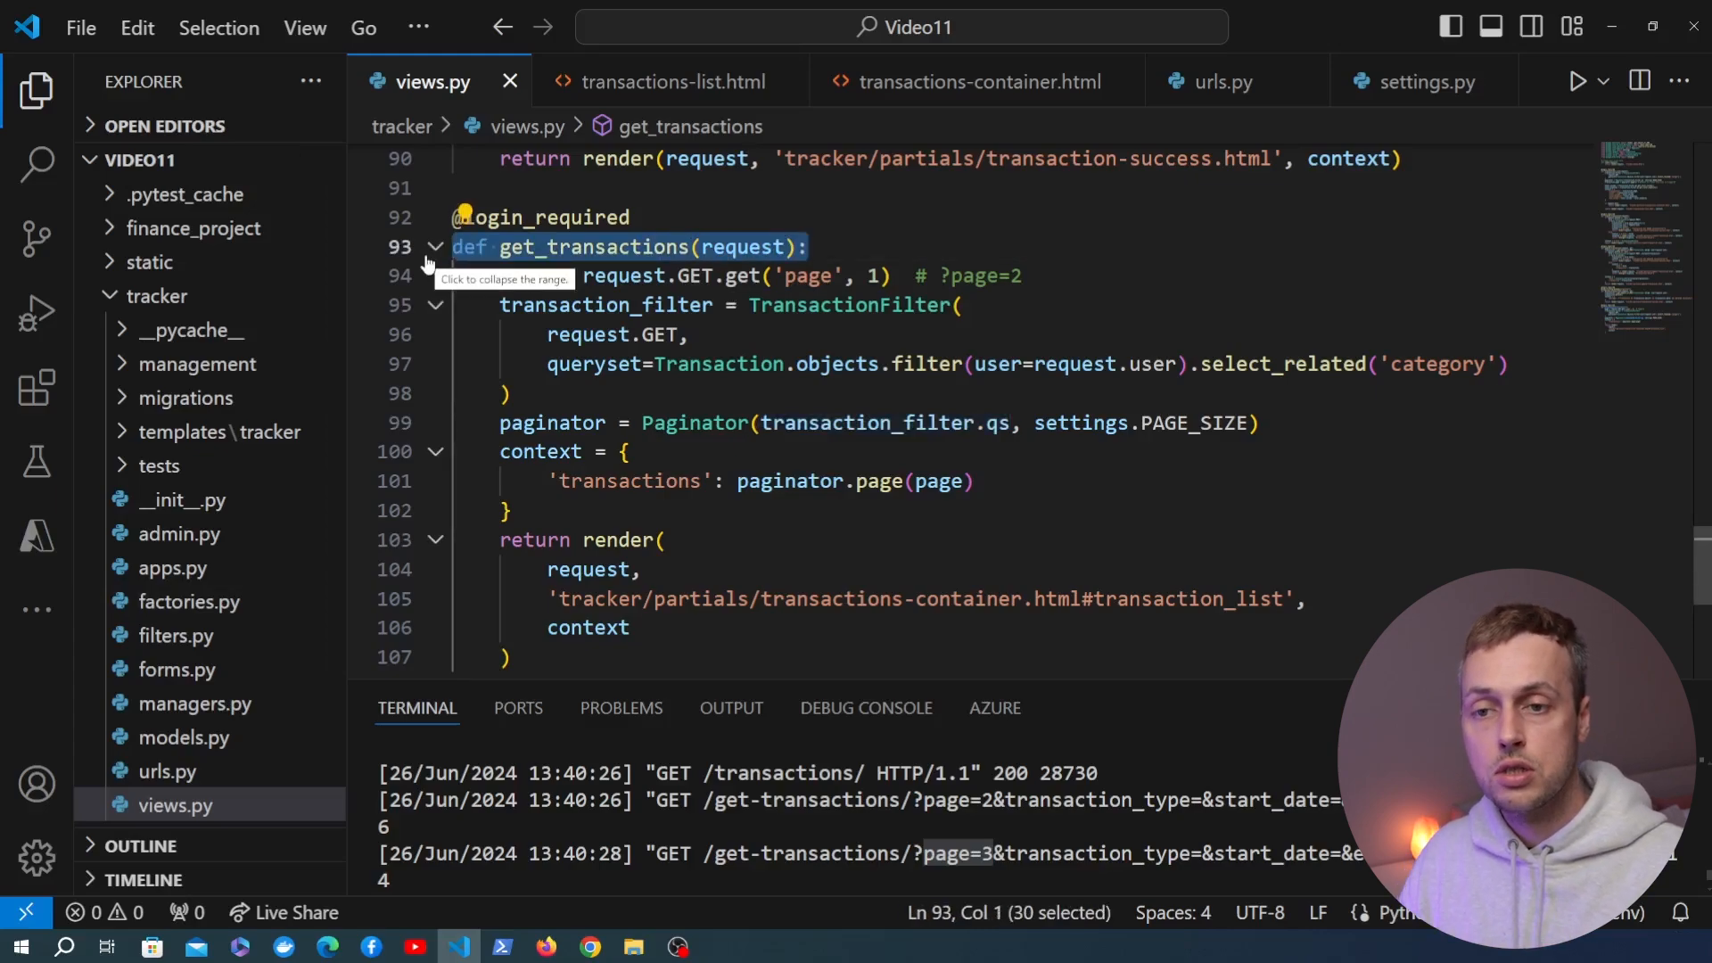
pyautogui.moveTo(906, 322)
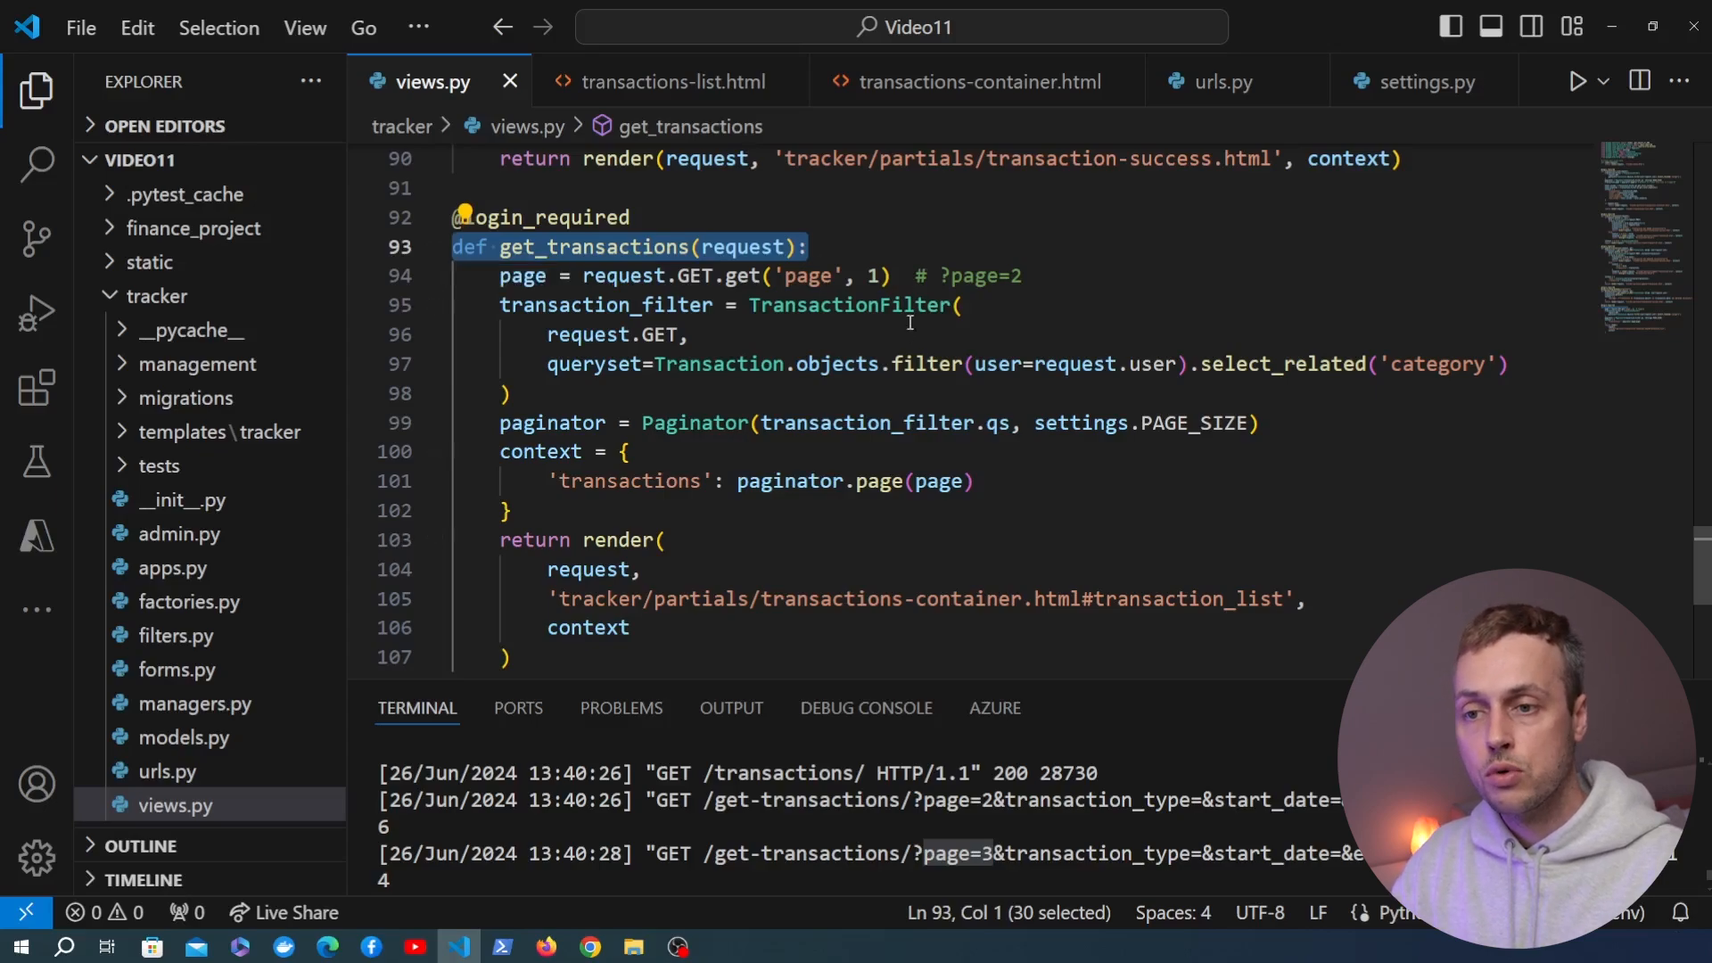
pyautogui.press('Enter')
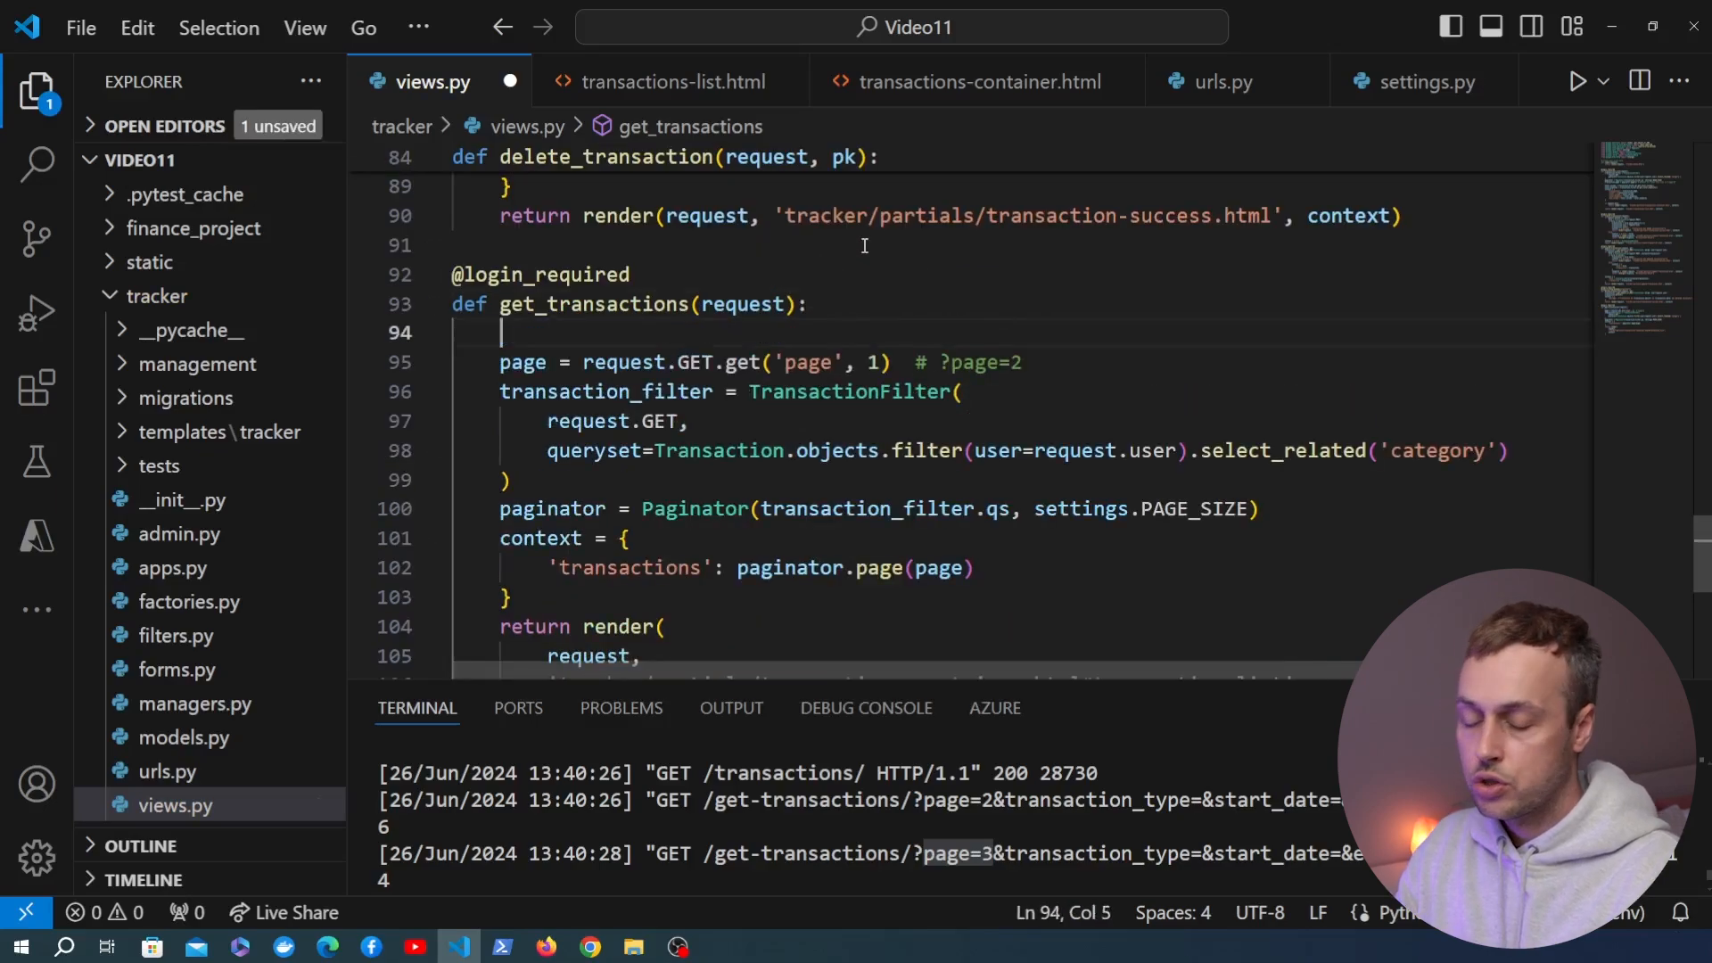
pyautogui.write('import time')
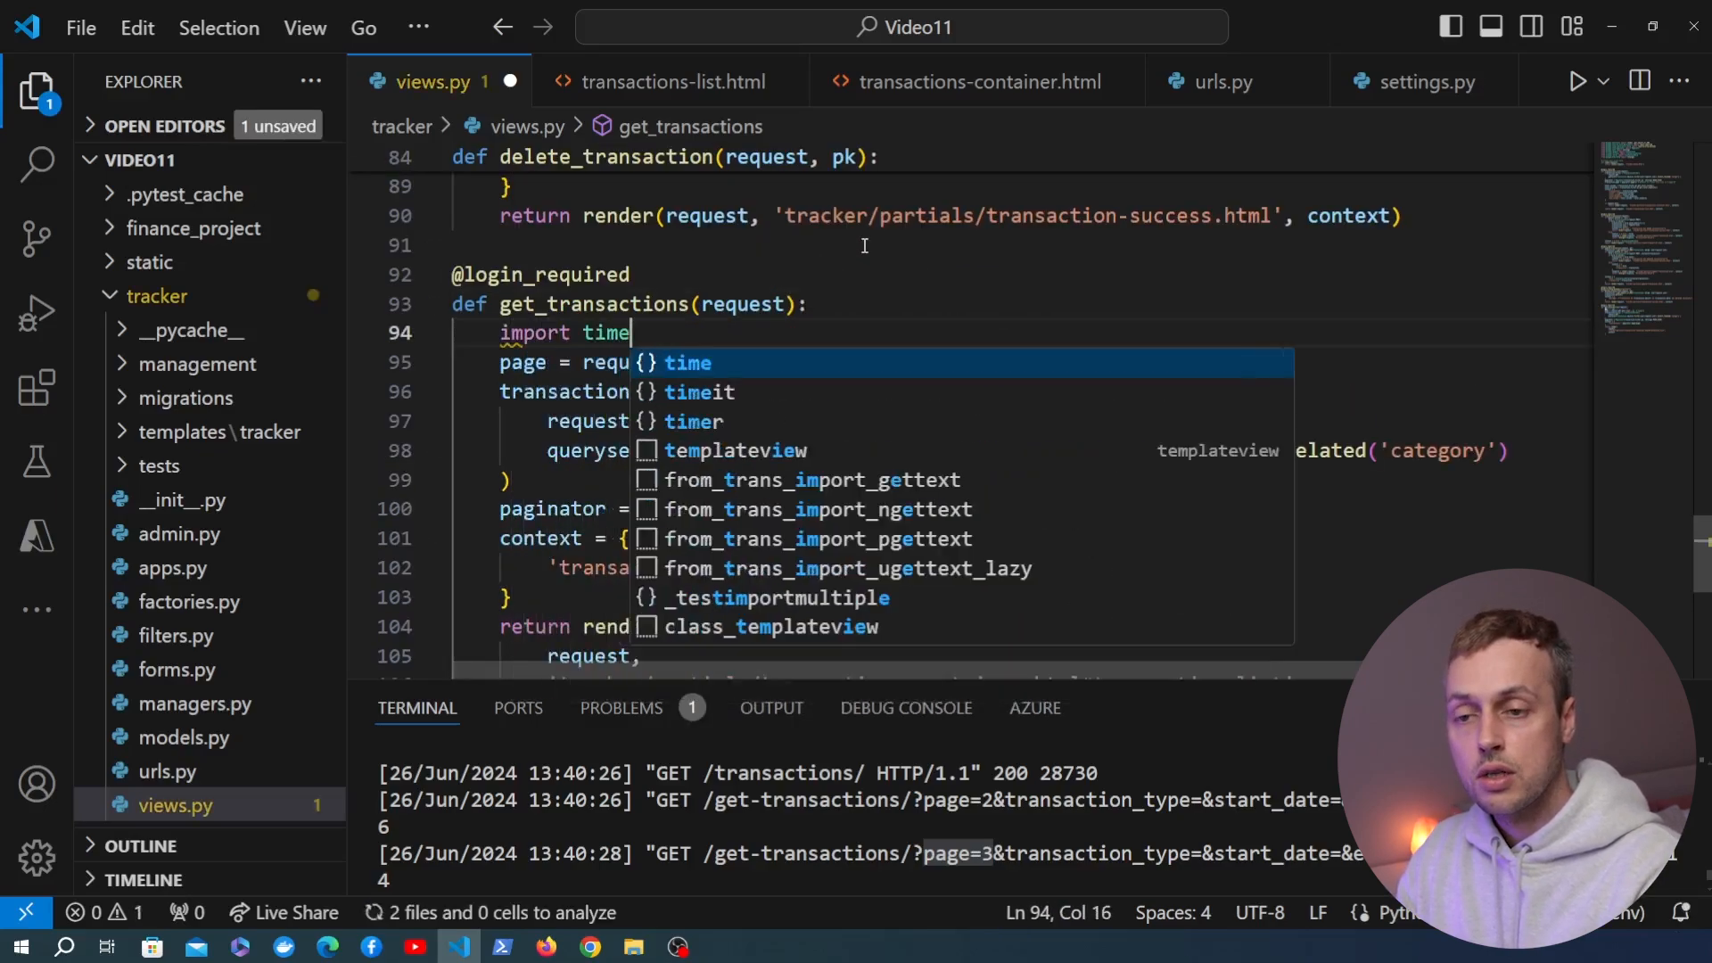
pyautogui.press('Escape')
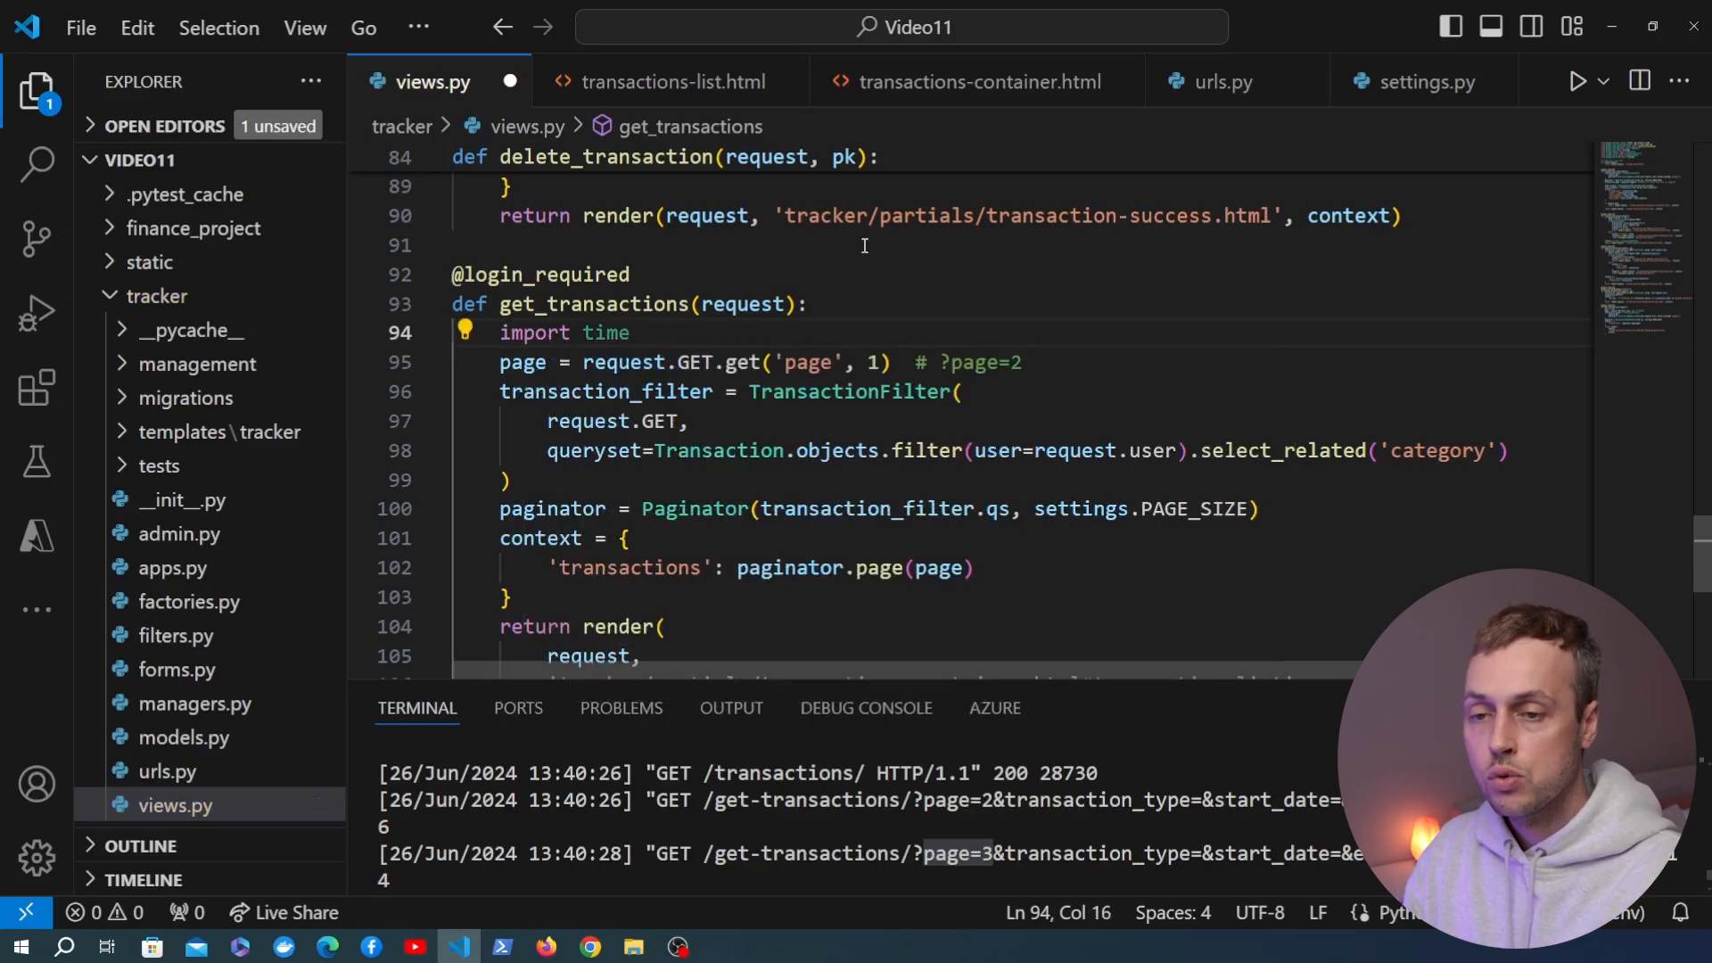
pyautogui.write('time.sleep(')
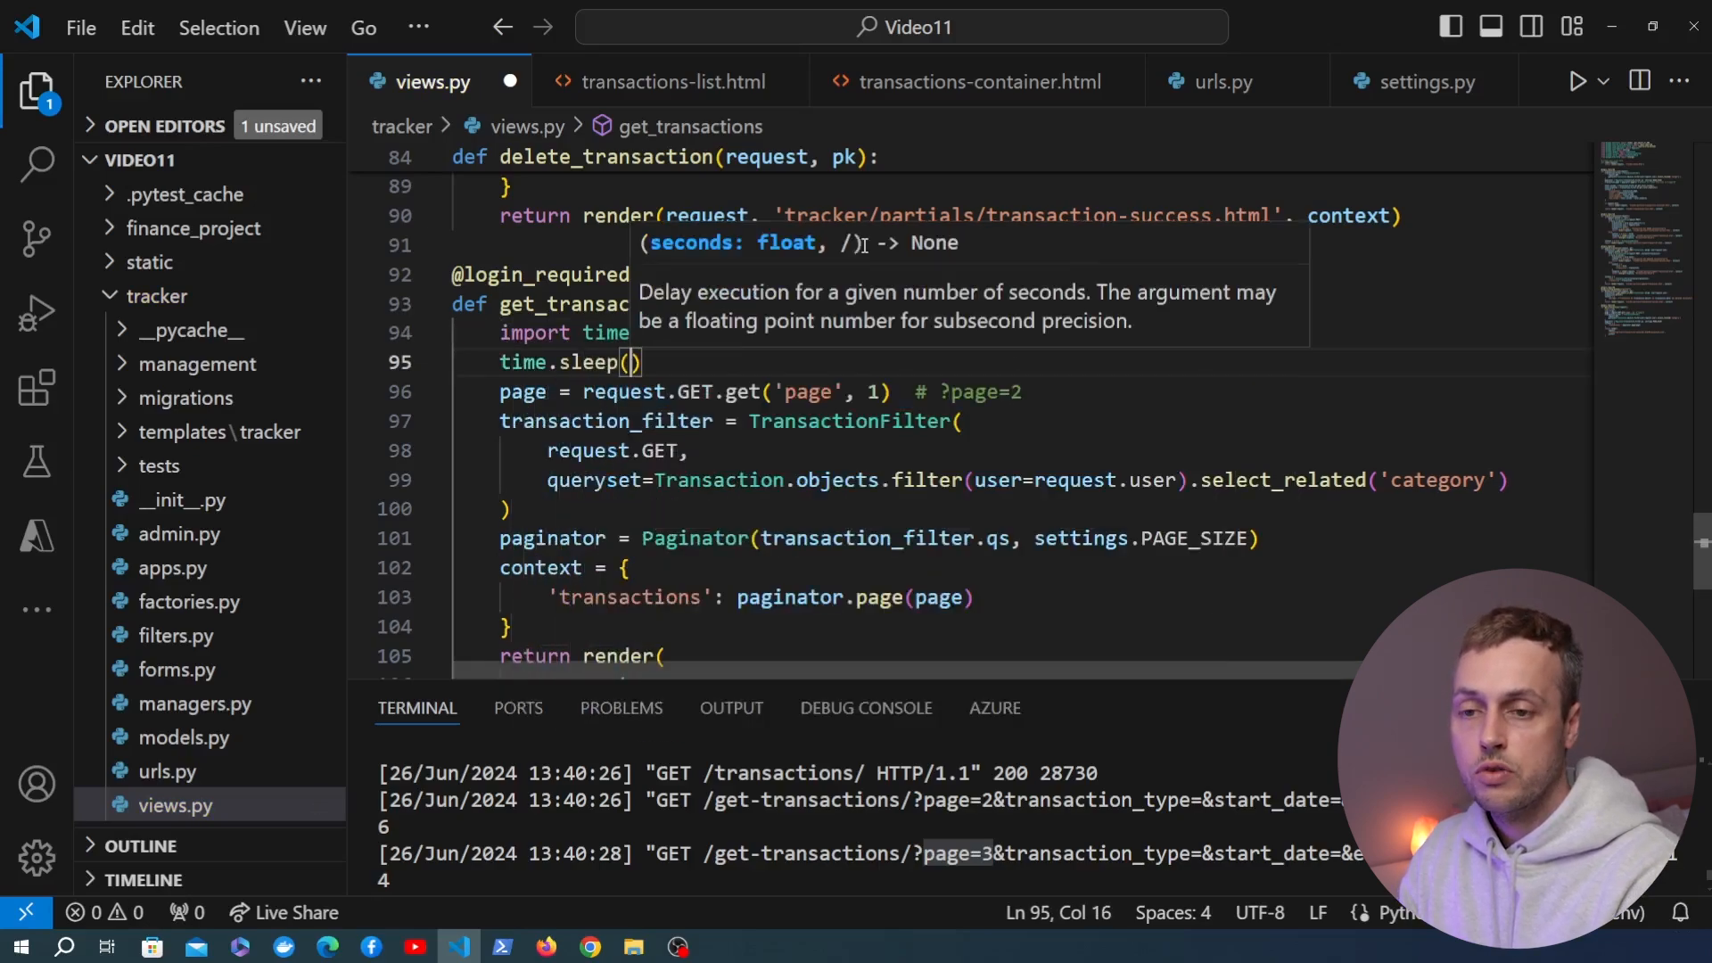
pyautogui.write('2')
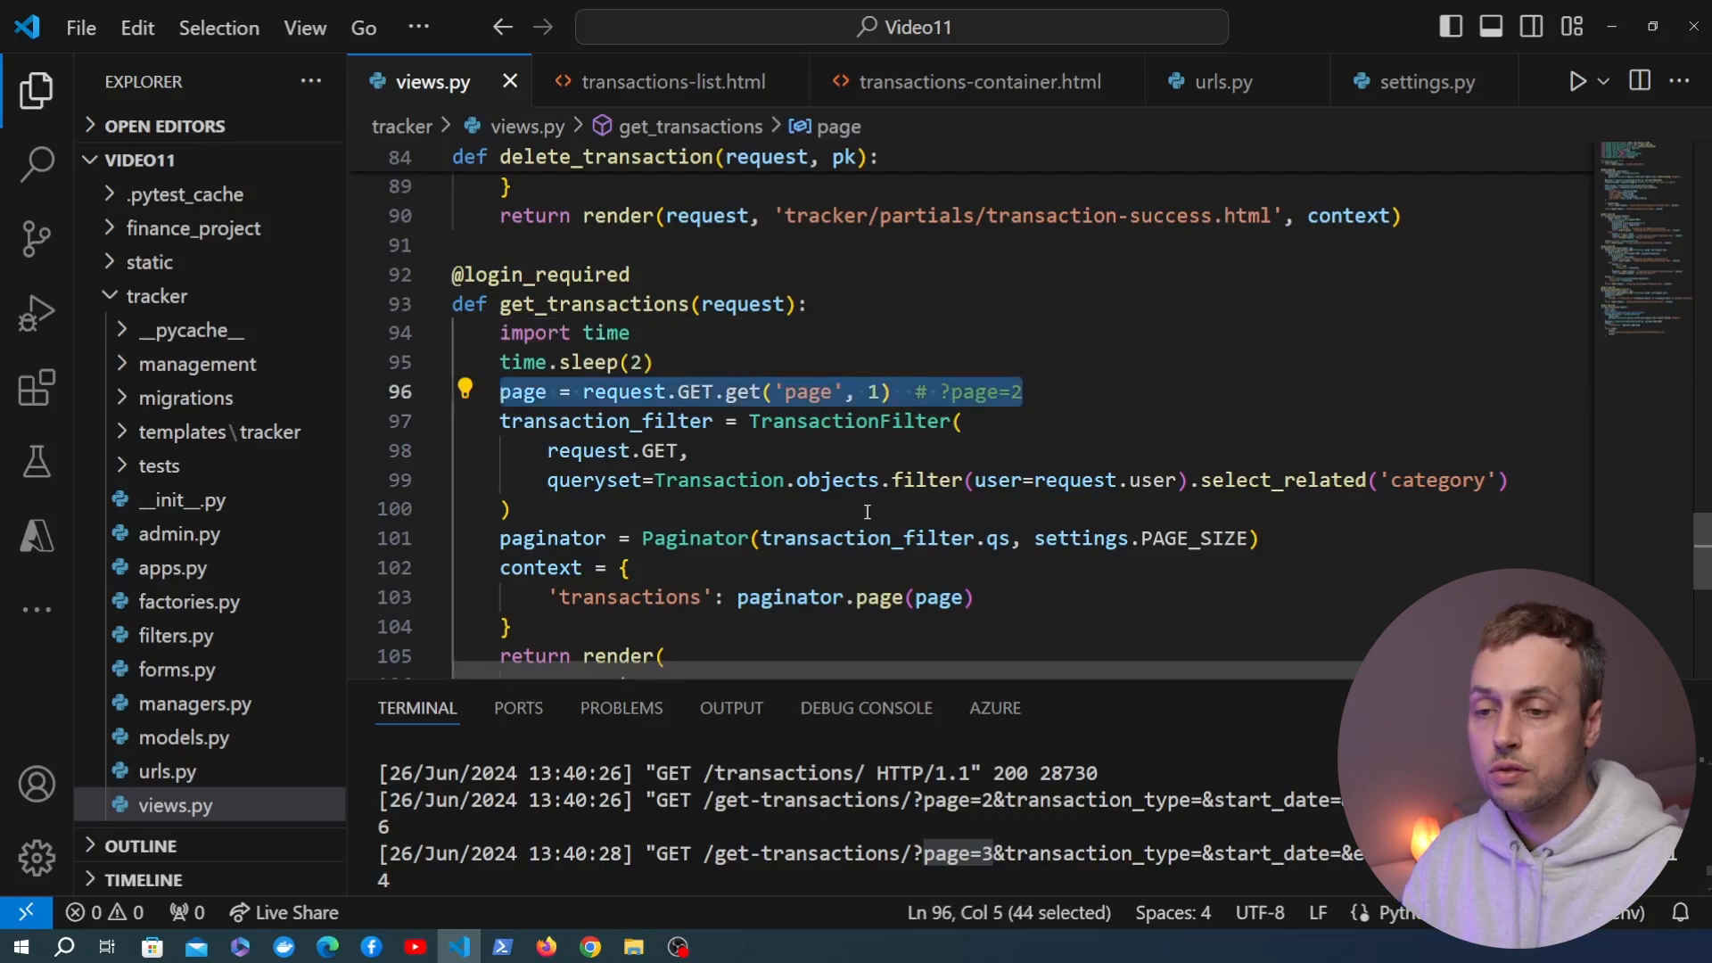
# Return to the Finance Tracker page and scroll to load transactions down to August 2023.
pyautogui.click(590, 945)
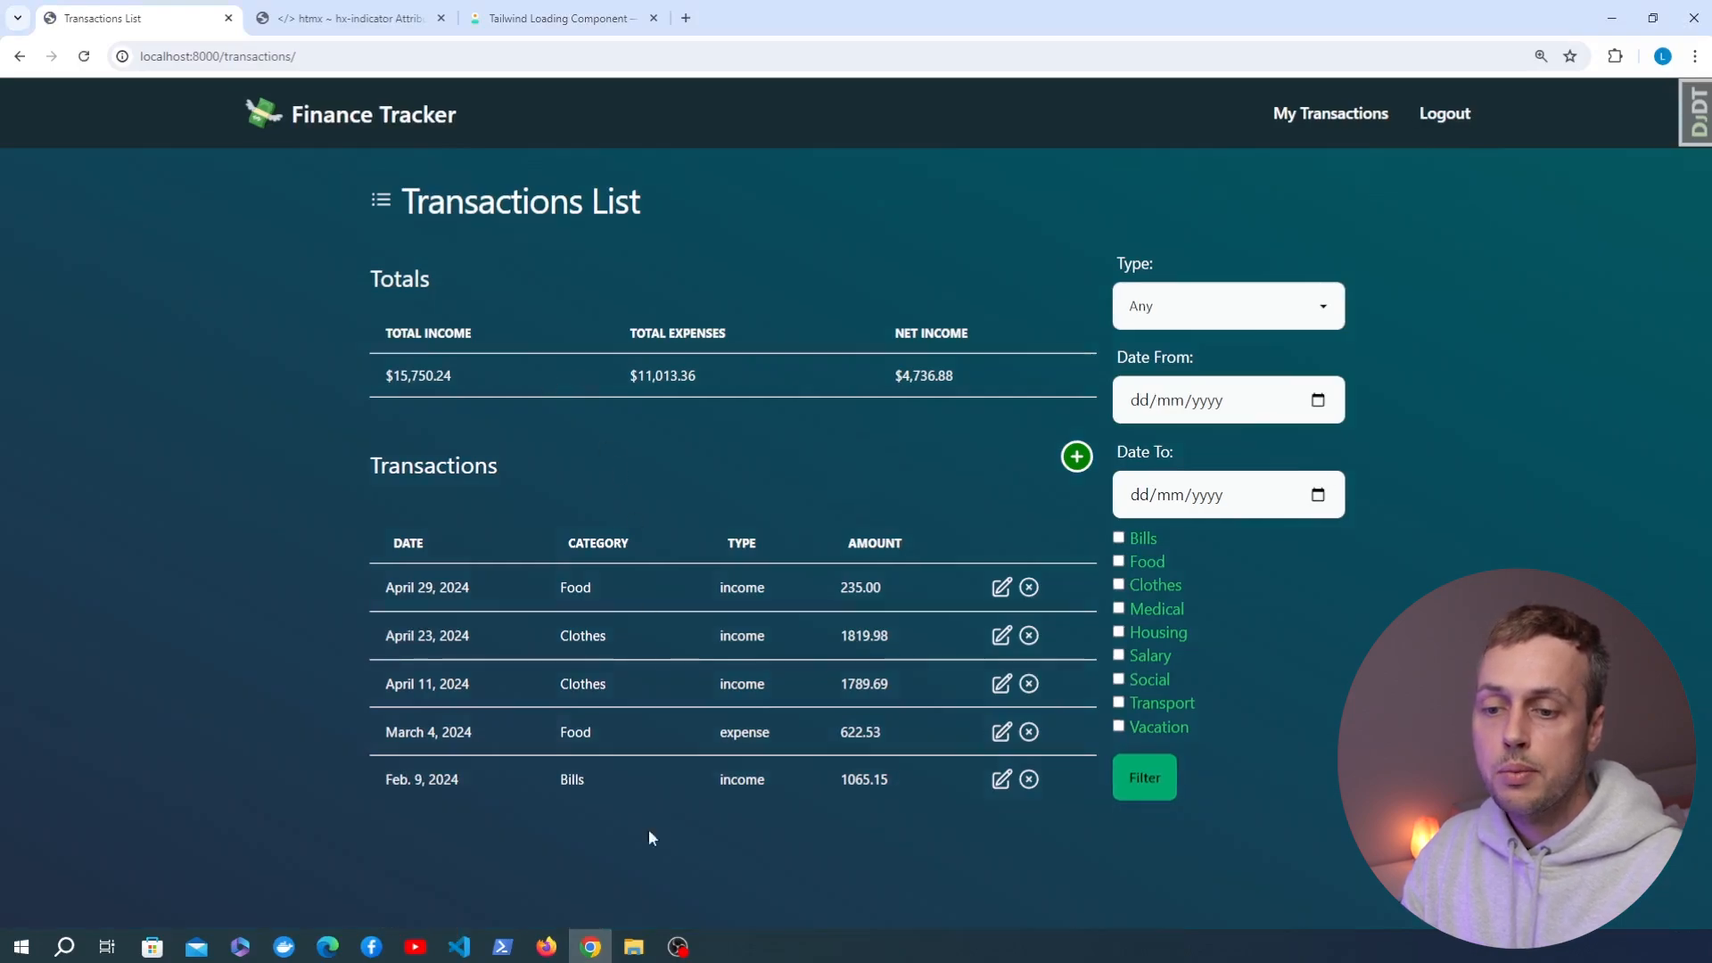
pyautogui.scroll(-3)
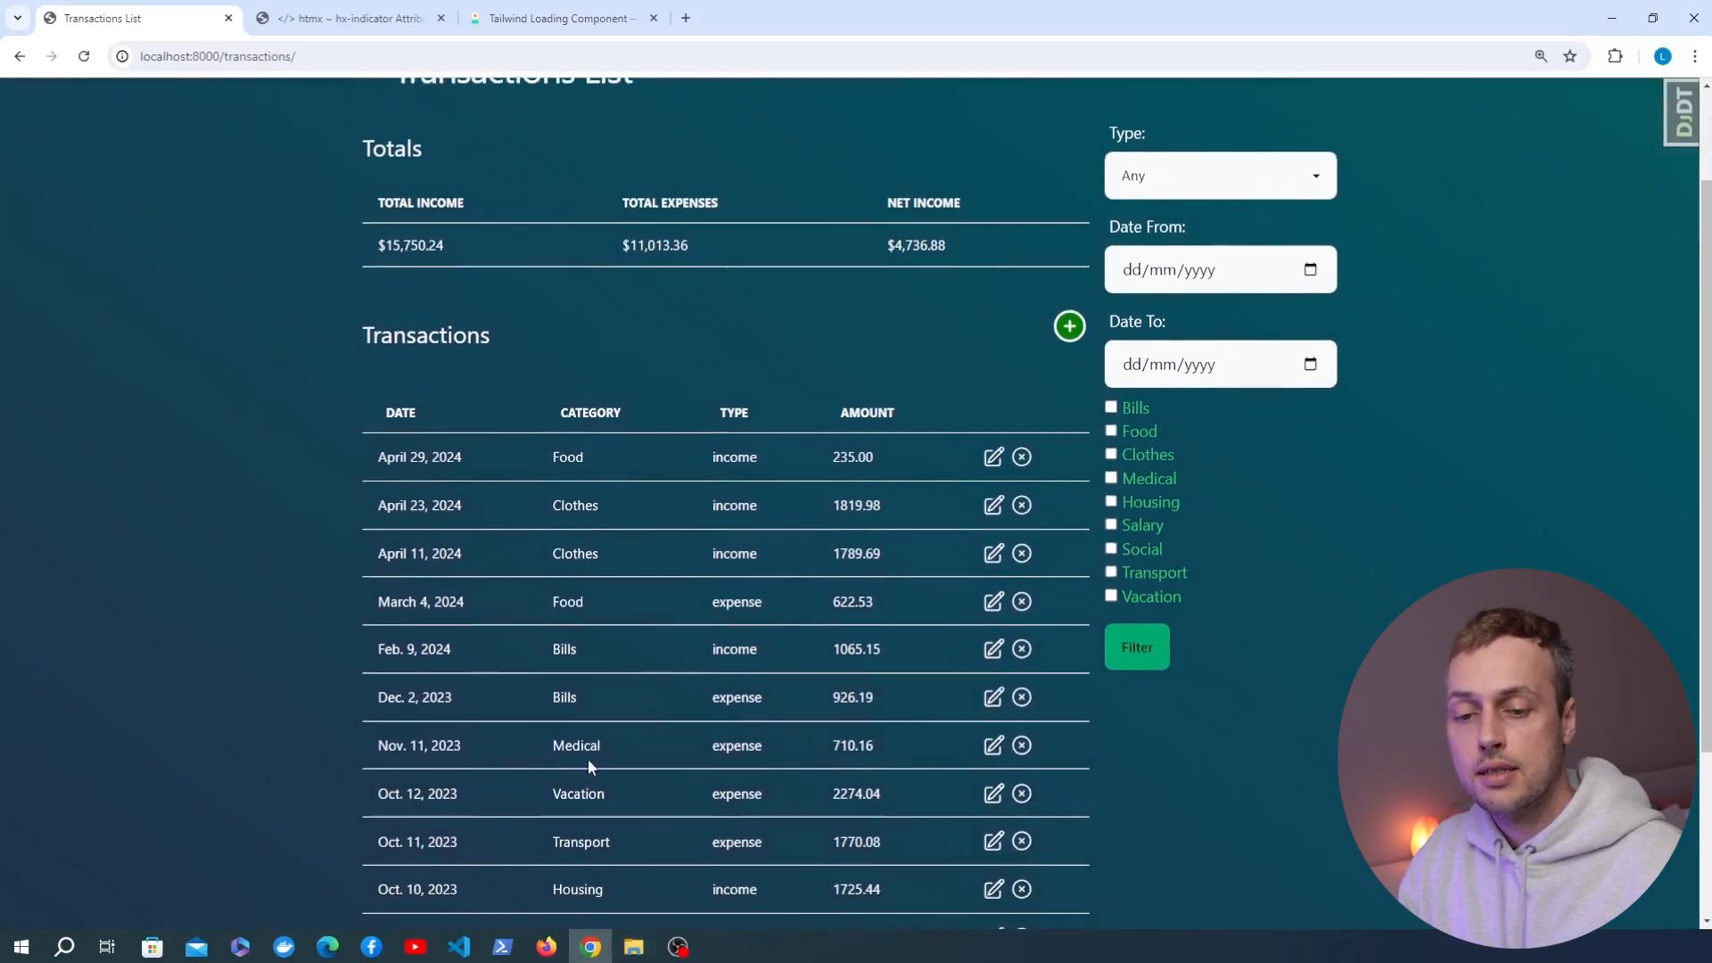
pyautogui.scroll(-3)
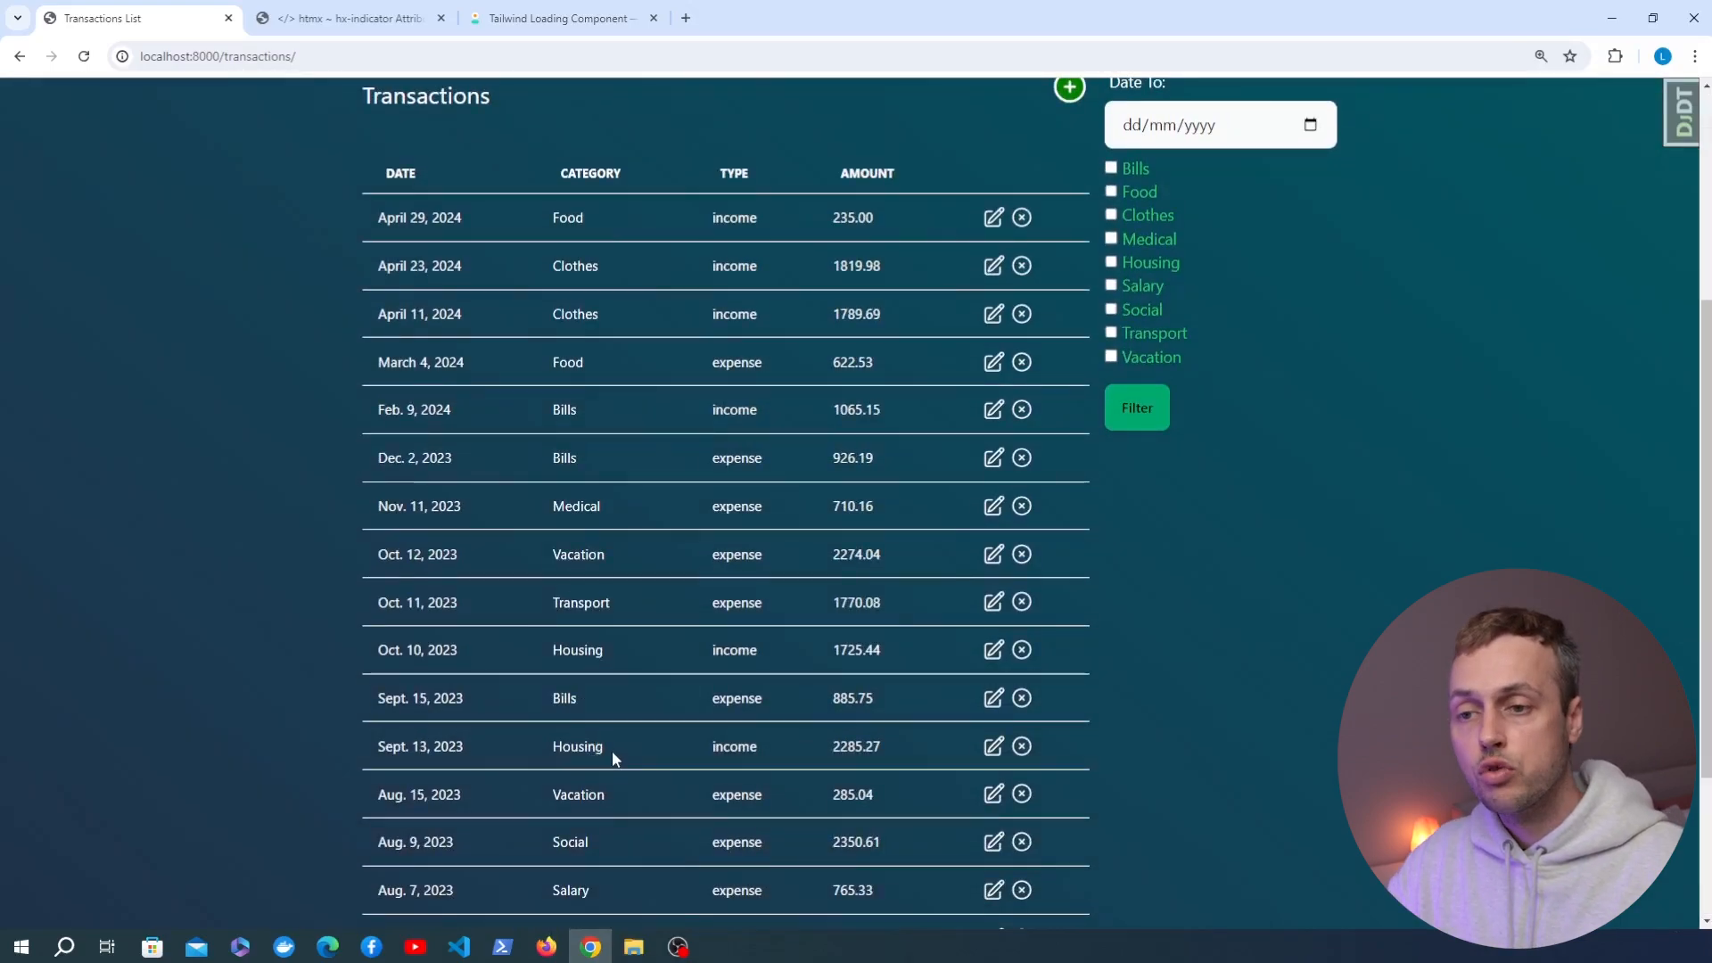
pyautogui.scroll(3)
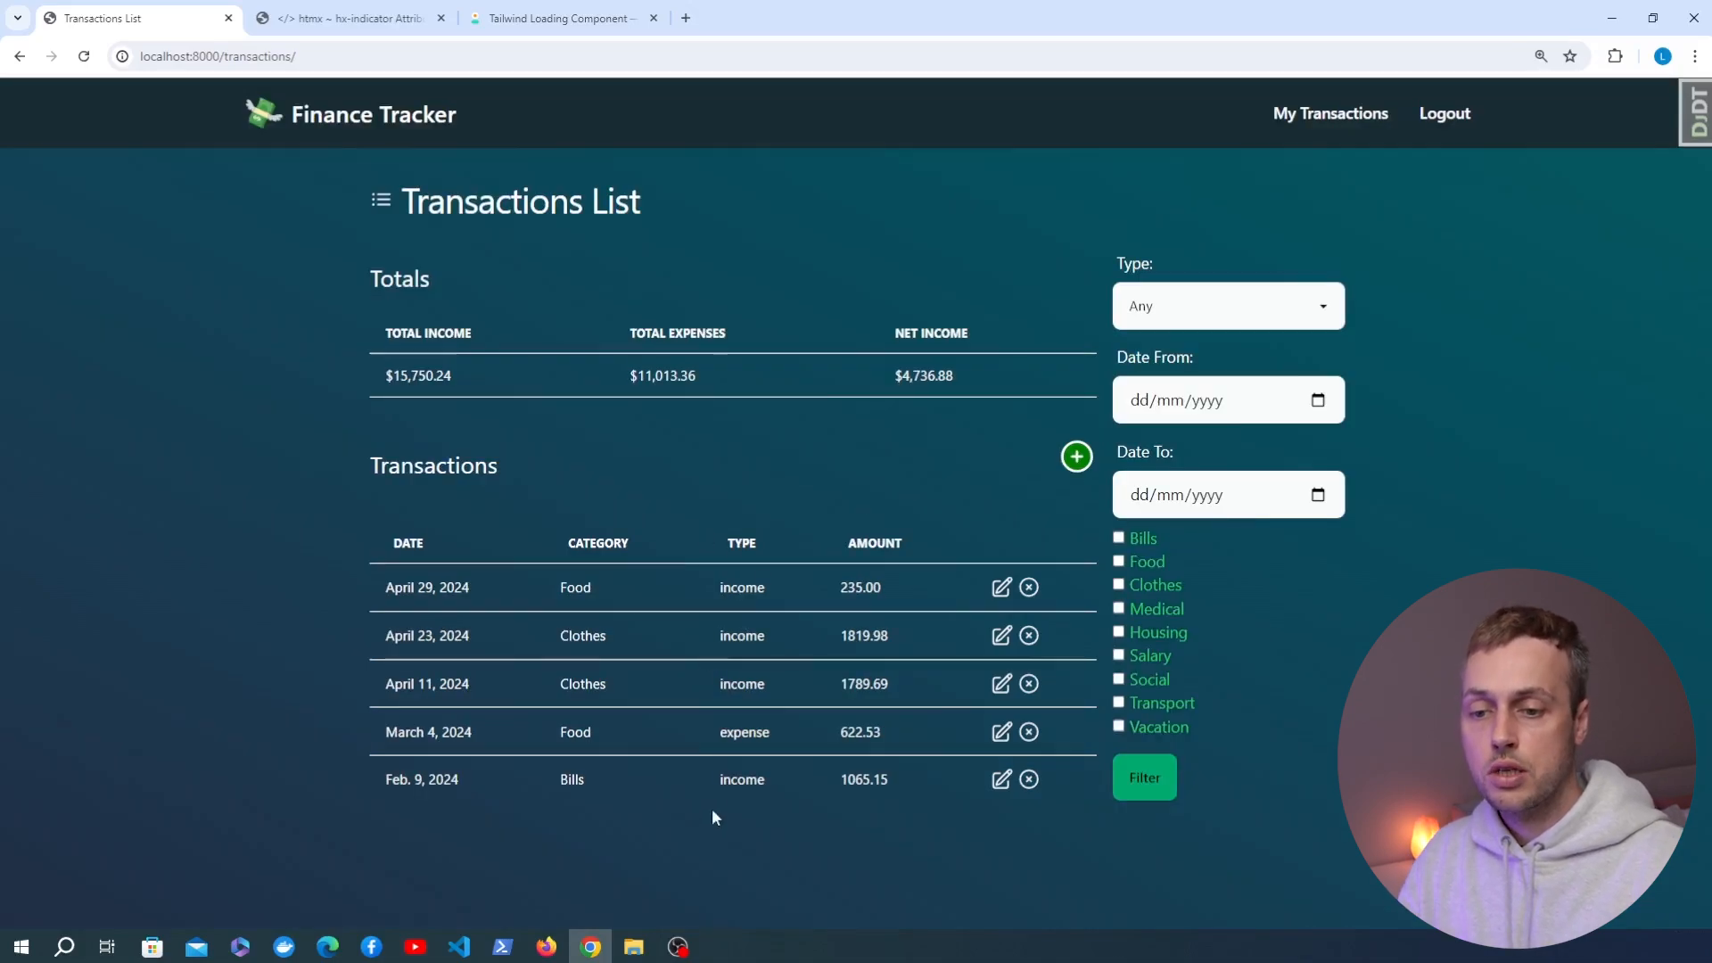
pyautogui.scroll(-3)
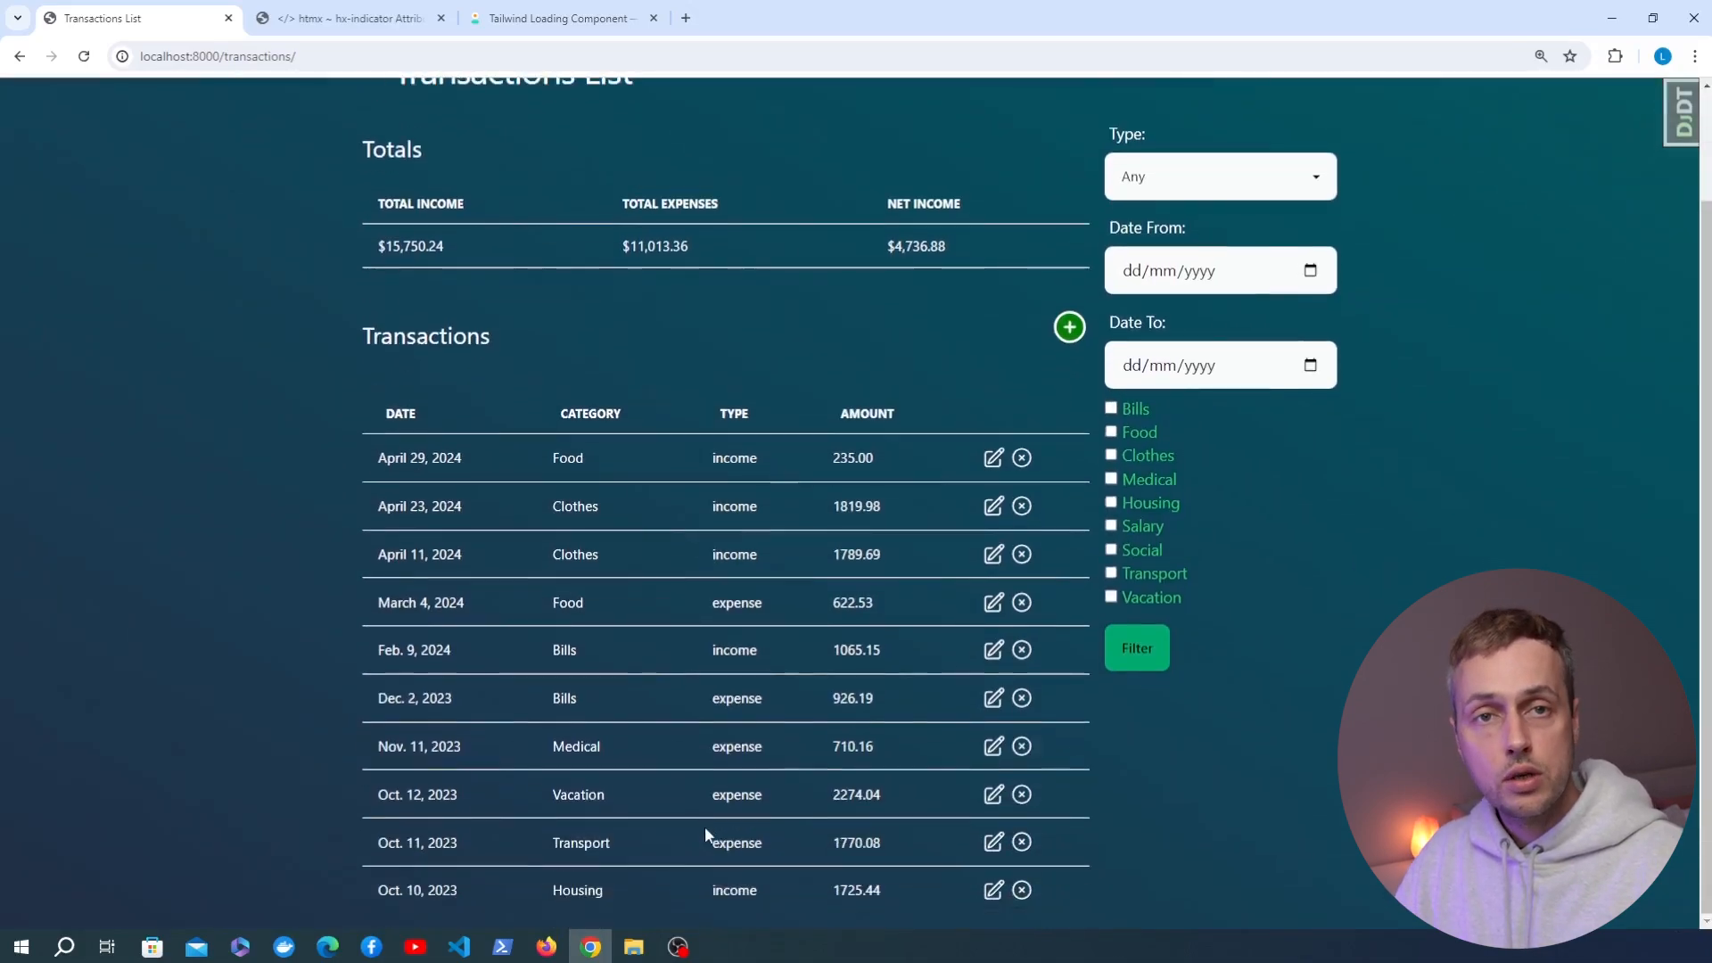
pyautogui.scroll(-3)
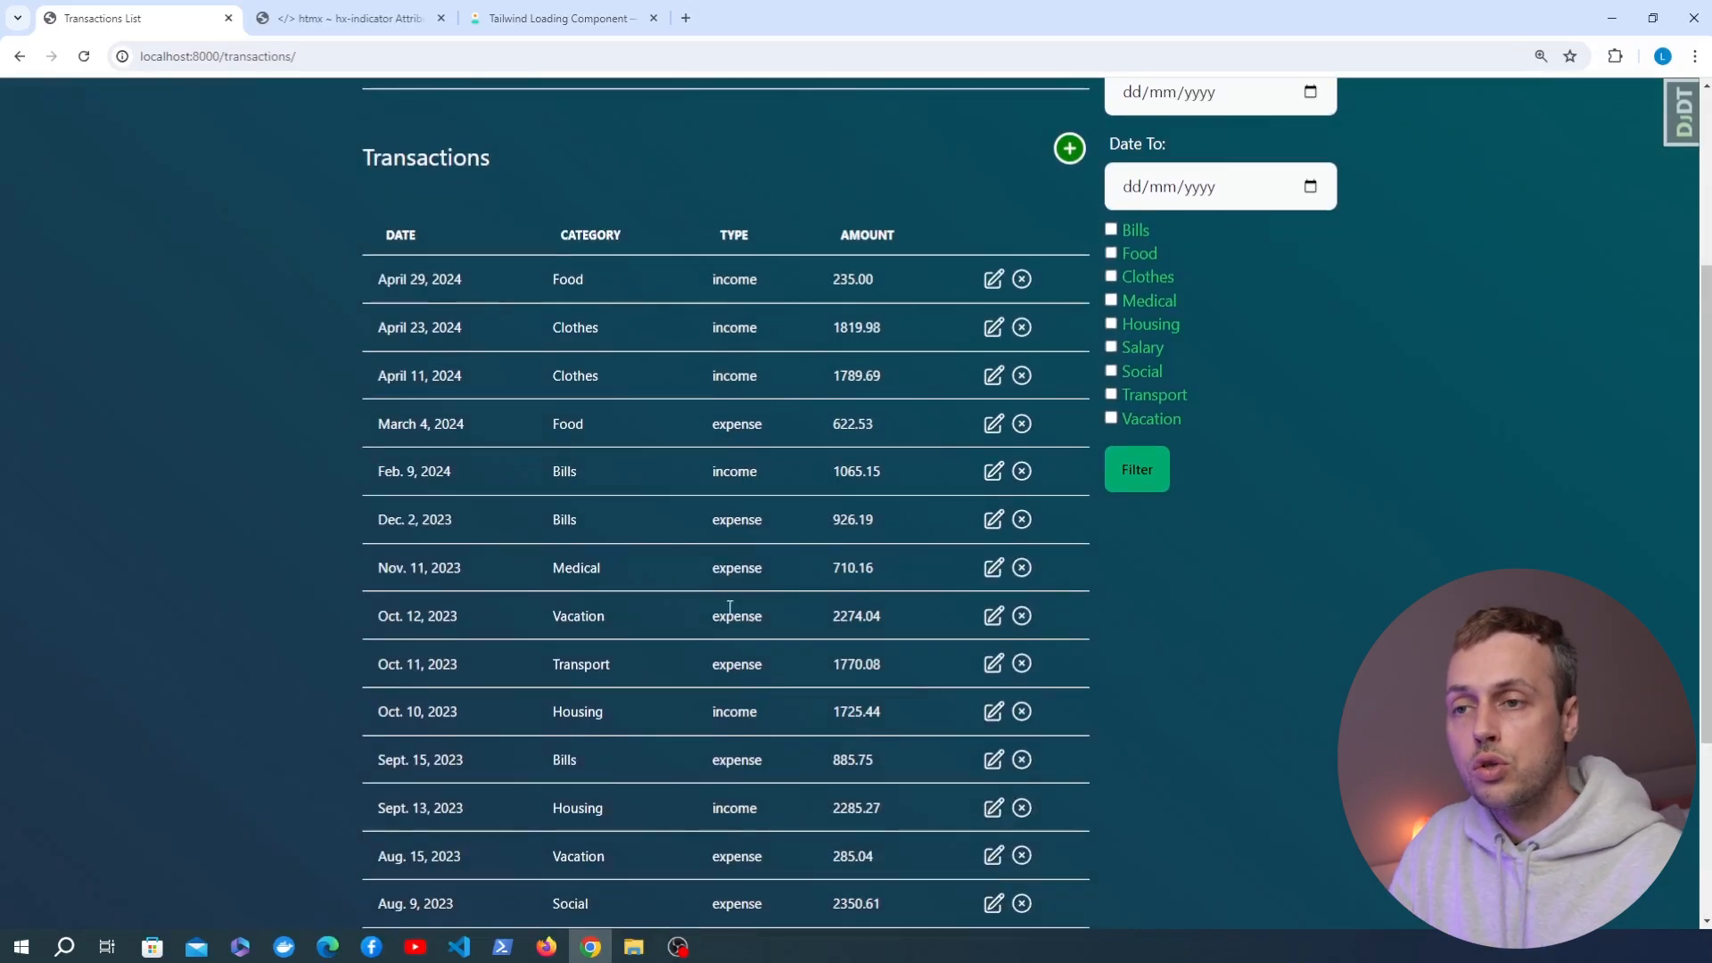
# Open the daisyUI Loading component page and show the loading-spinner HTML snippet.
pyautogui.click(350, 18)
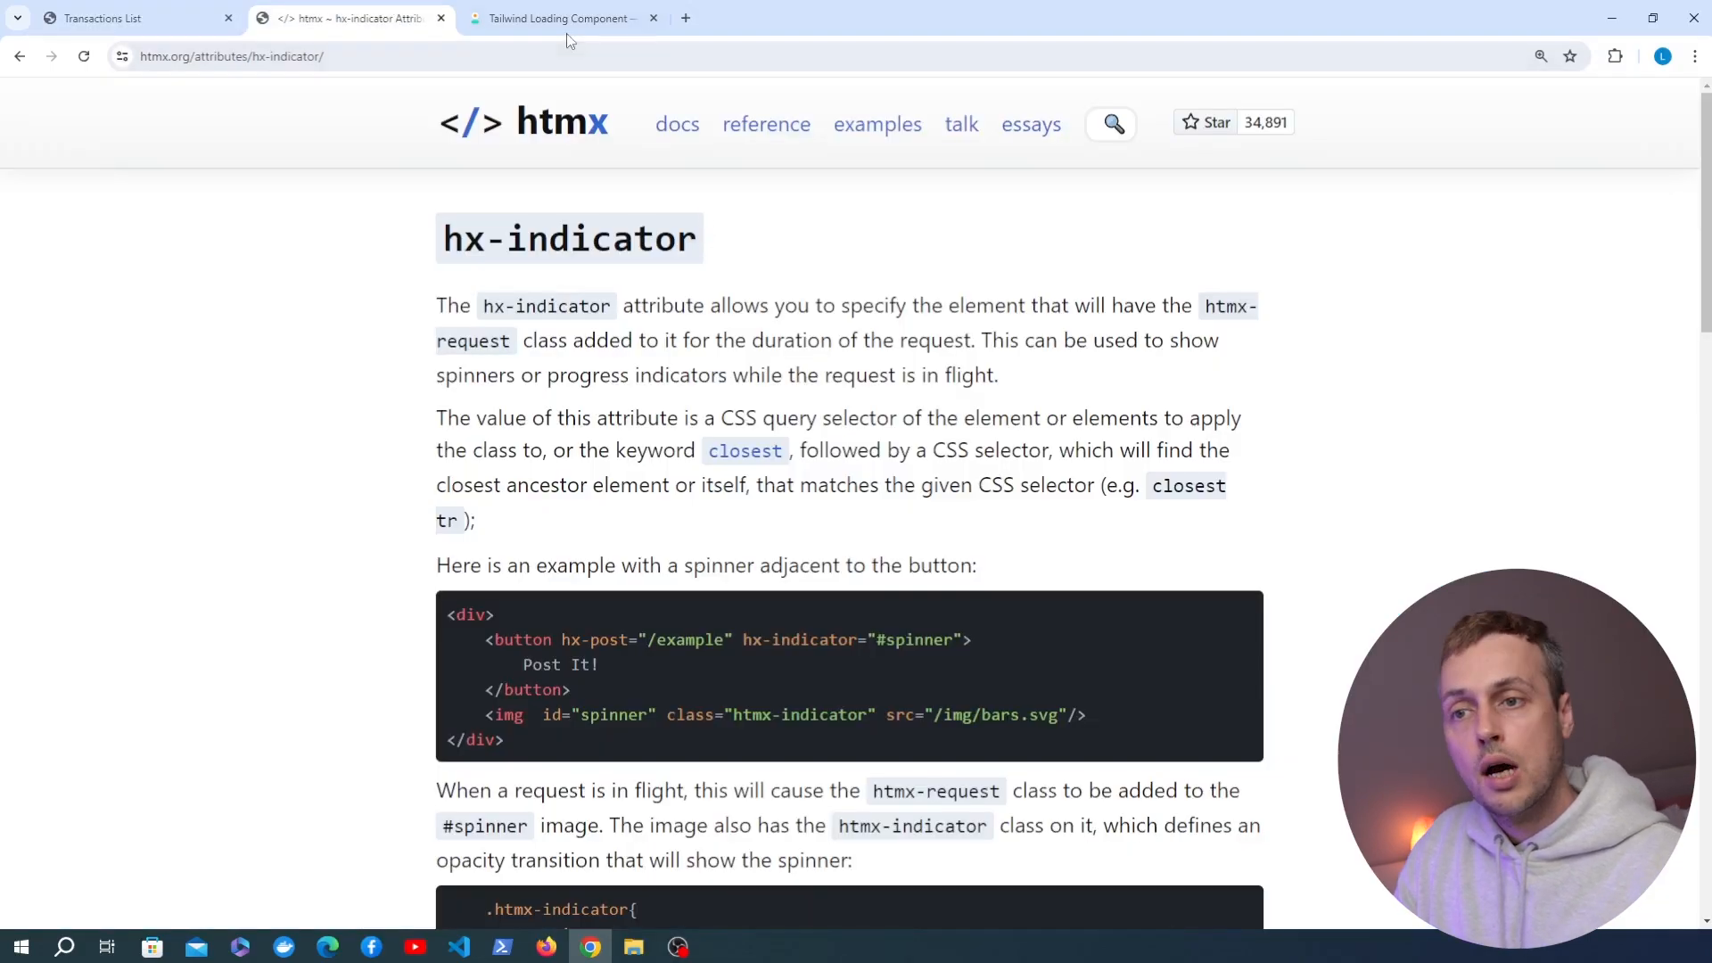
pyautogui.click(563, 19)
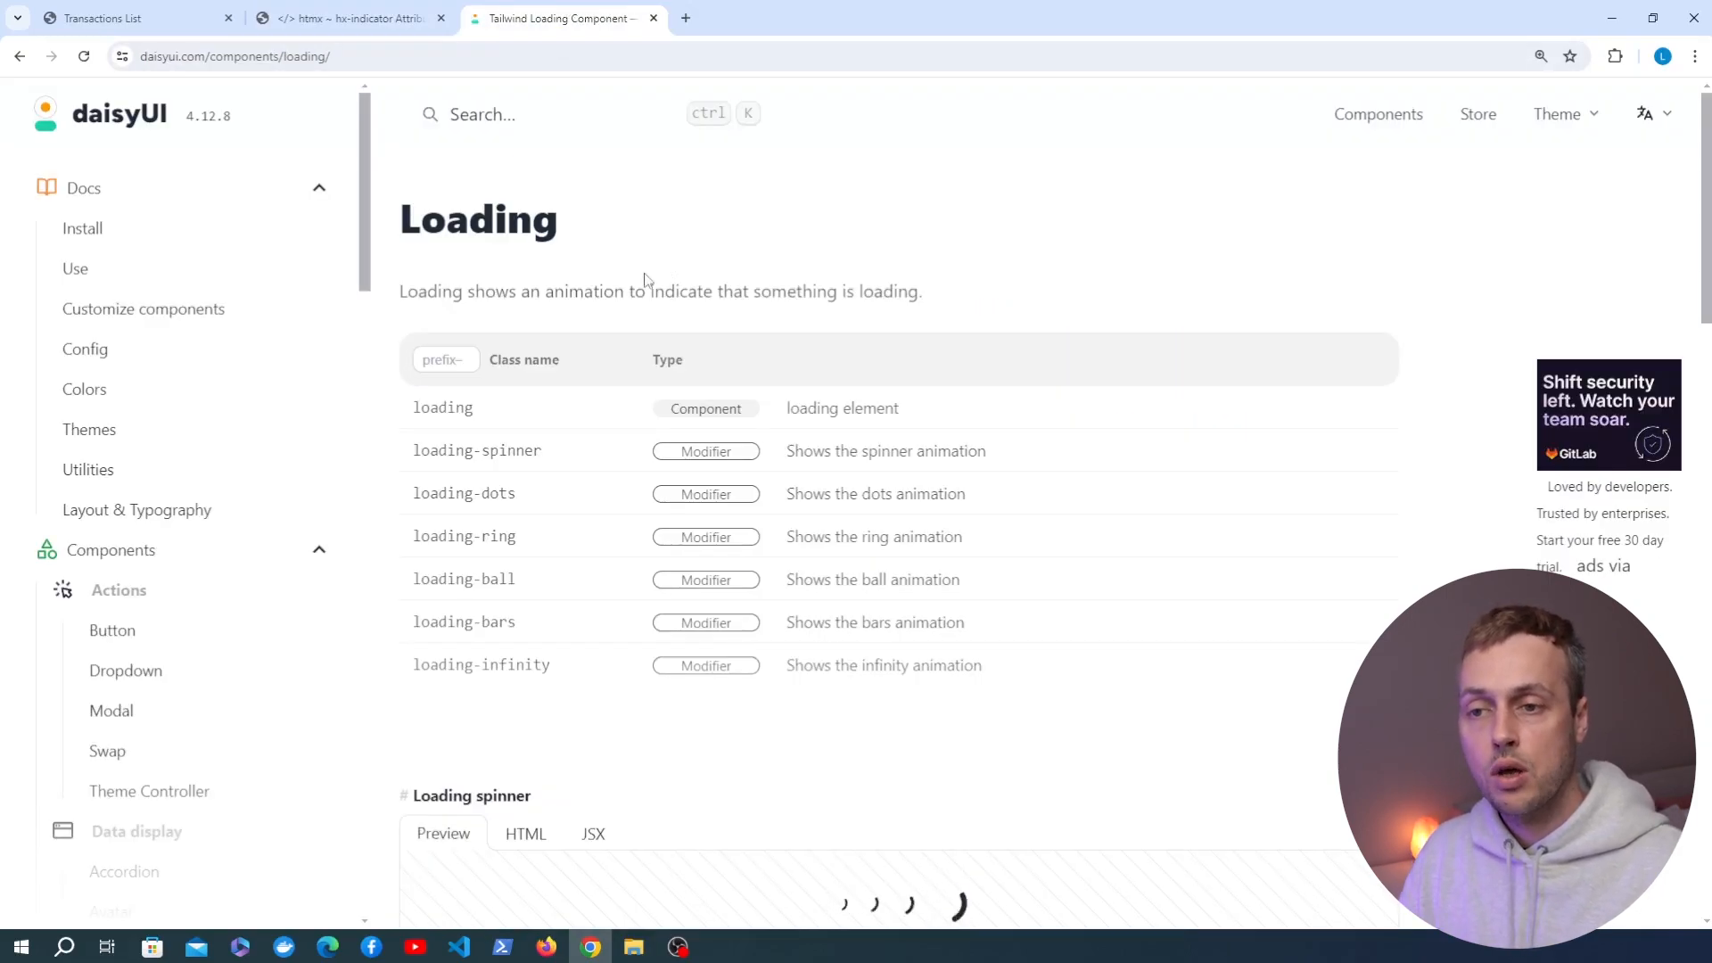
pyautogui.scroll(-3)
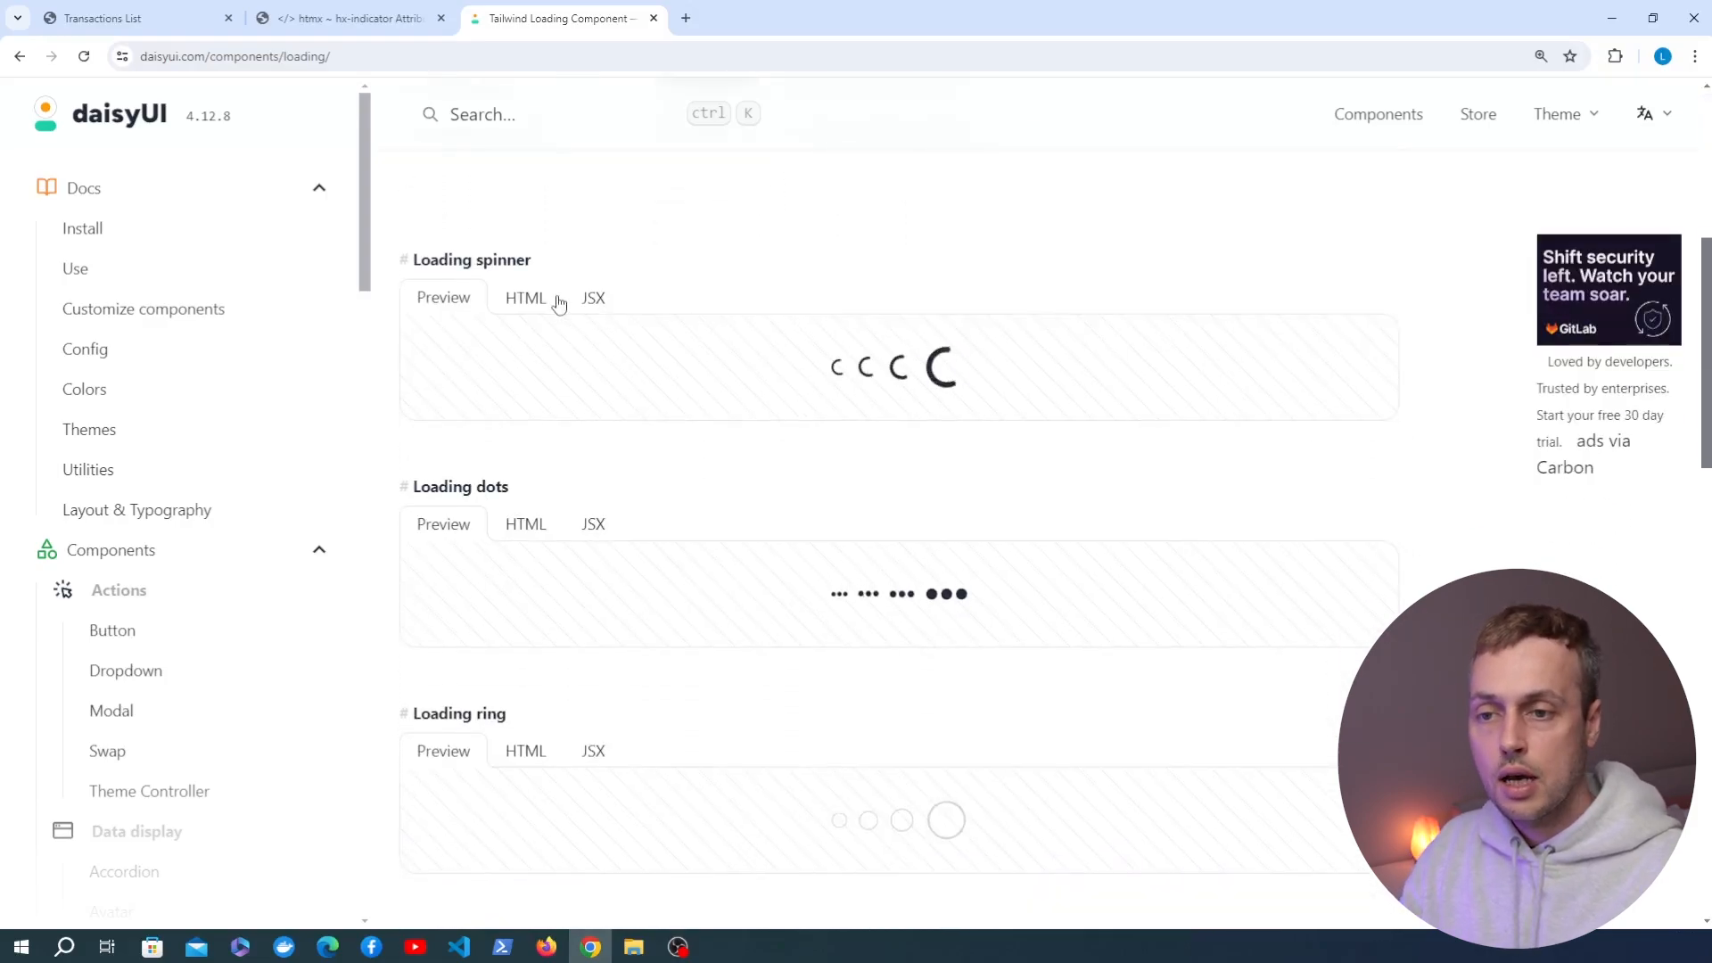
pyautogui.click(525, 297)
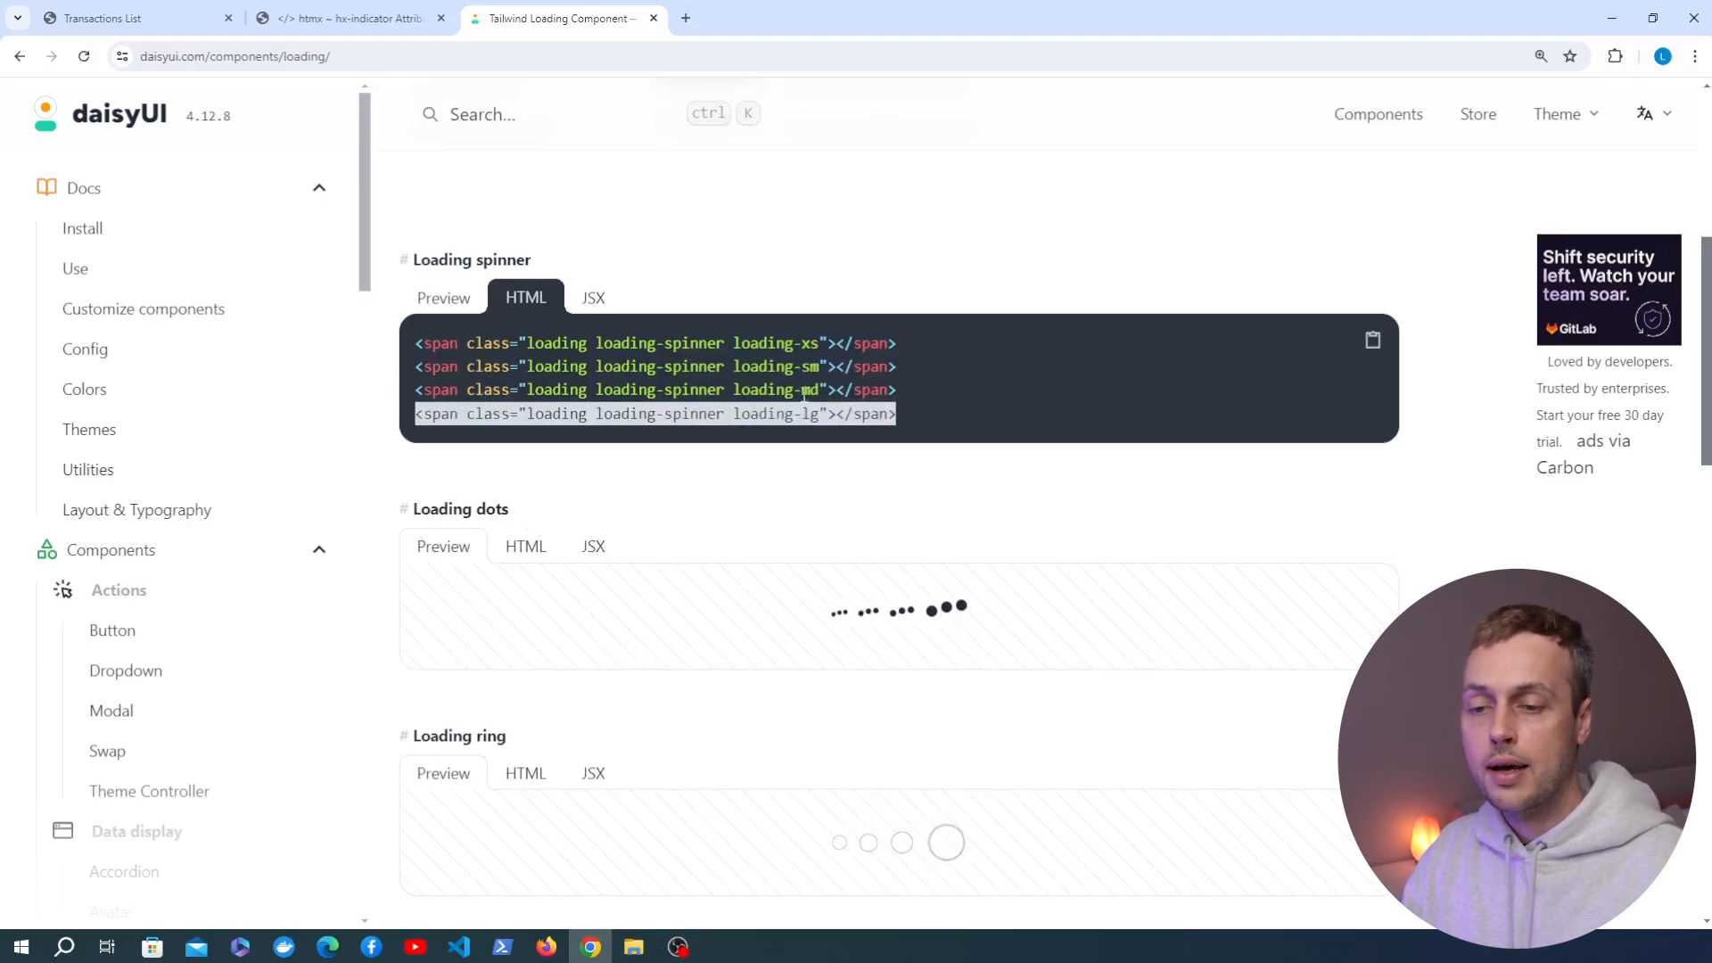
pyautogui.moveTo(486, 915)
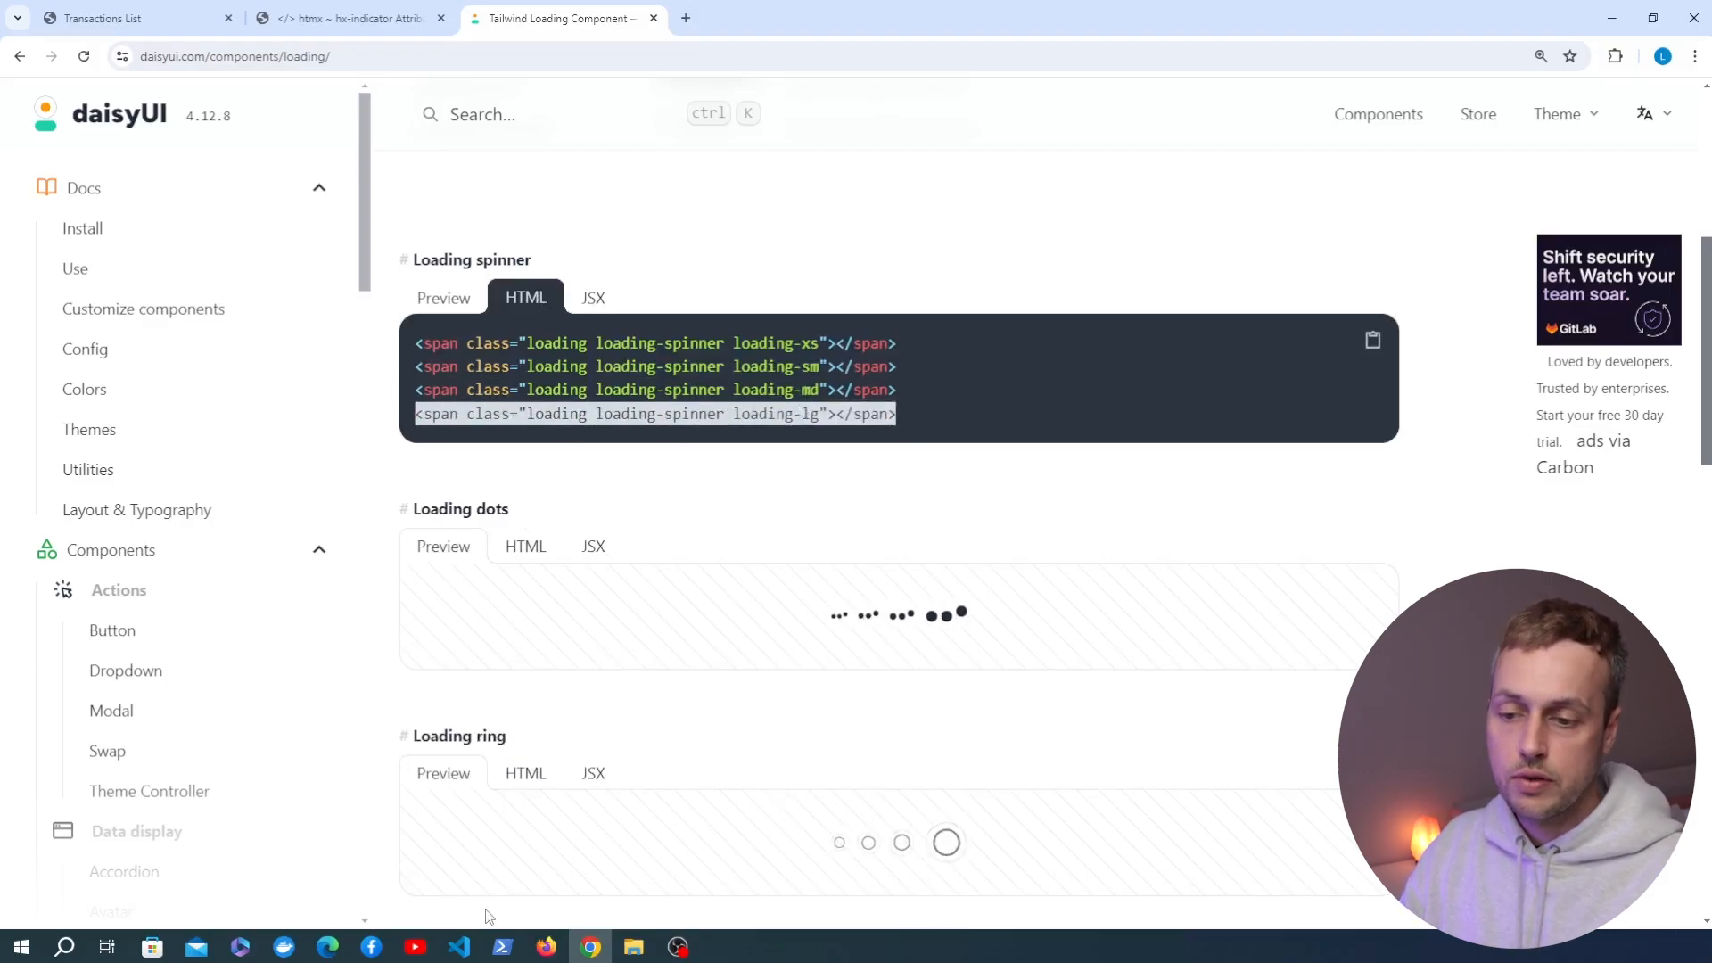
# Add class htmx-indicator and id="spinner" to the loading span in transactions-container.html, splitting it across lines.
pyautogui.click(457, 947)
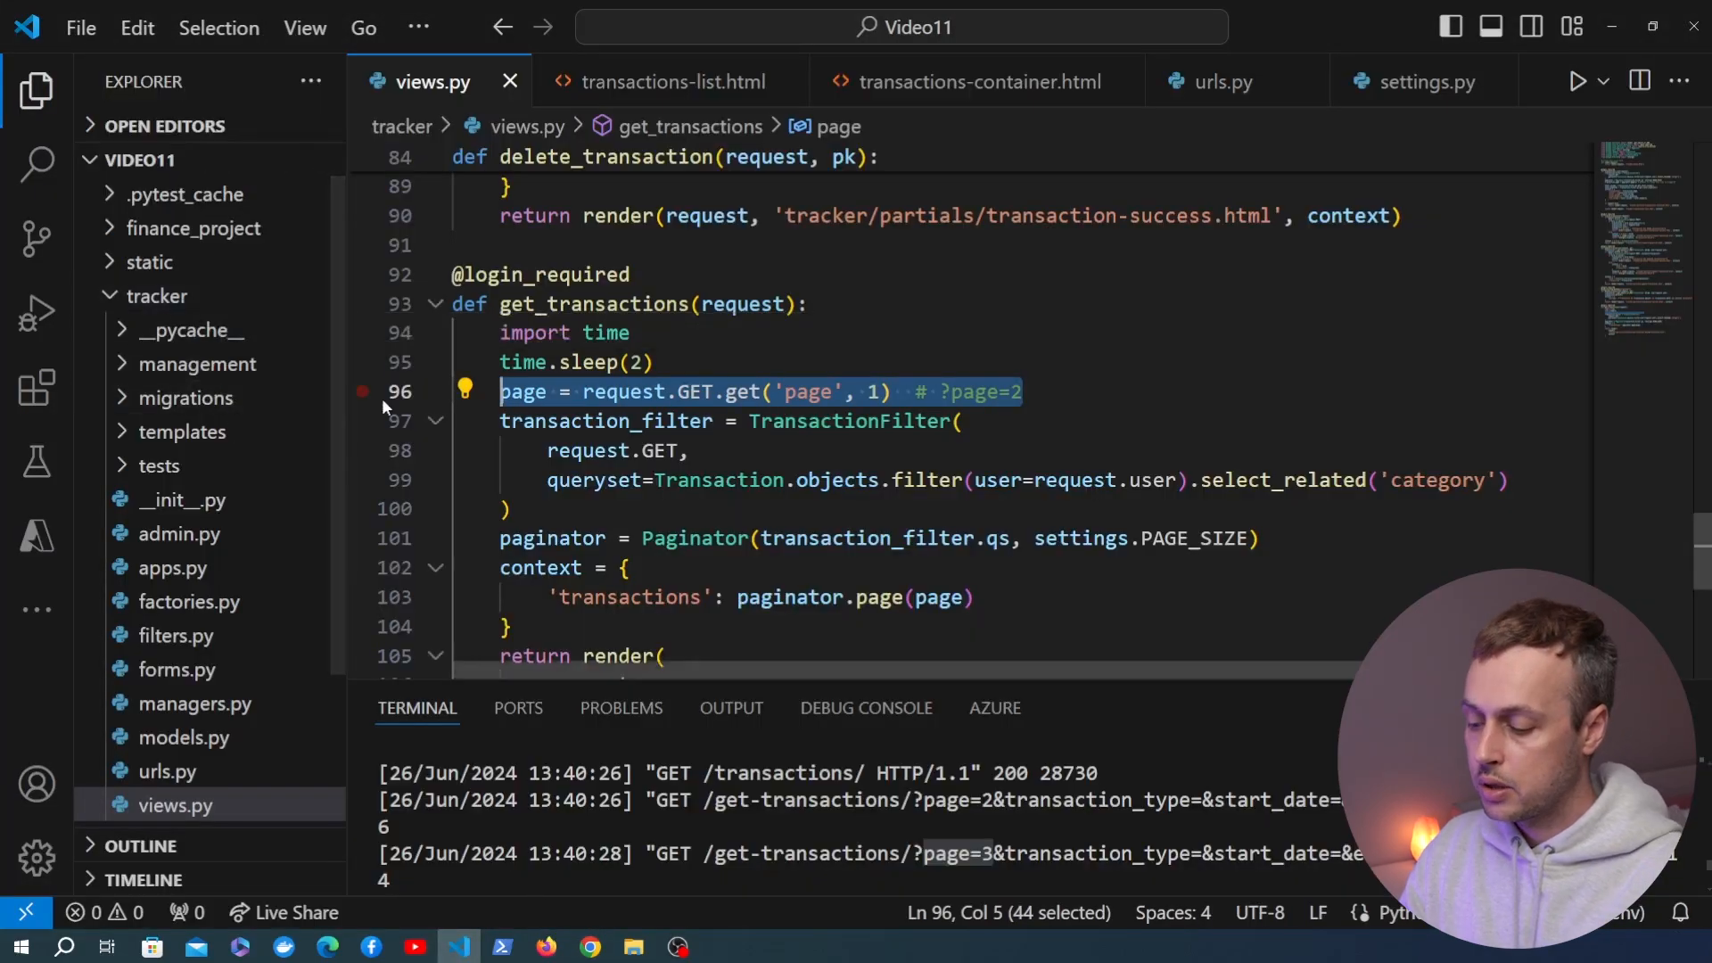
pyautogui.click(971, 82)
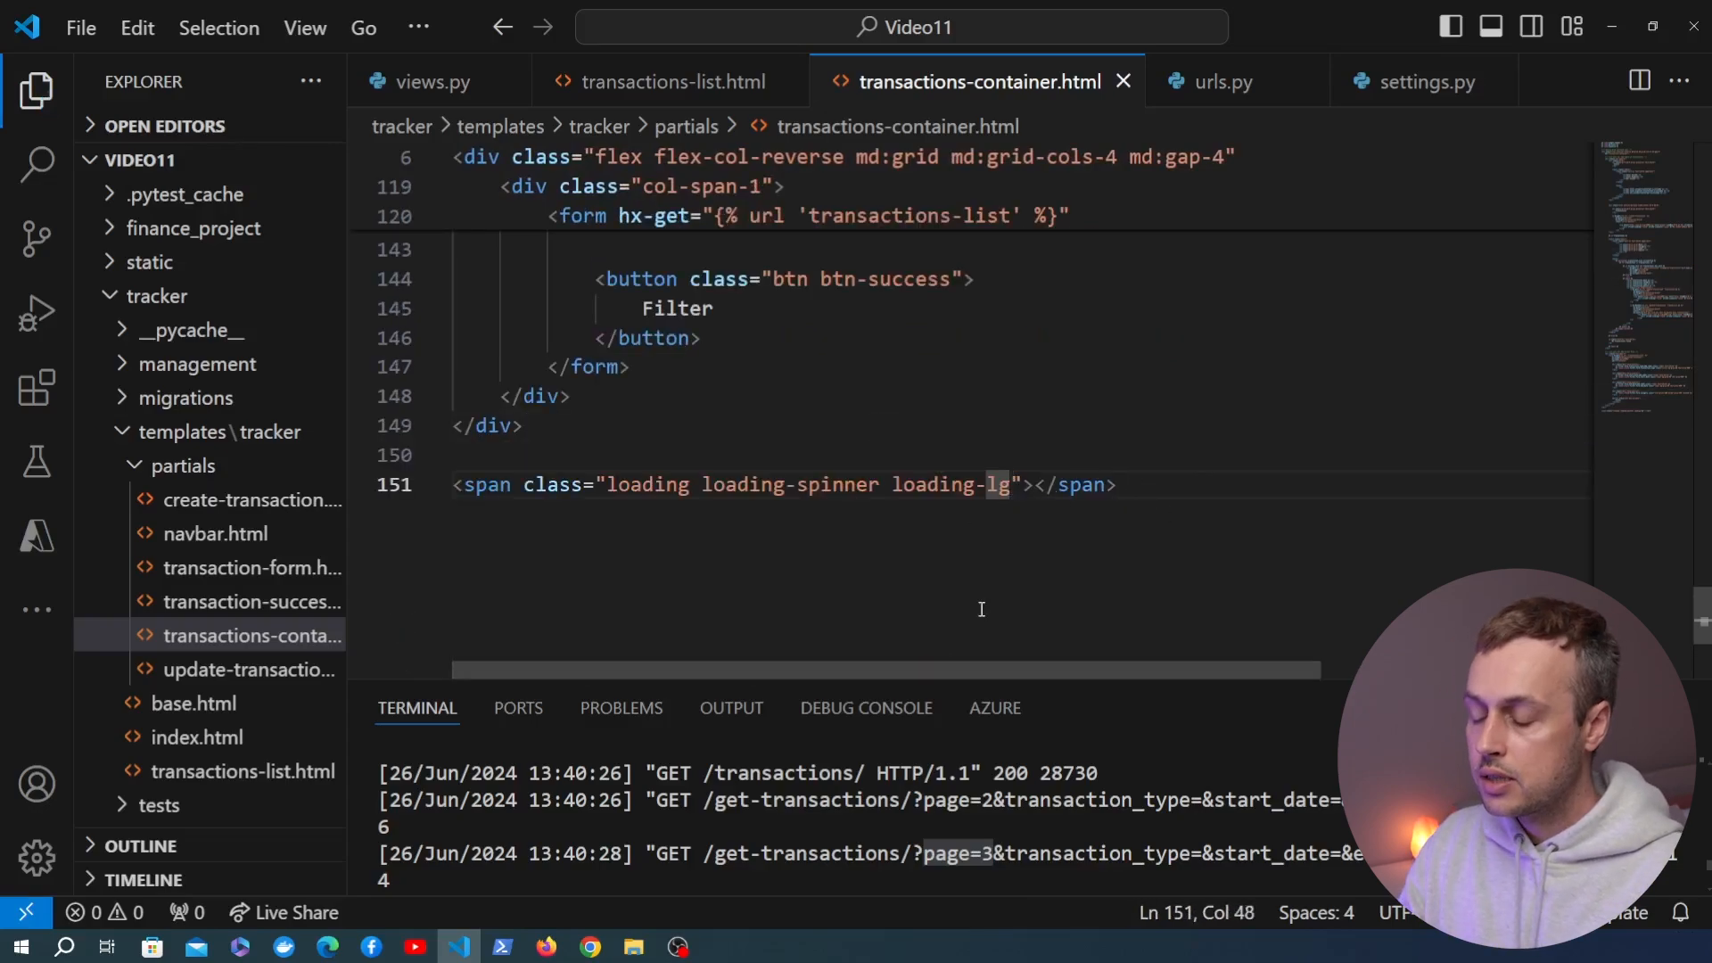
pyautogui.write('htmx-indicator')
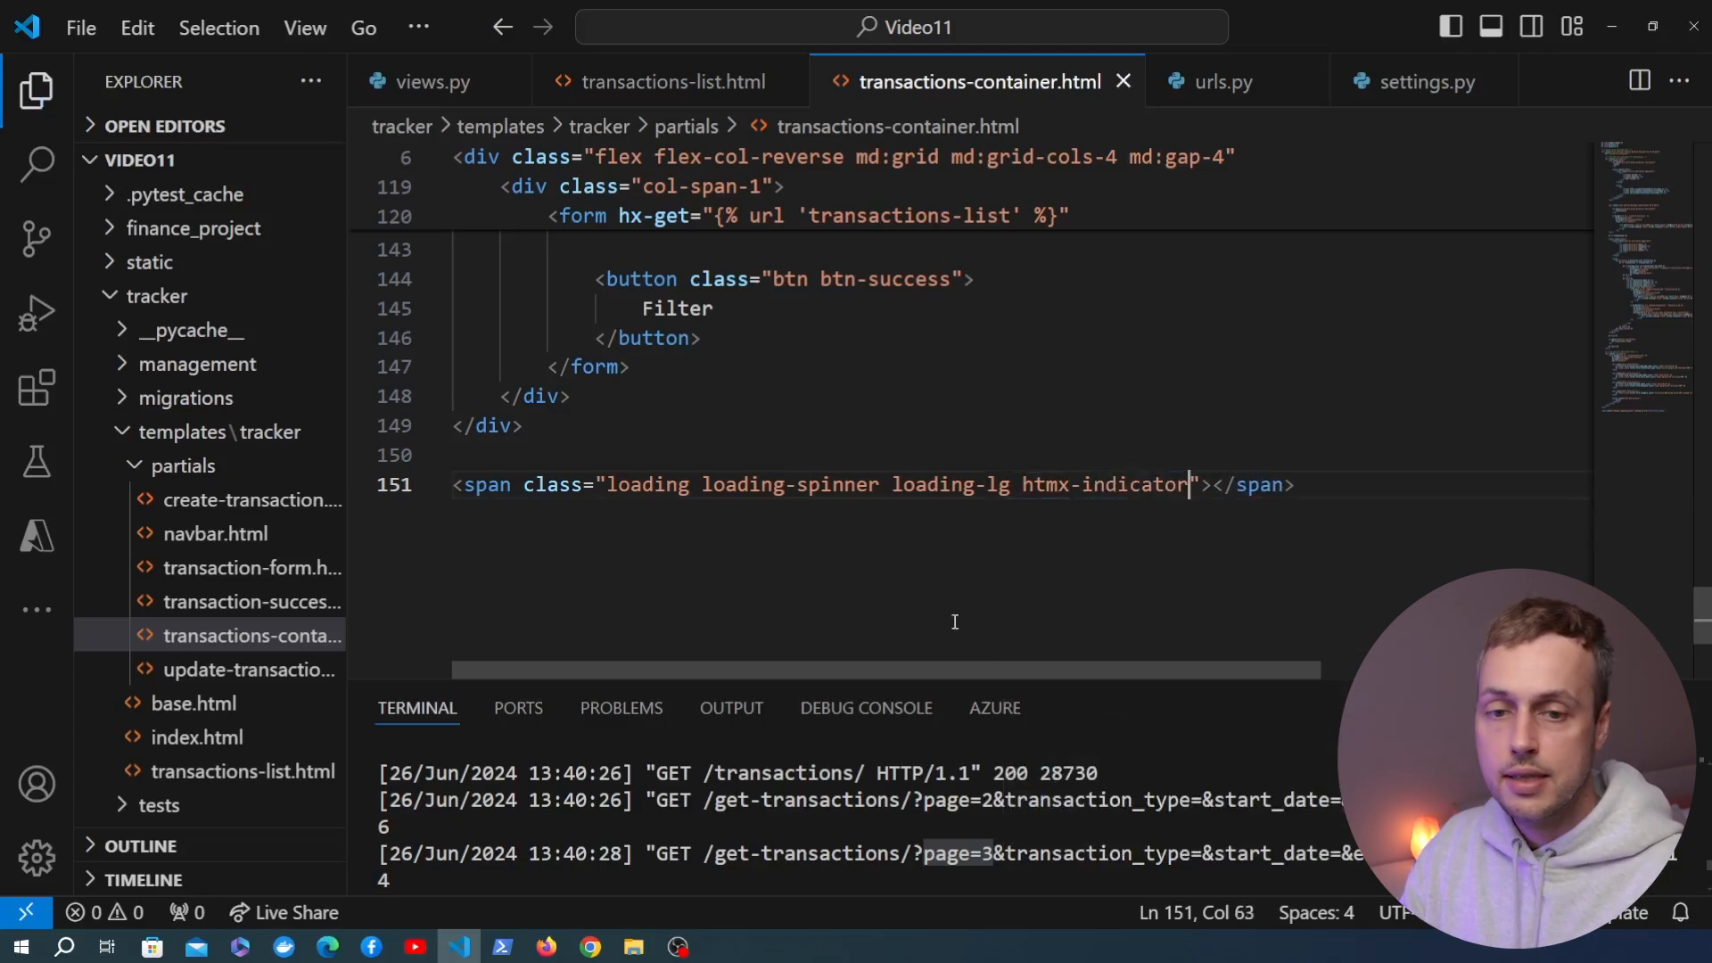
pyautogui.doubleClick(551, 483)
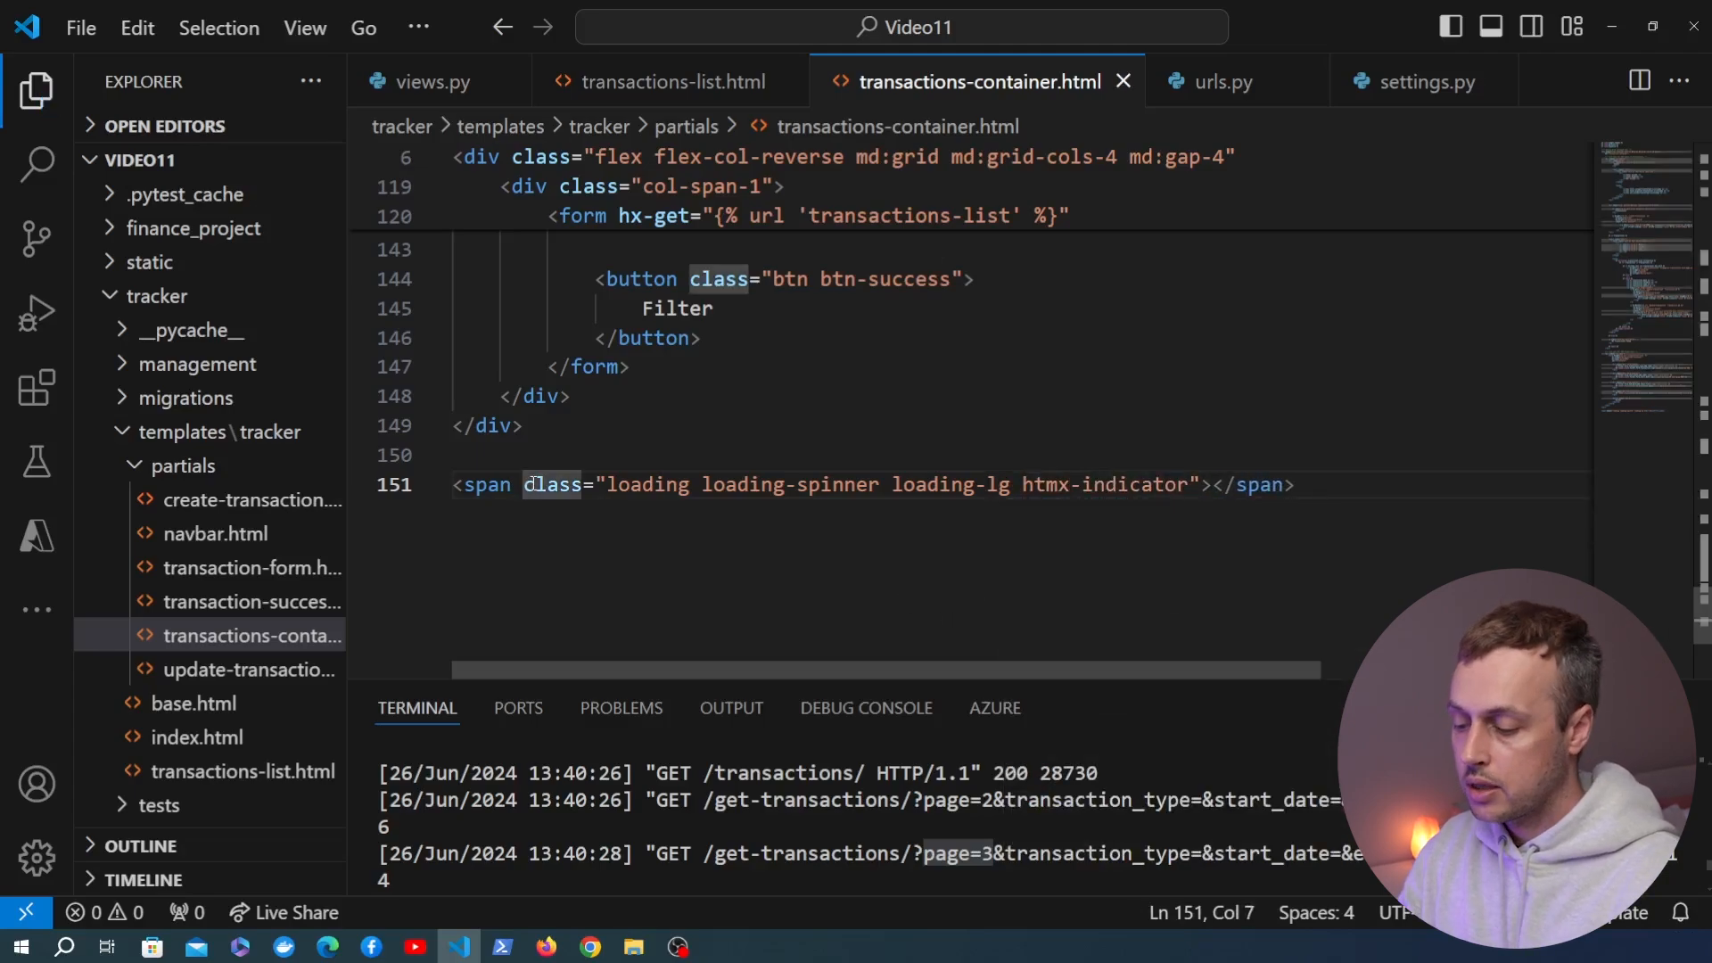
pyautogui.write('id=""')
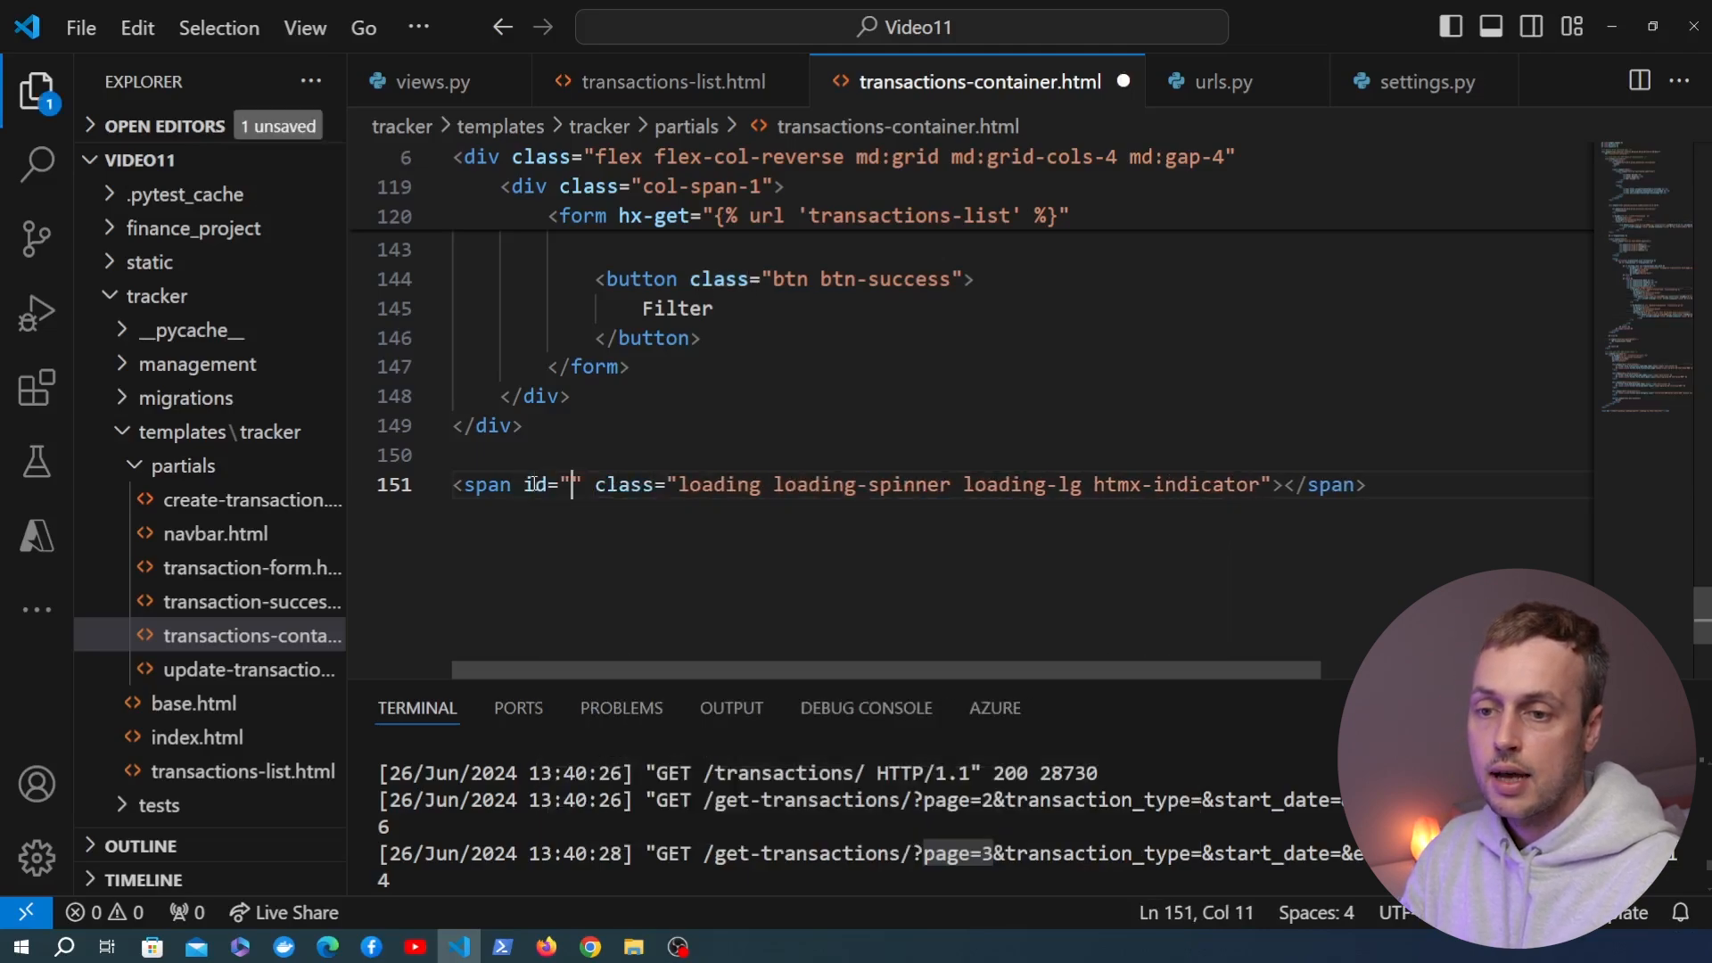
pyautogui.write('spinner')
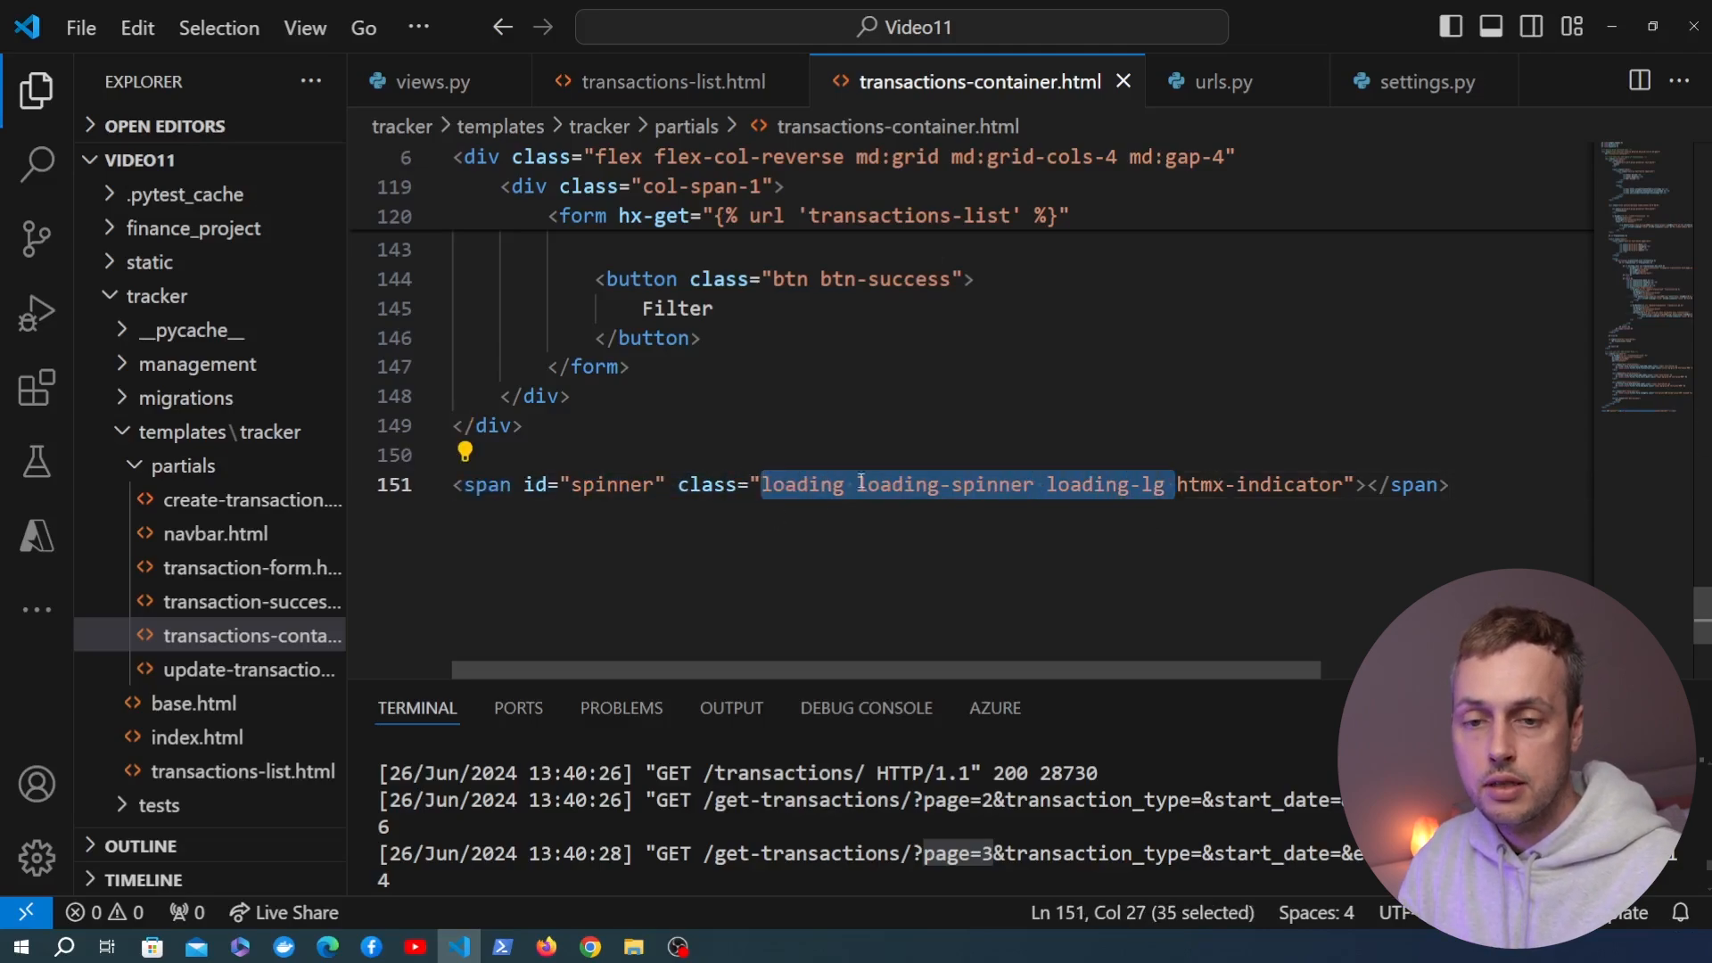
pyautogui.press('Enter')
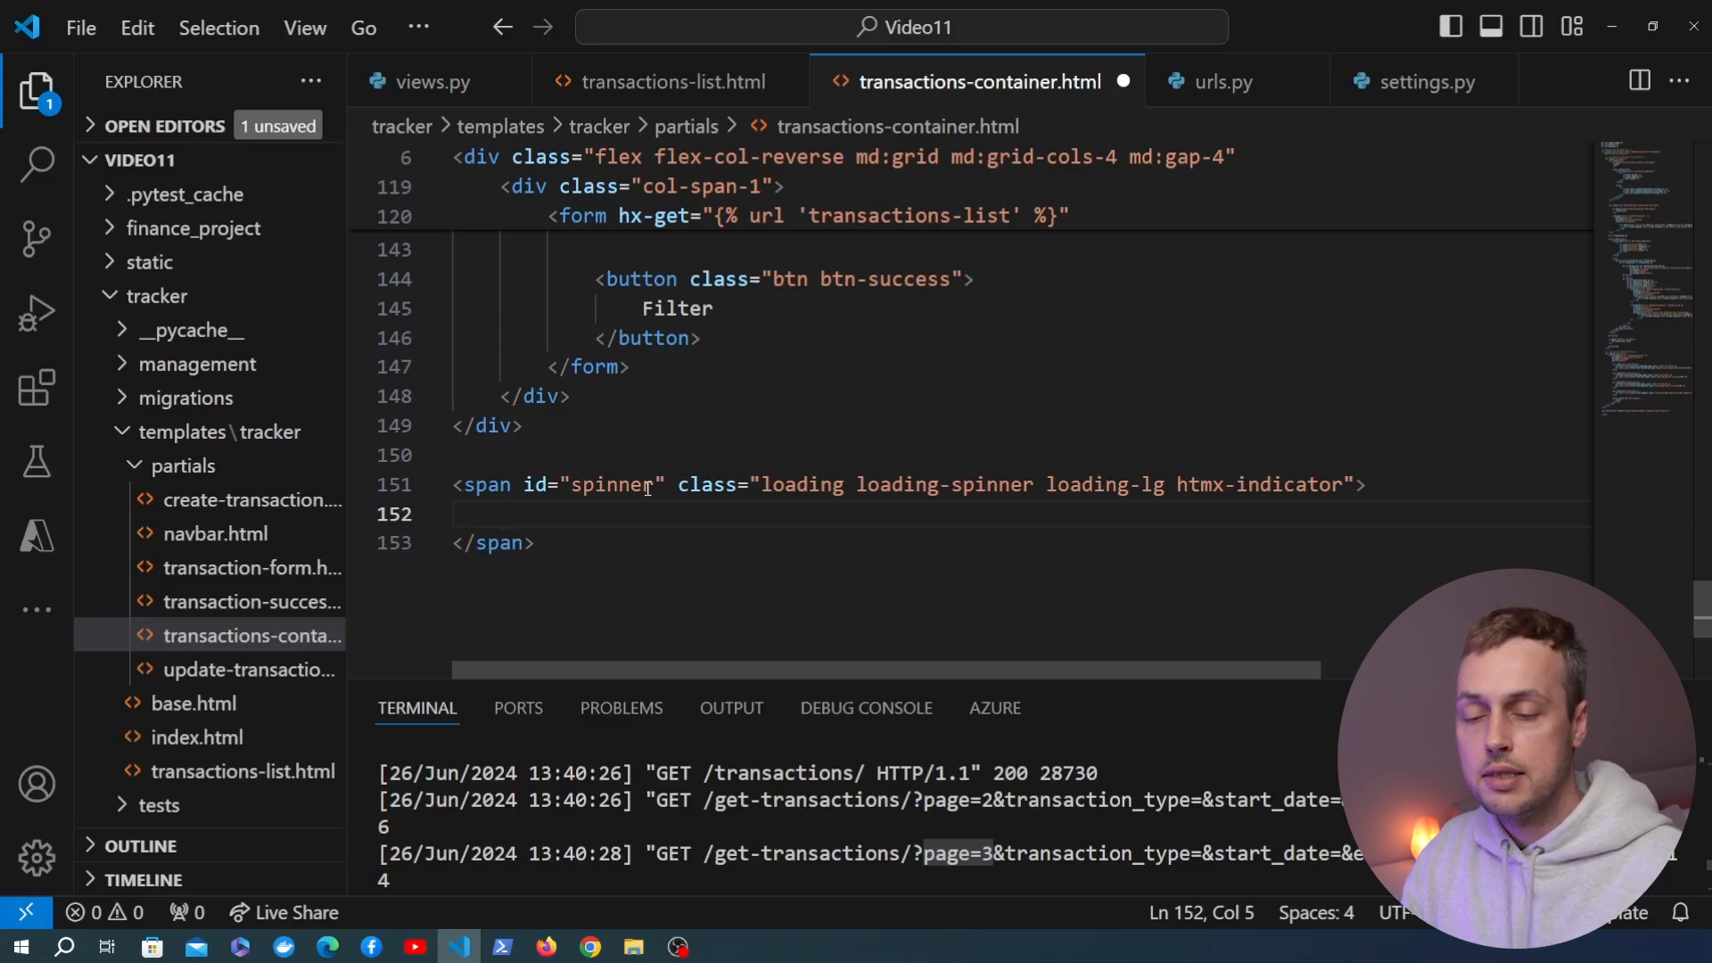
pyautogui.doubleClick(612, 485)
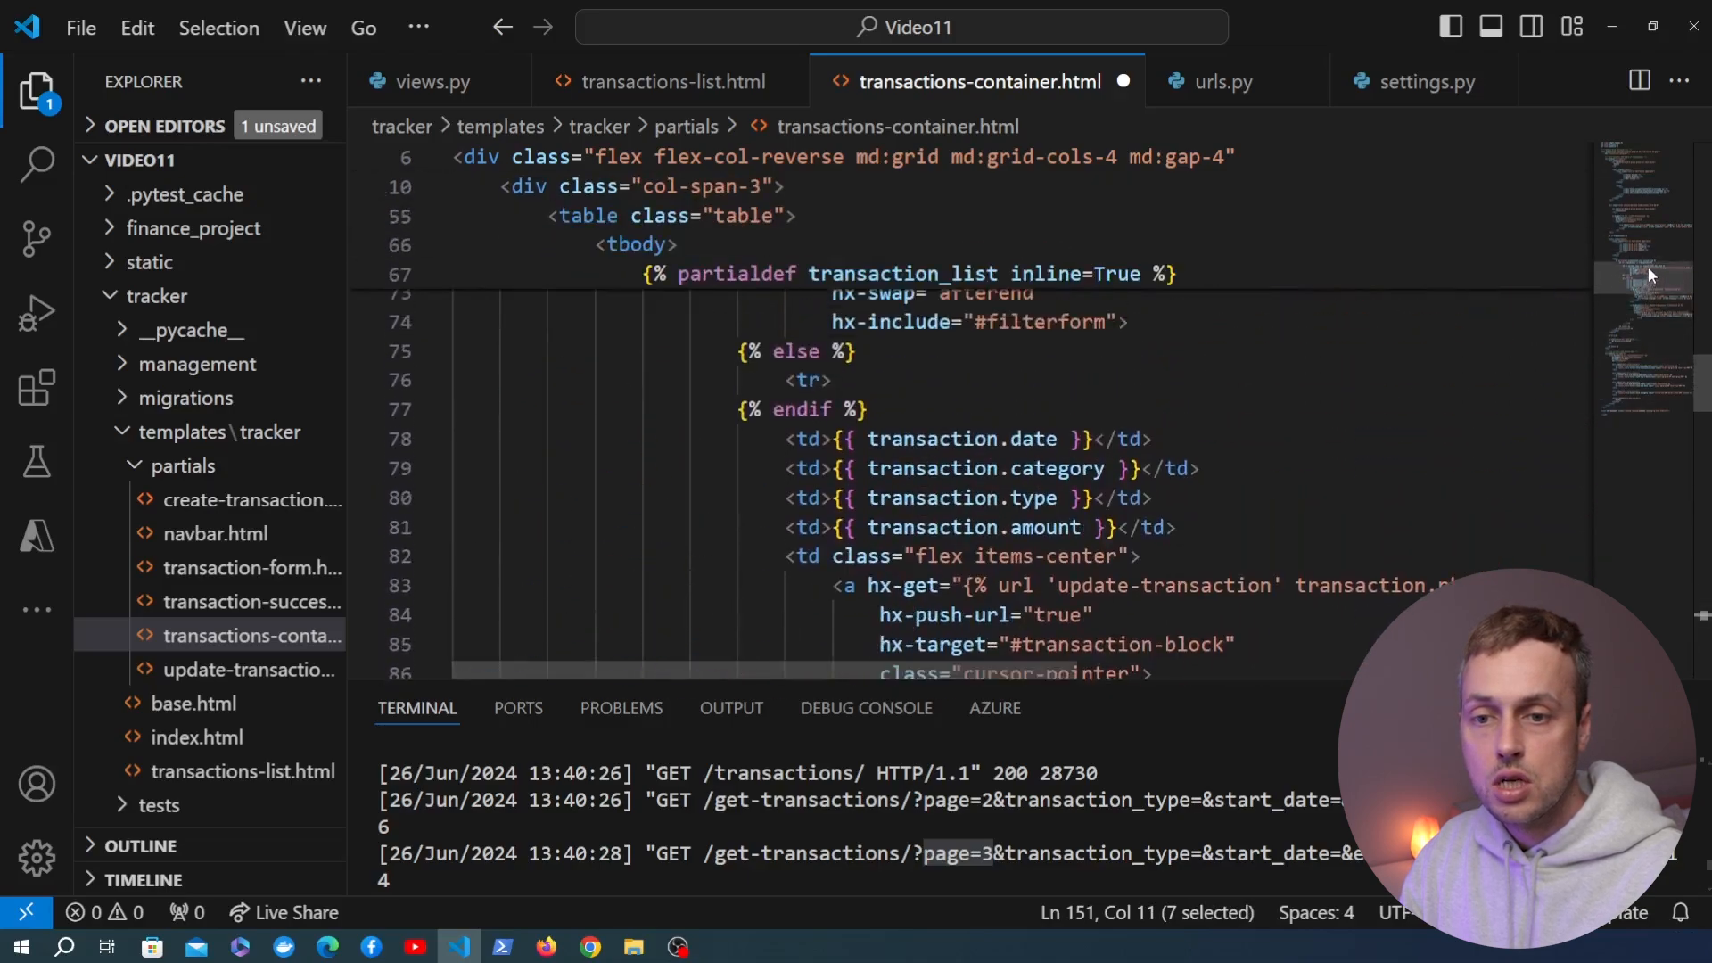
# Set hx-indicator="#spinner" on the revealed-trigger table row and save transactions-container.html.
pyautogui.scroll(3)
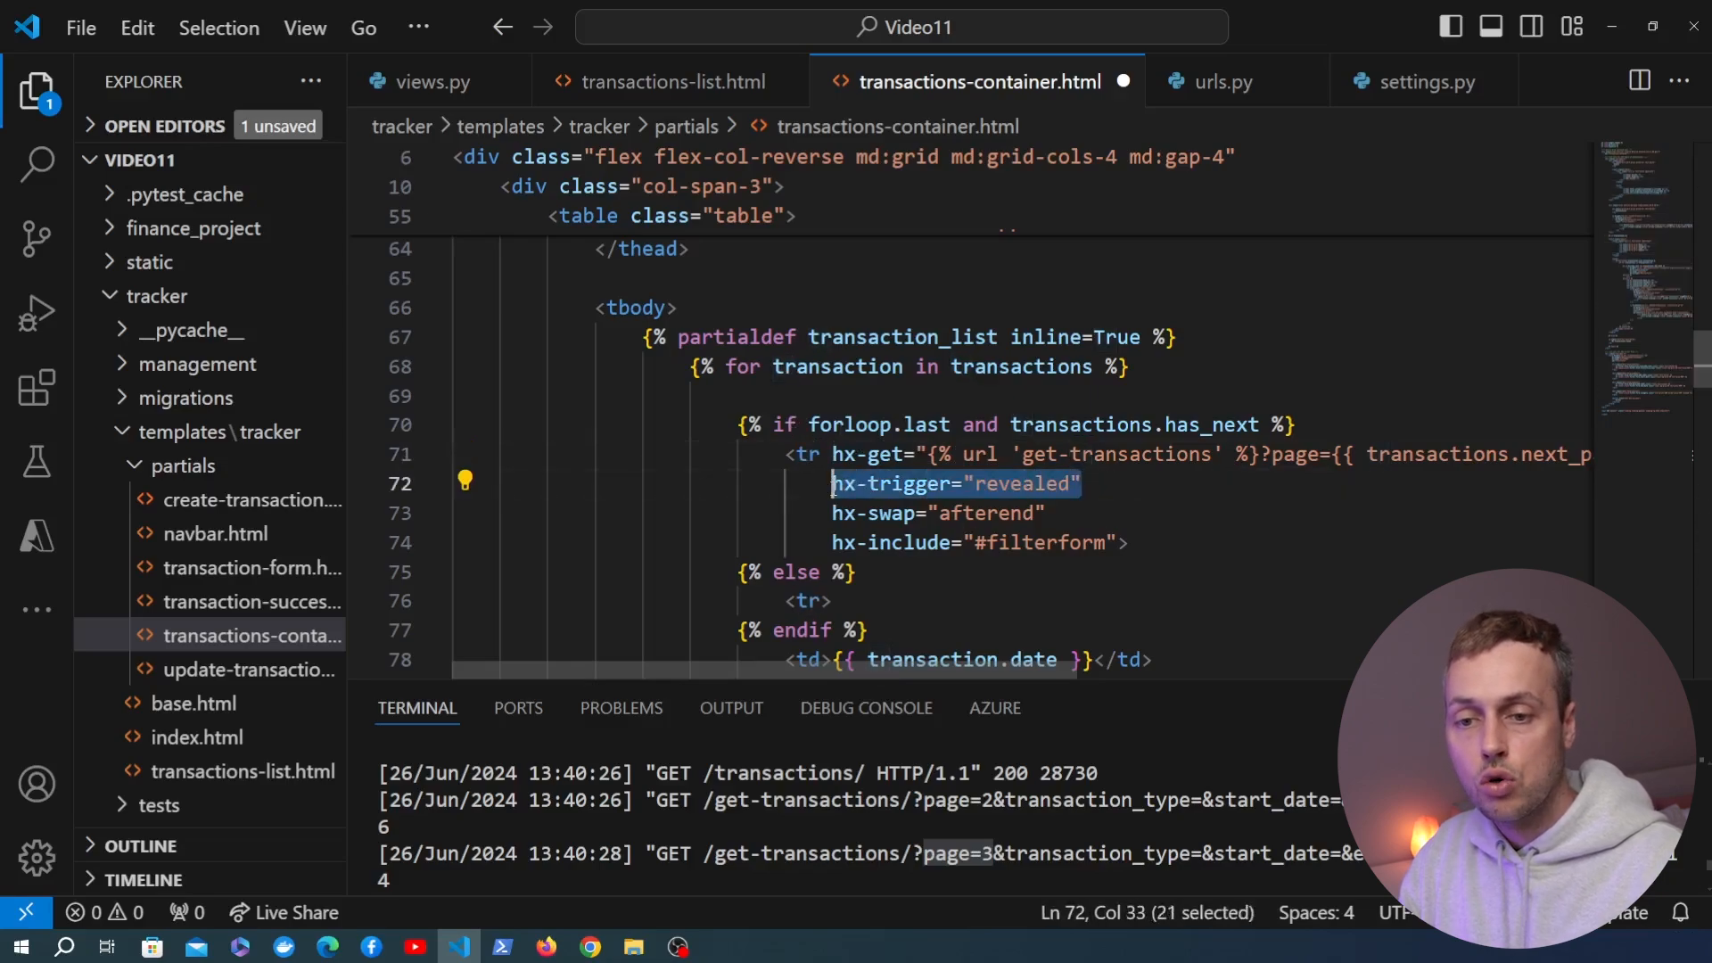
pyautogui.scroll(-3)
pyautogui.write('hx-indicator="#spinner">')
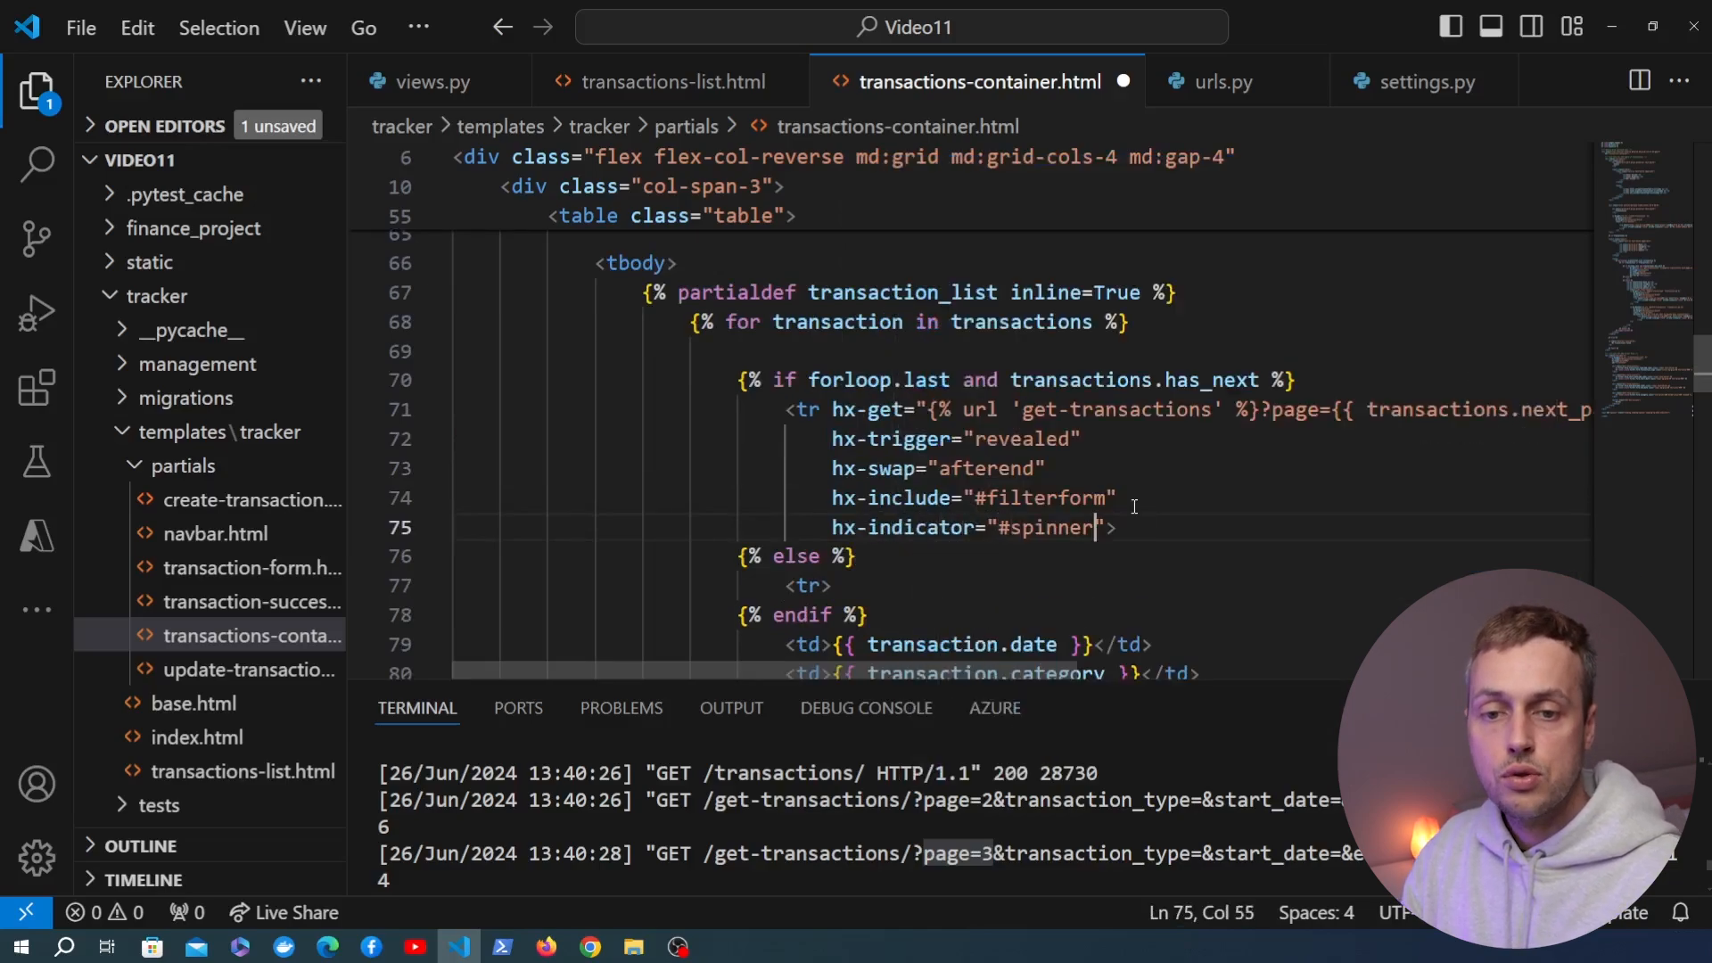
pyautogui.press('ctrl+s')
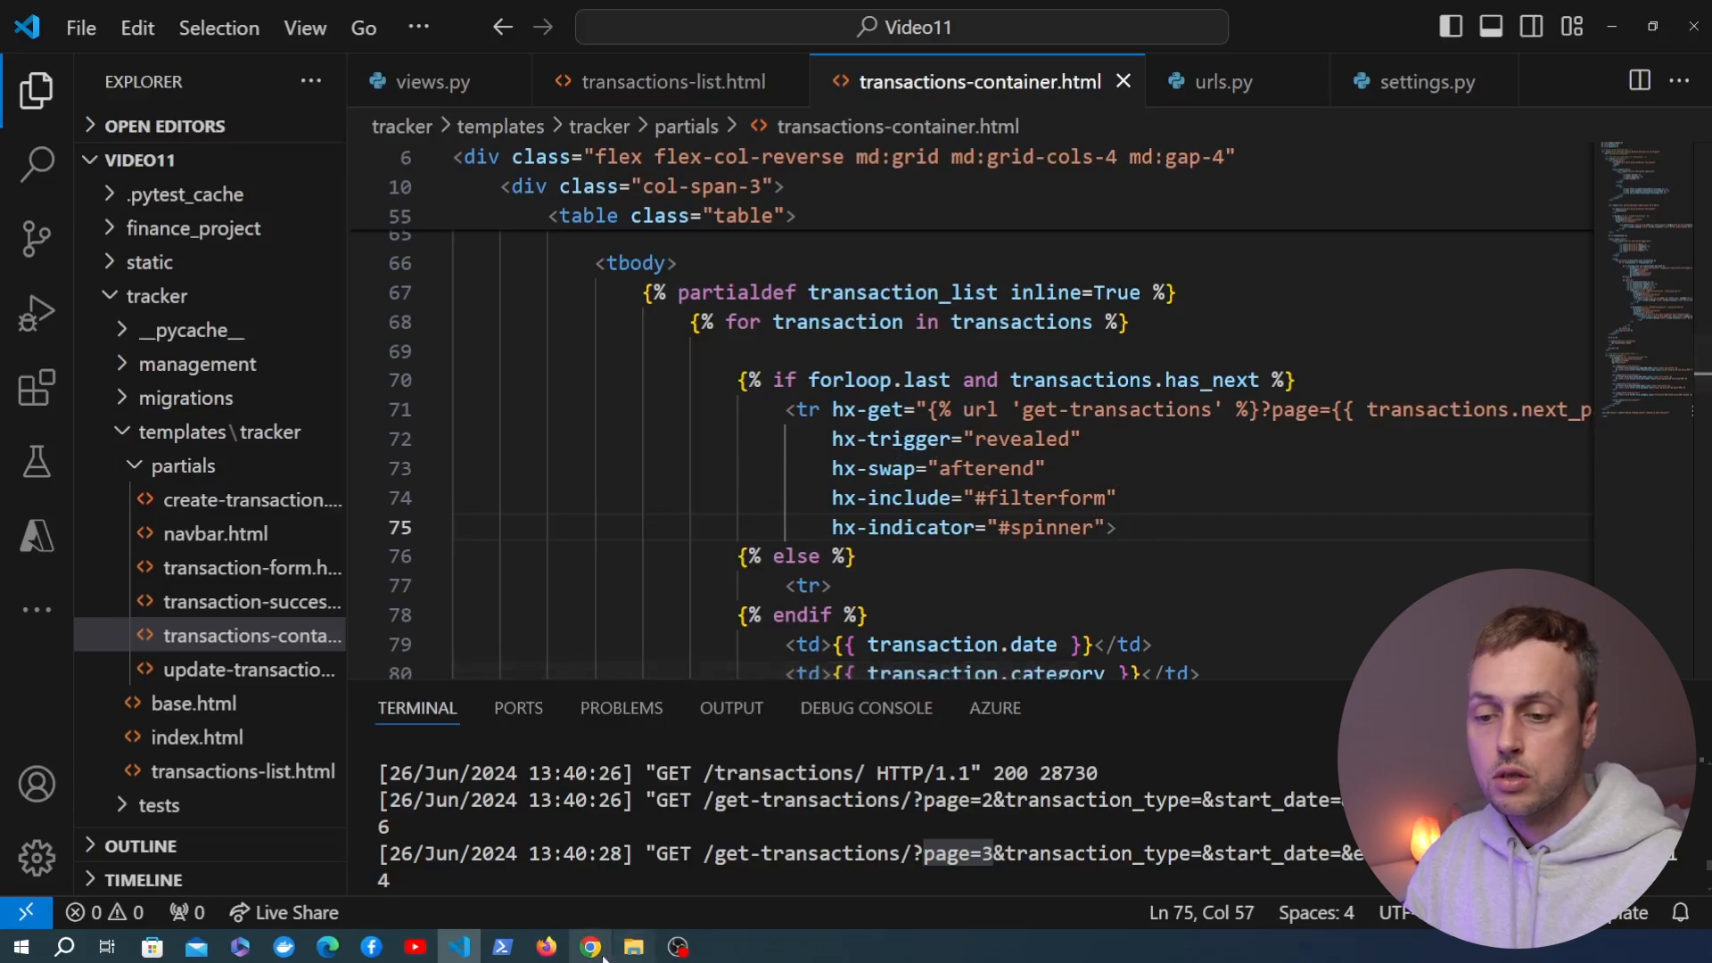
# Reload localhost:8000/transactions/ and scroll to watch the spinner while rows through September 2023 load.
pyautogui.click(590, 947)
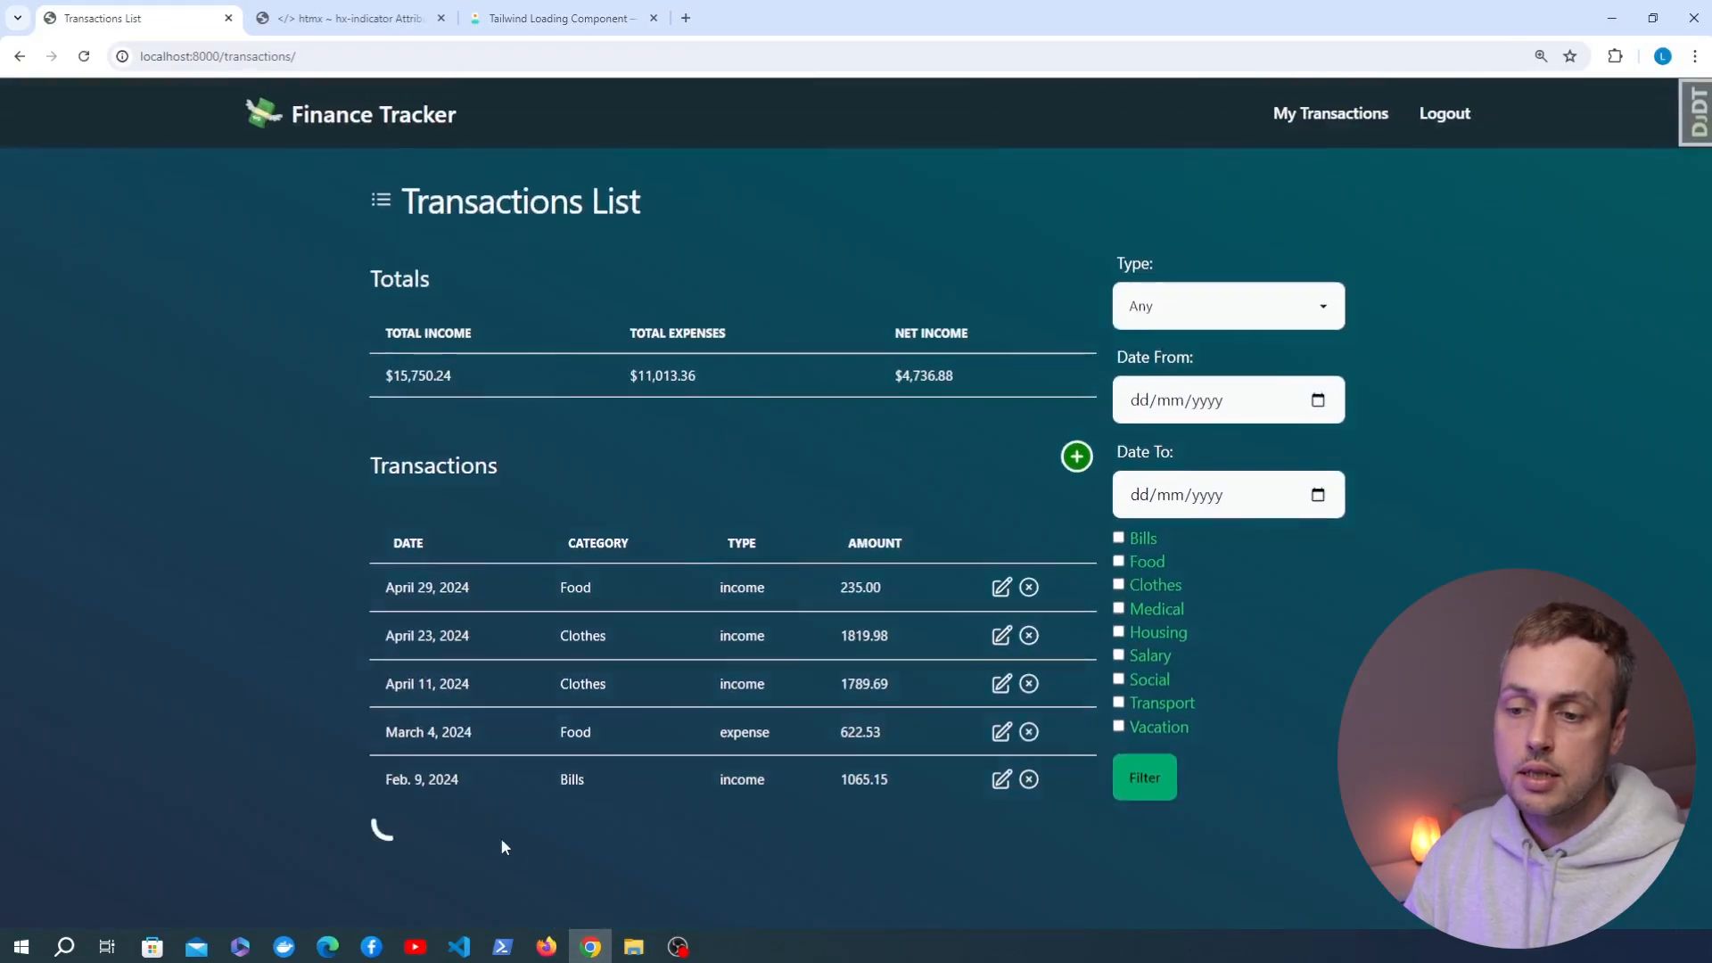
pyautogui.scroll(-3)
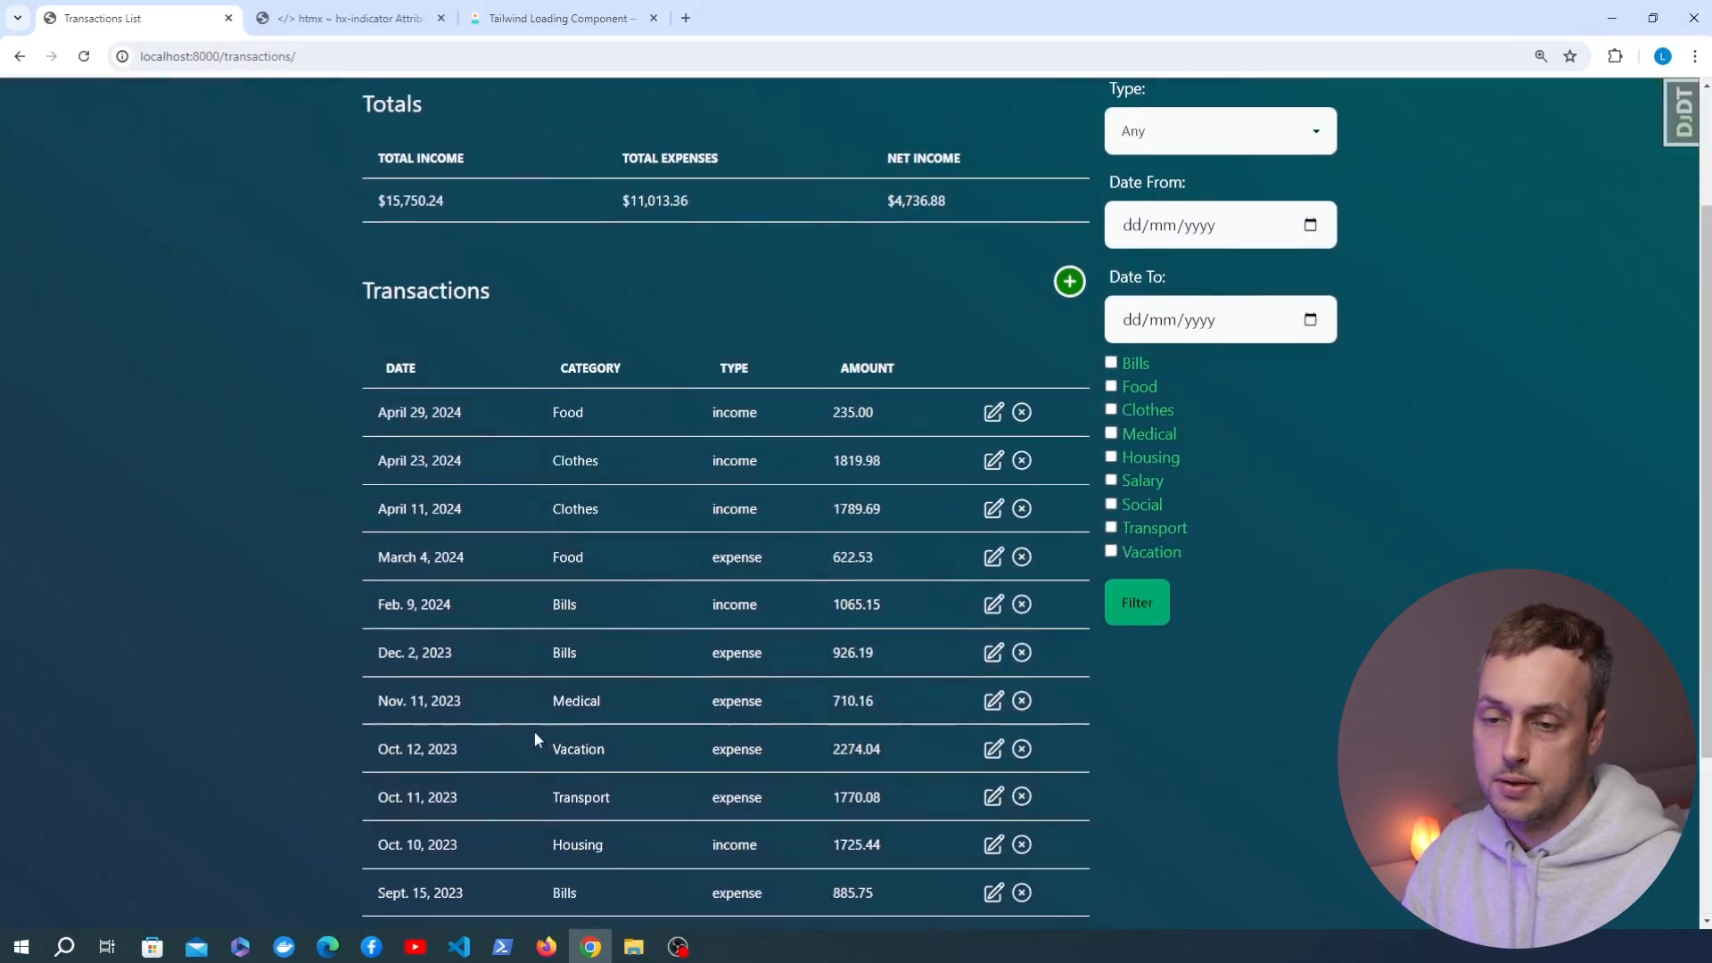
pyautogui.scroll(-3)
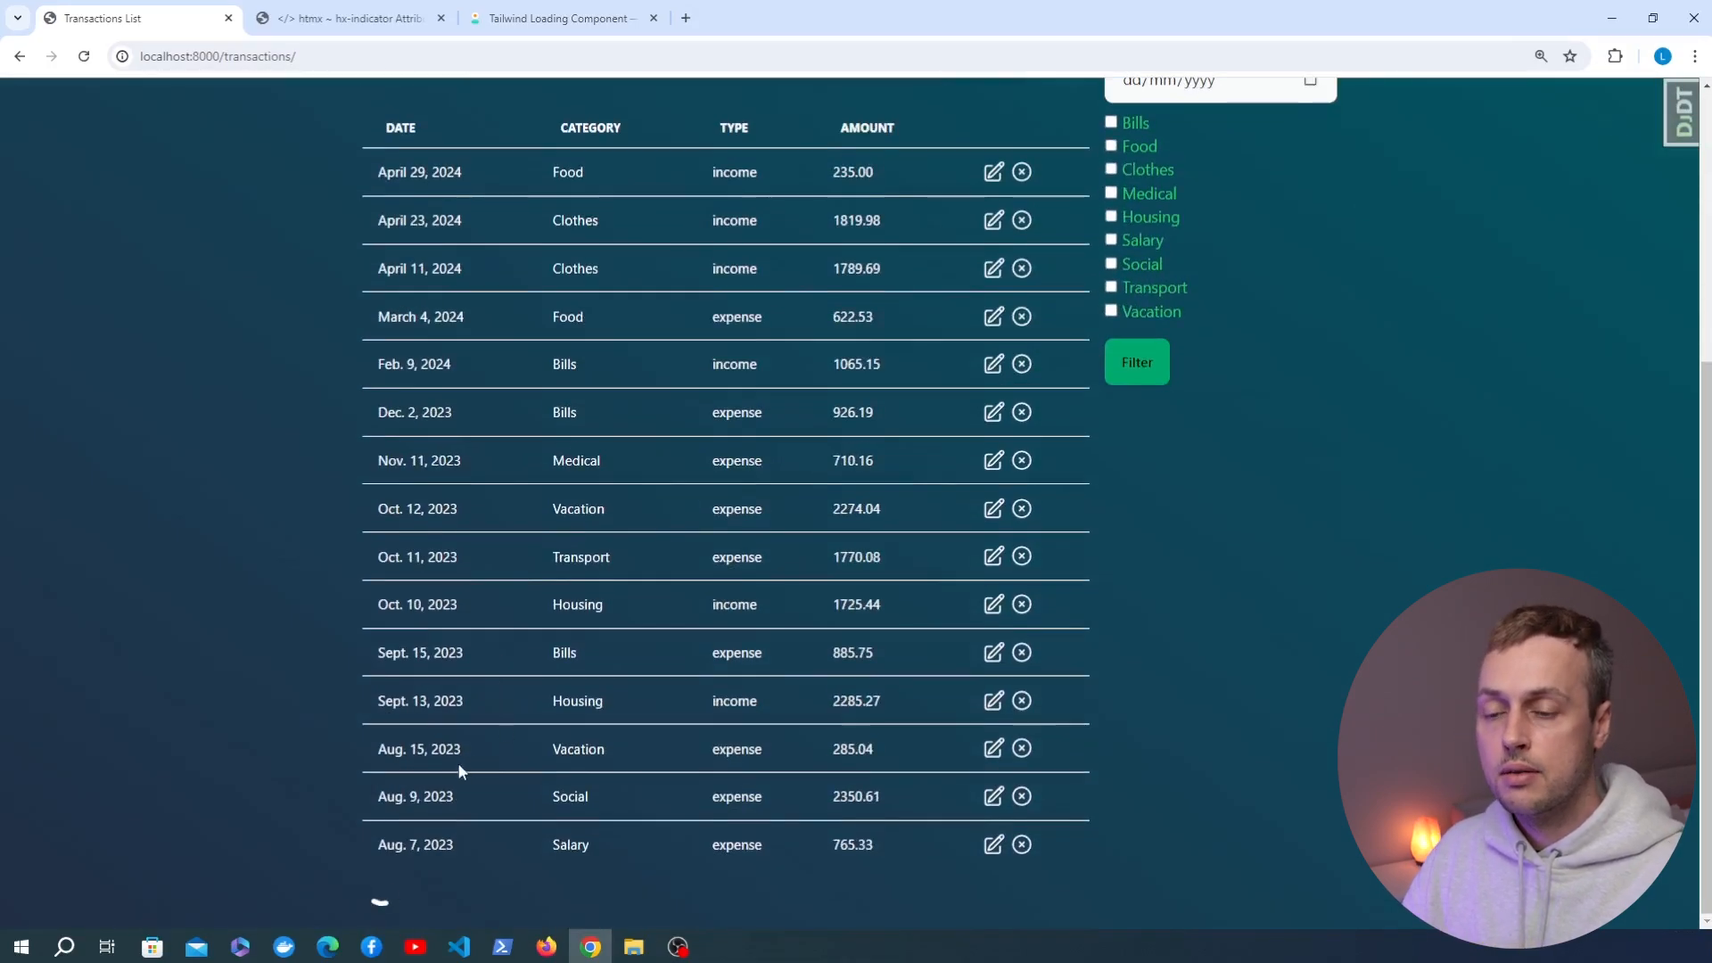
pyautogui.scroll(-3)
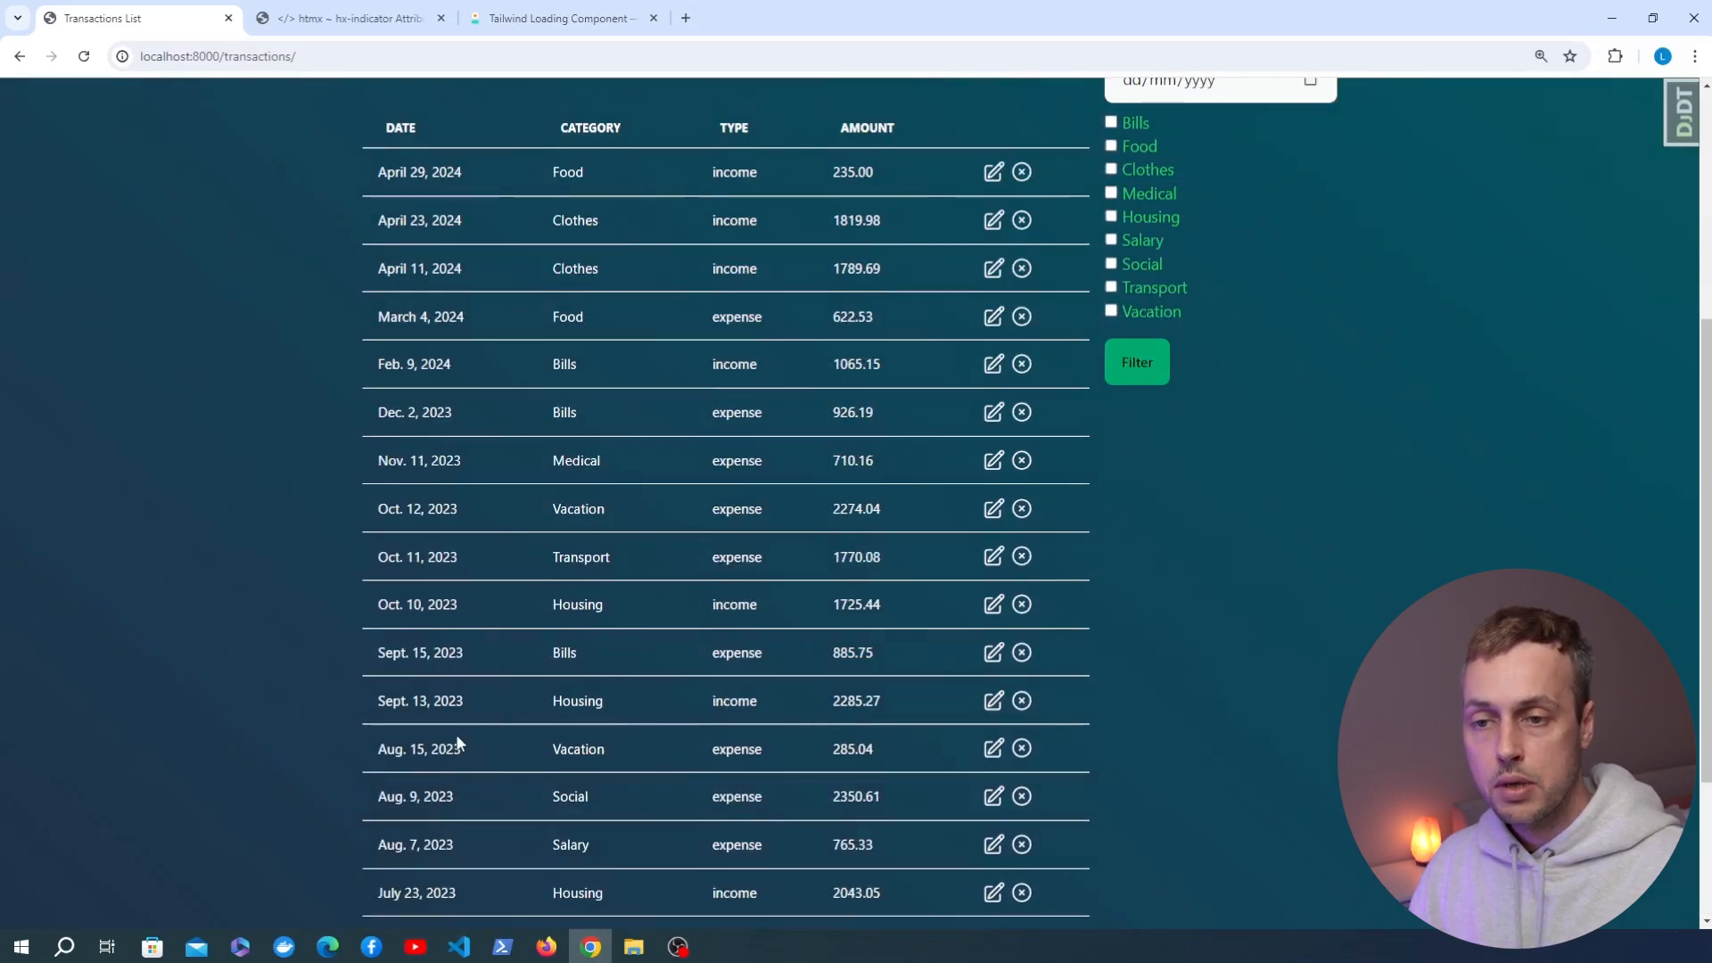
pyautogui.scroll(3)
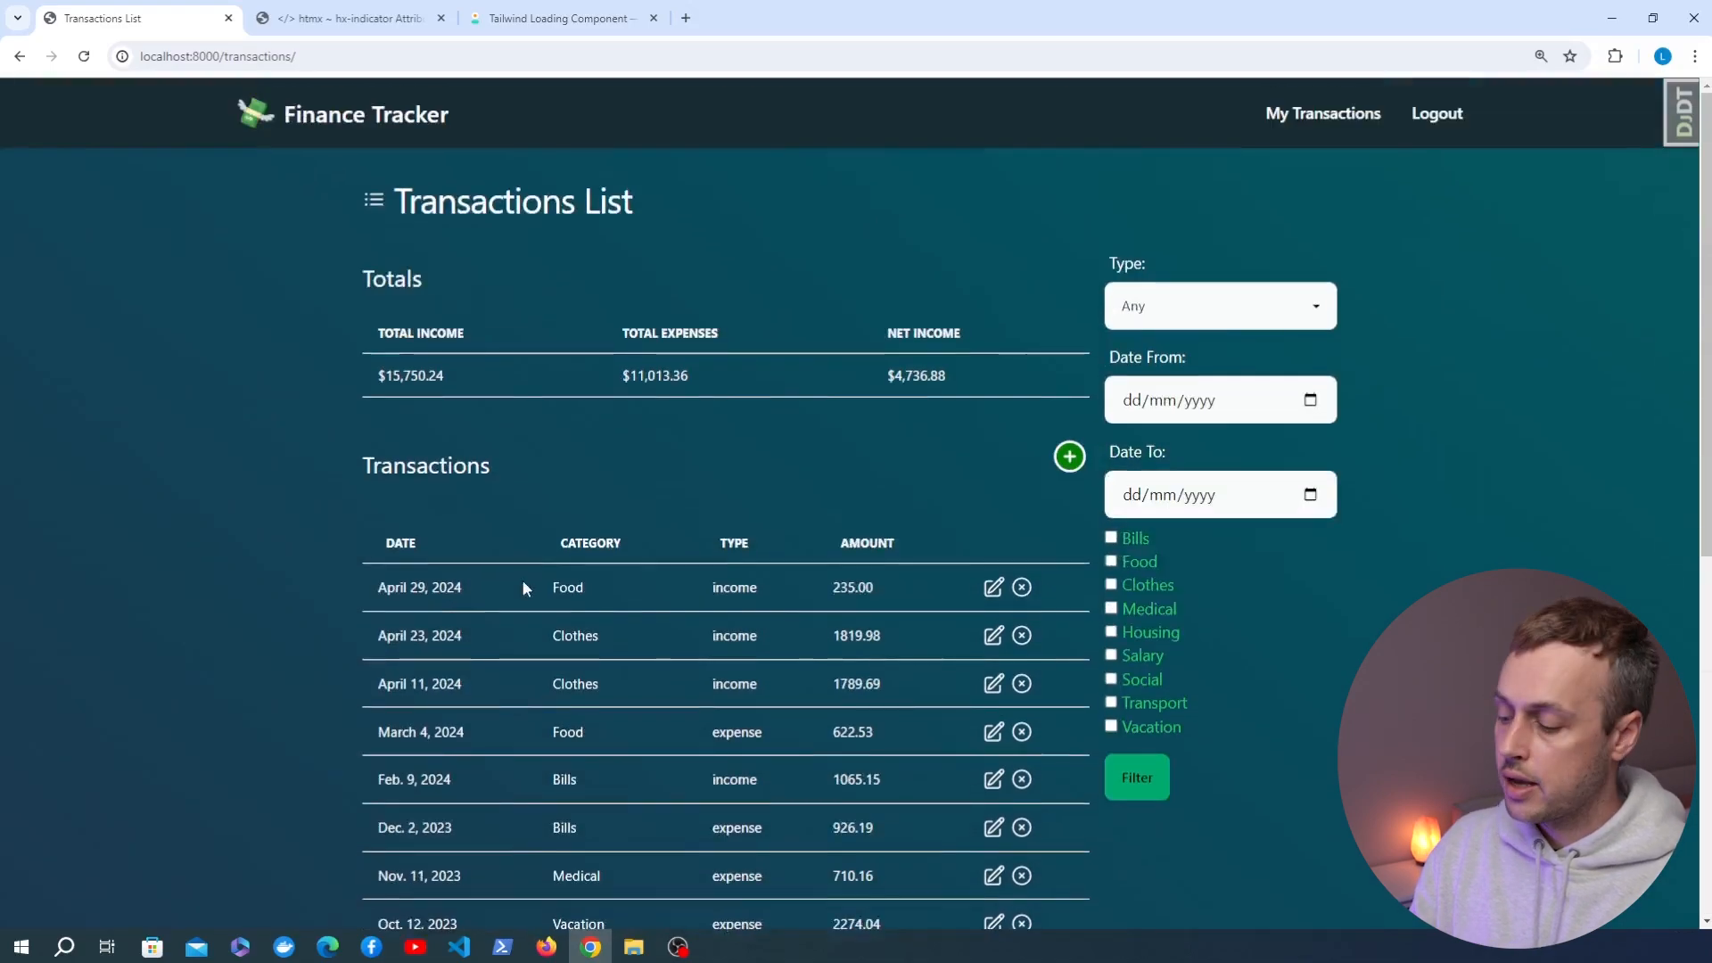
pyautogui.click(1143, 777)
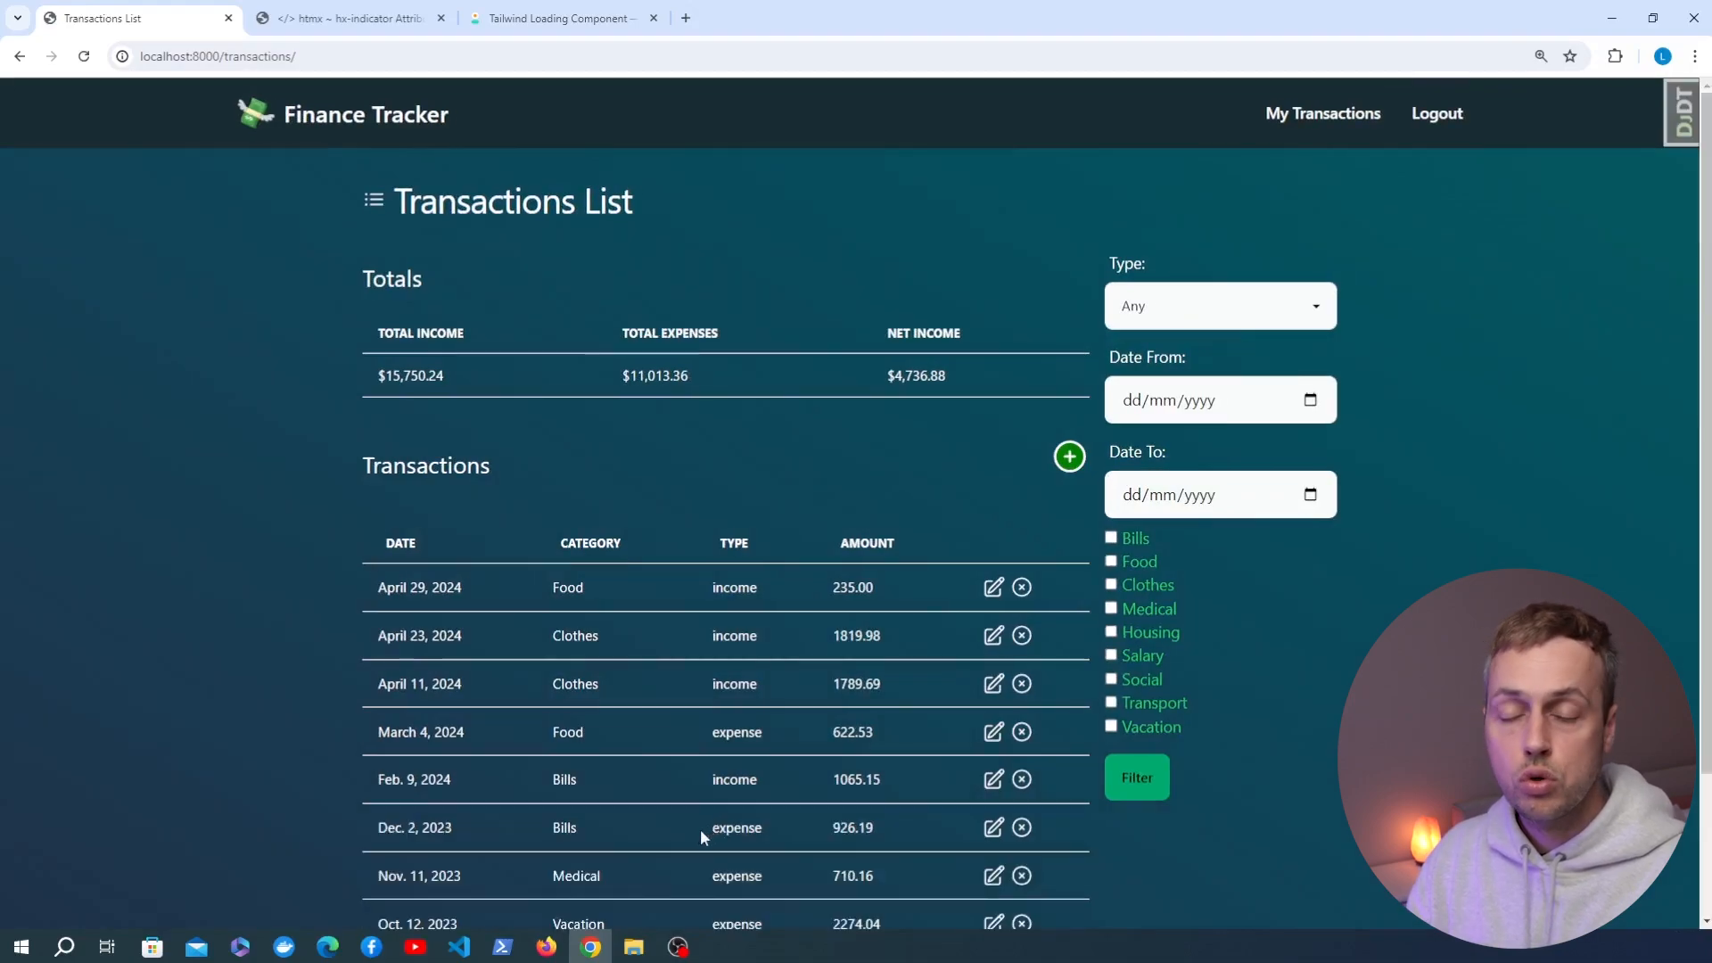
pyautogui.scroll(-3)
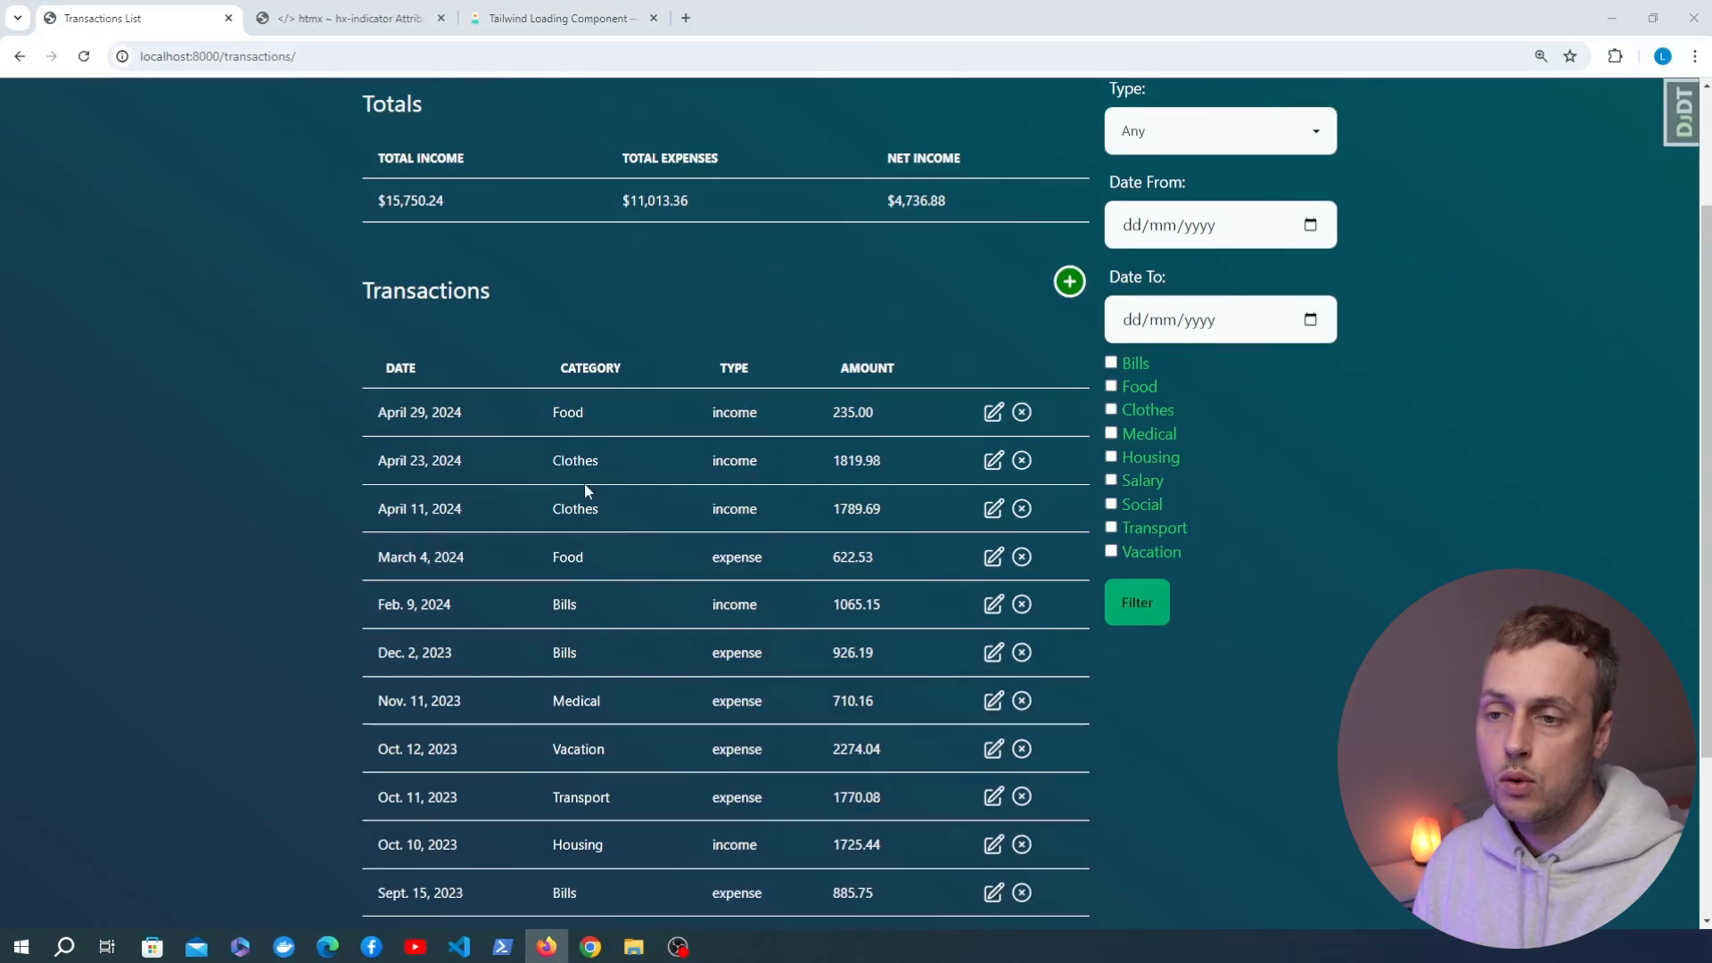
# Open the htmx hx-indicator docs and highlight the htmx-request class and in-flight request phrase.
pyautogui.click(350, 17)
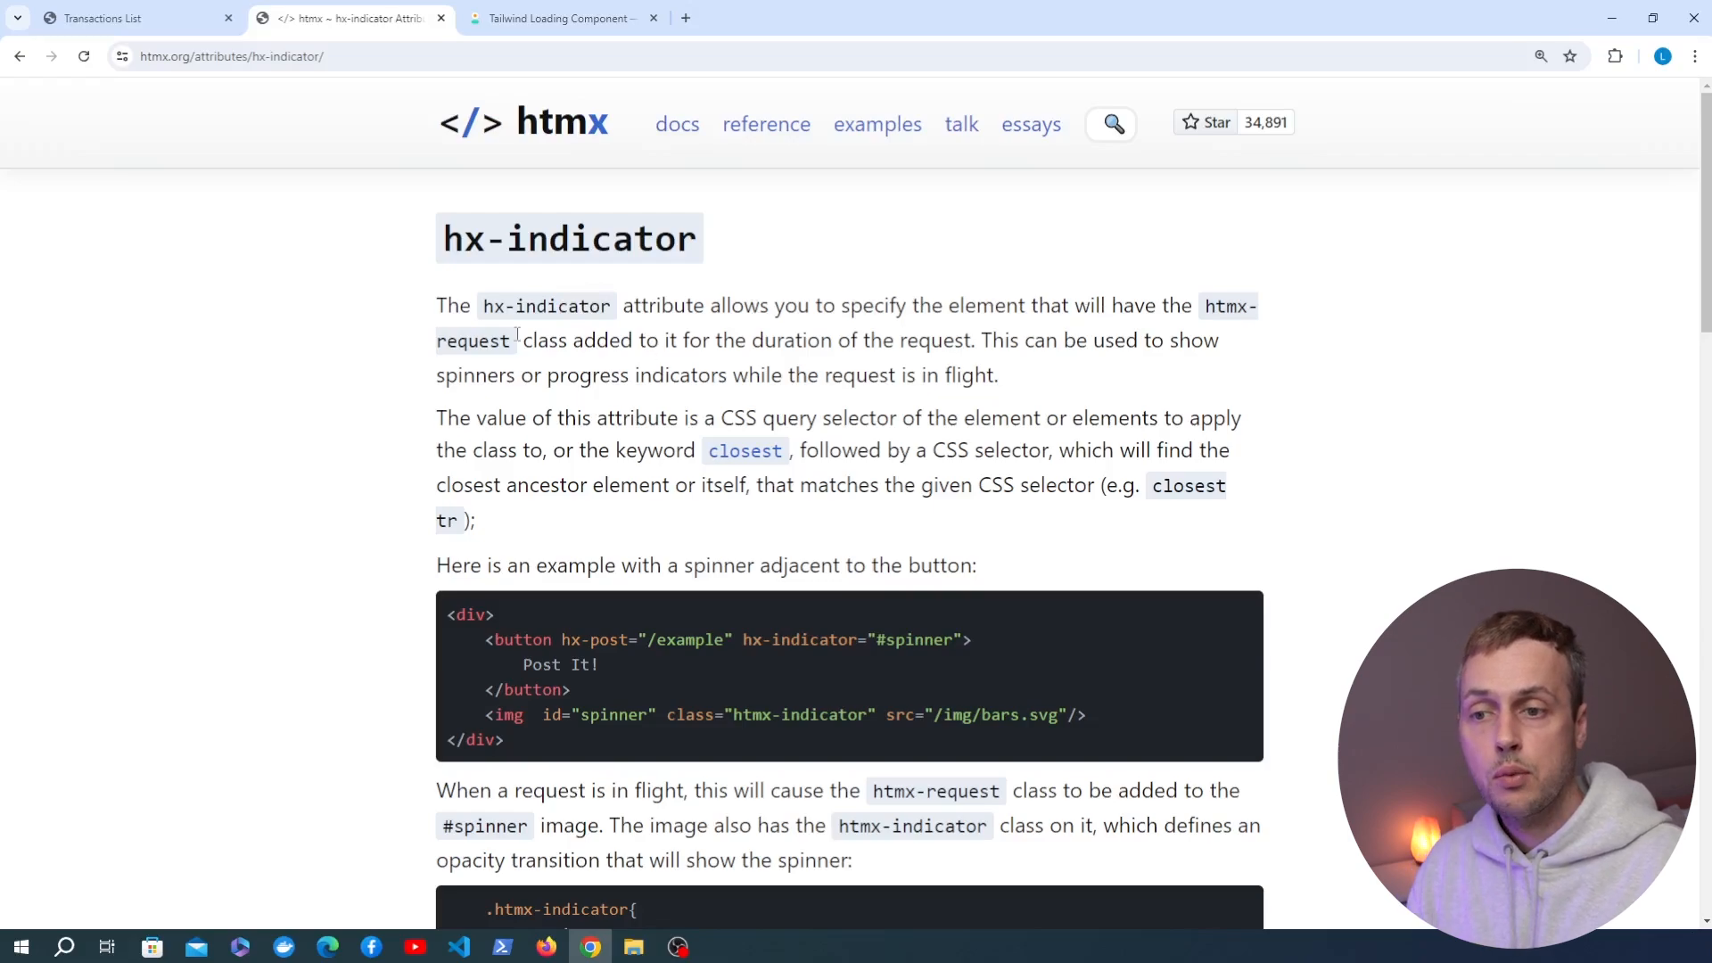
pyautogui.doubleClick(473, 340)
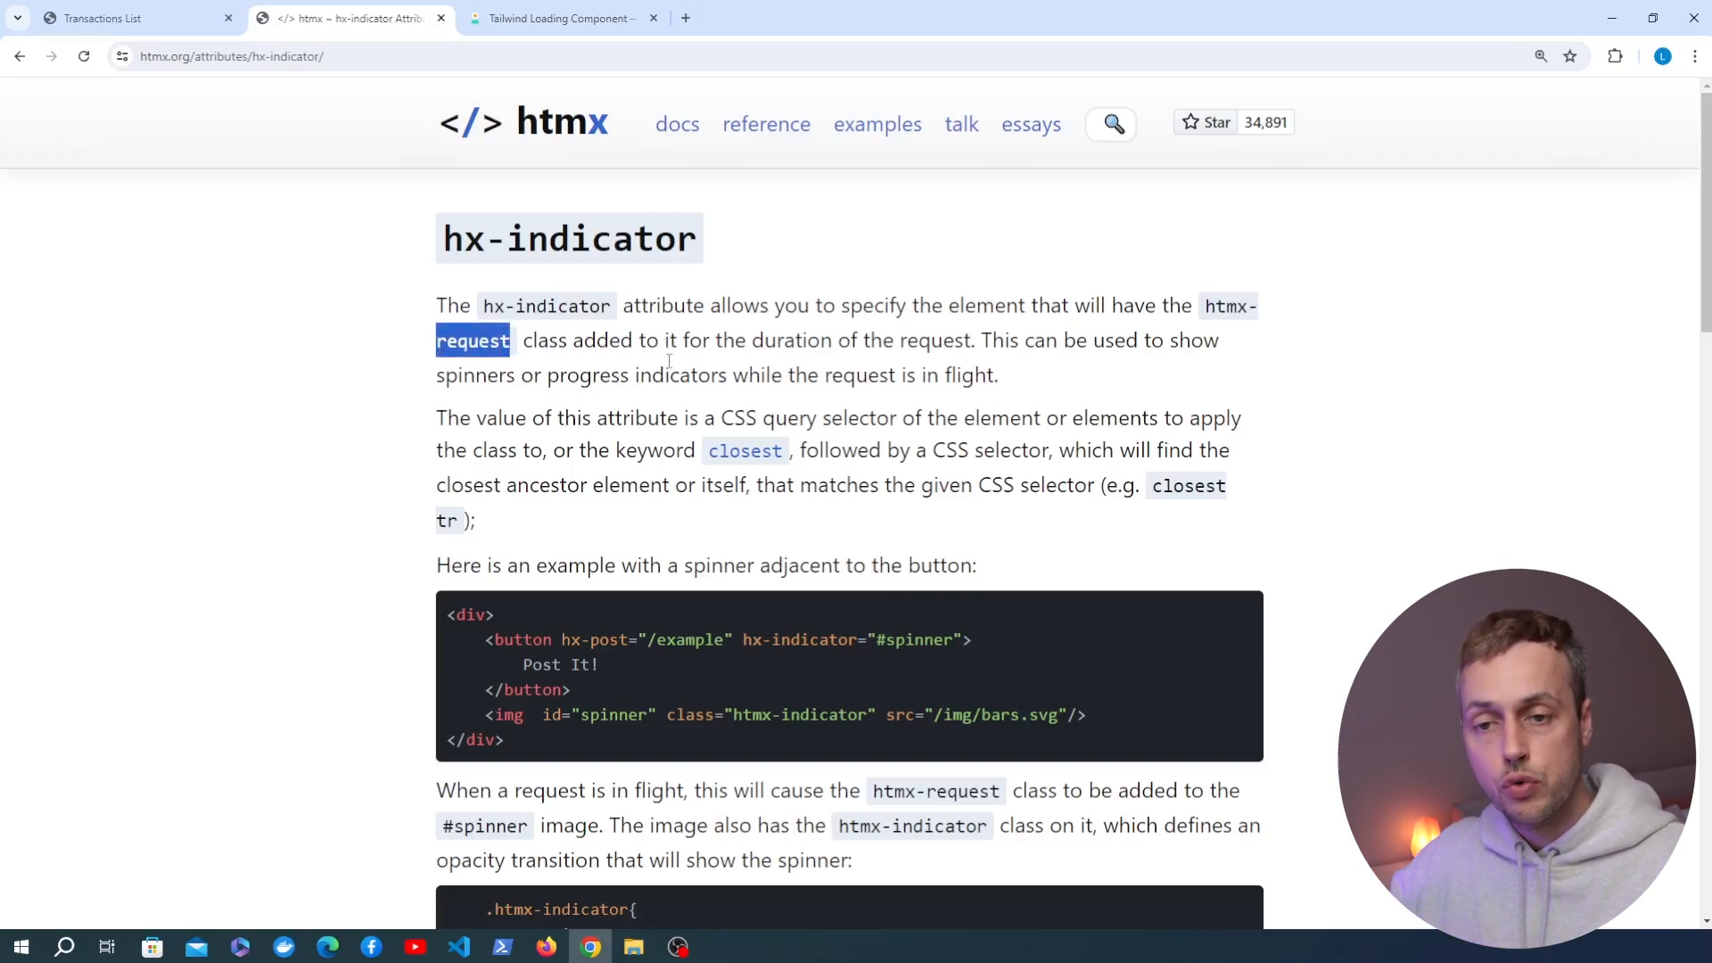
pyautogui.moveTo(383, 385)
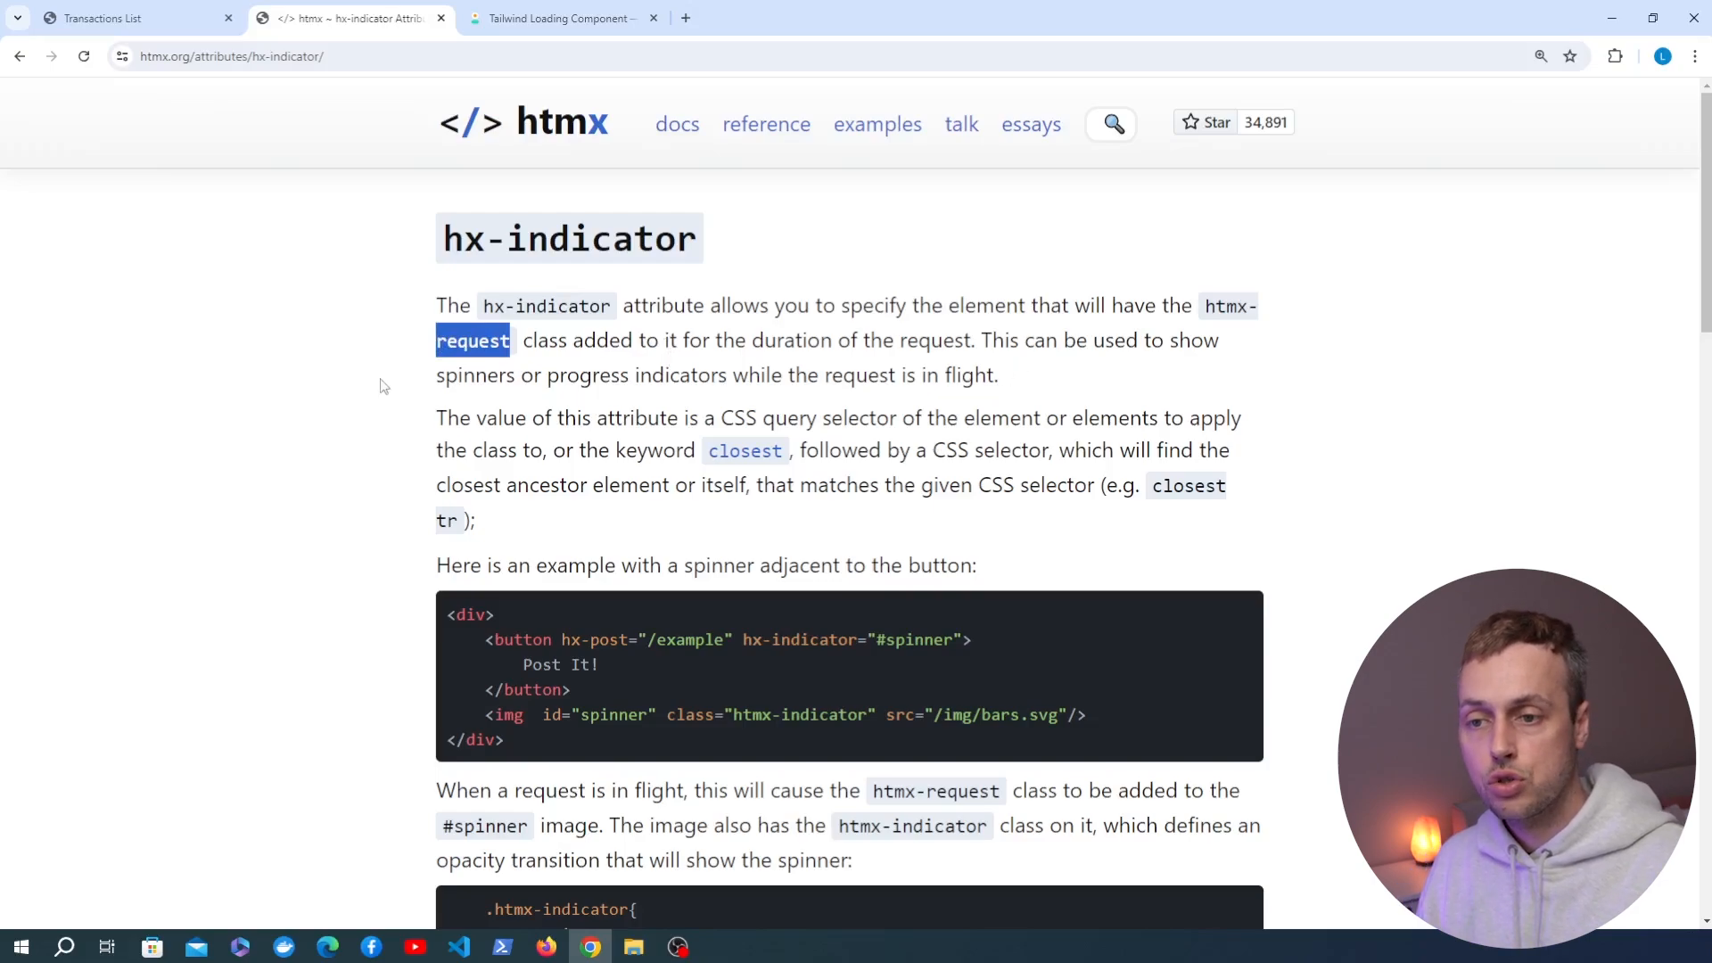
pyautogui.doubleClick(681, 375)
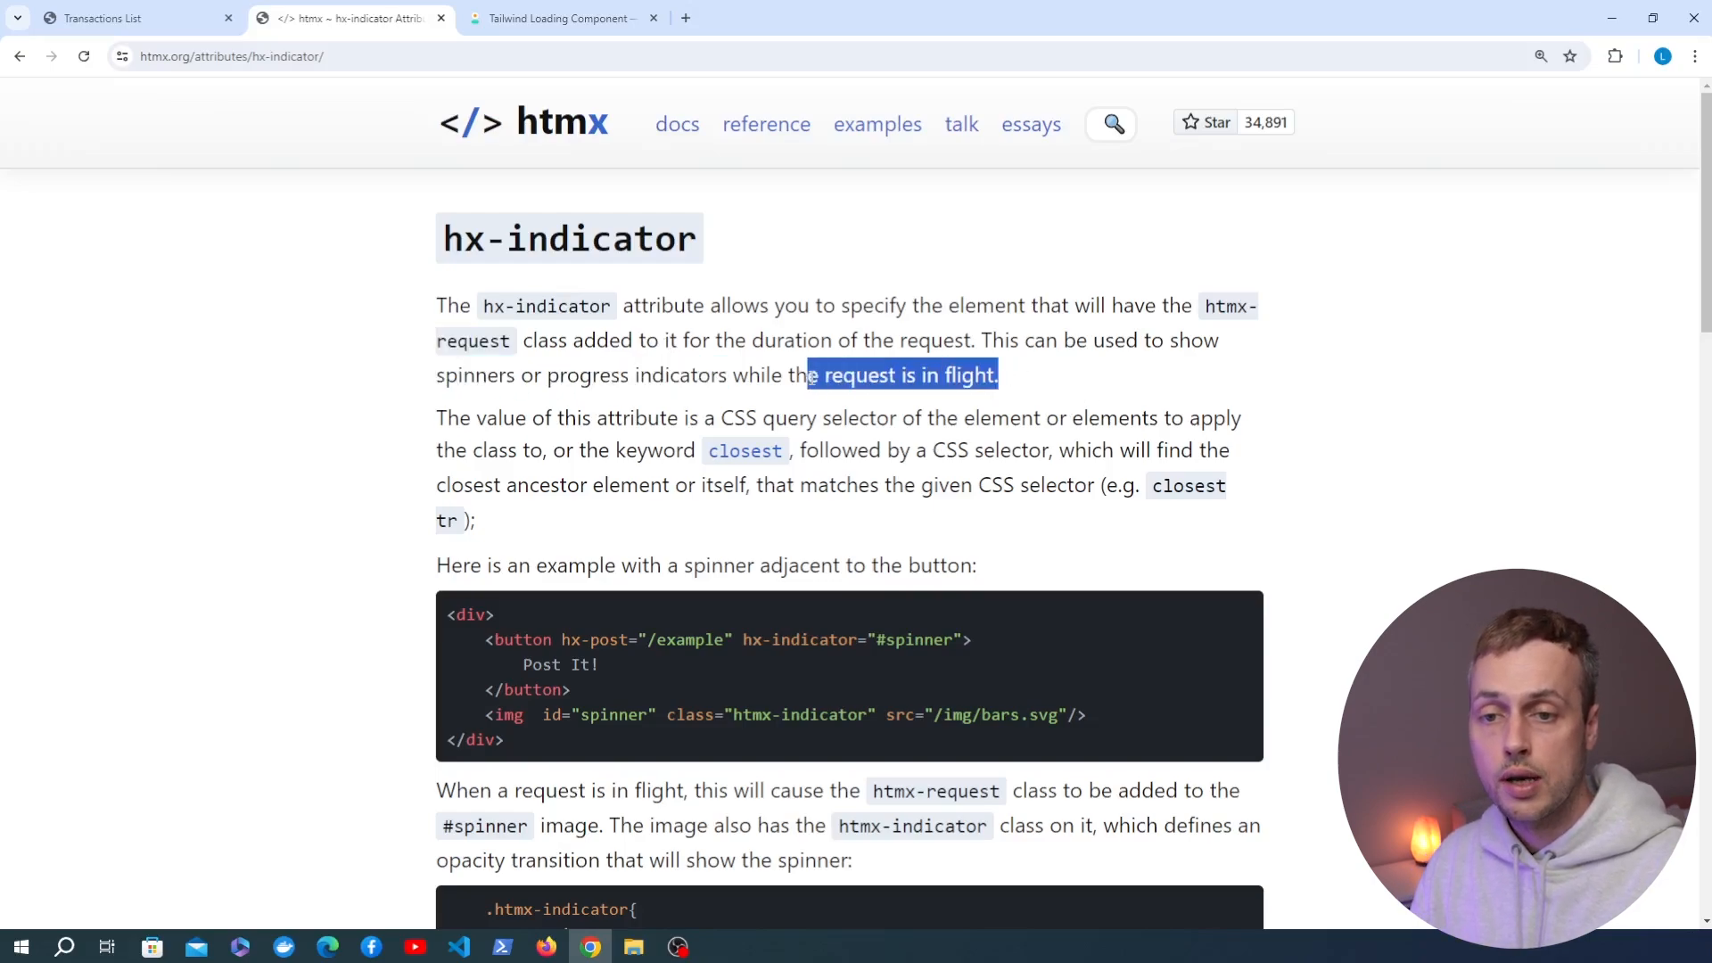
pyautogui.scroll(-3)
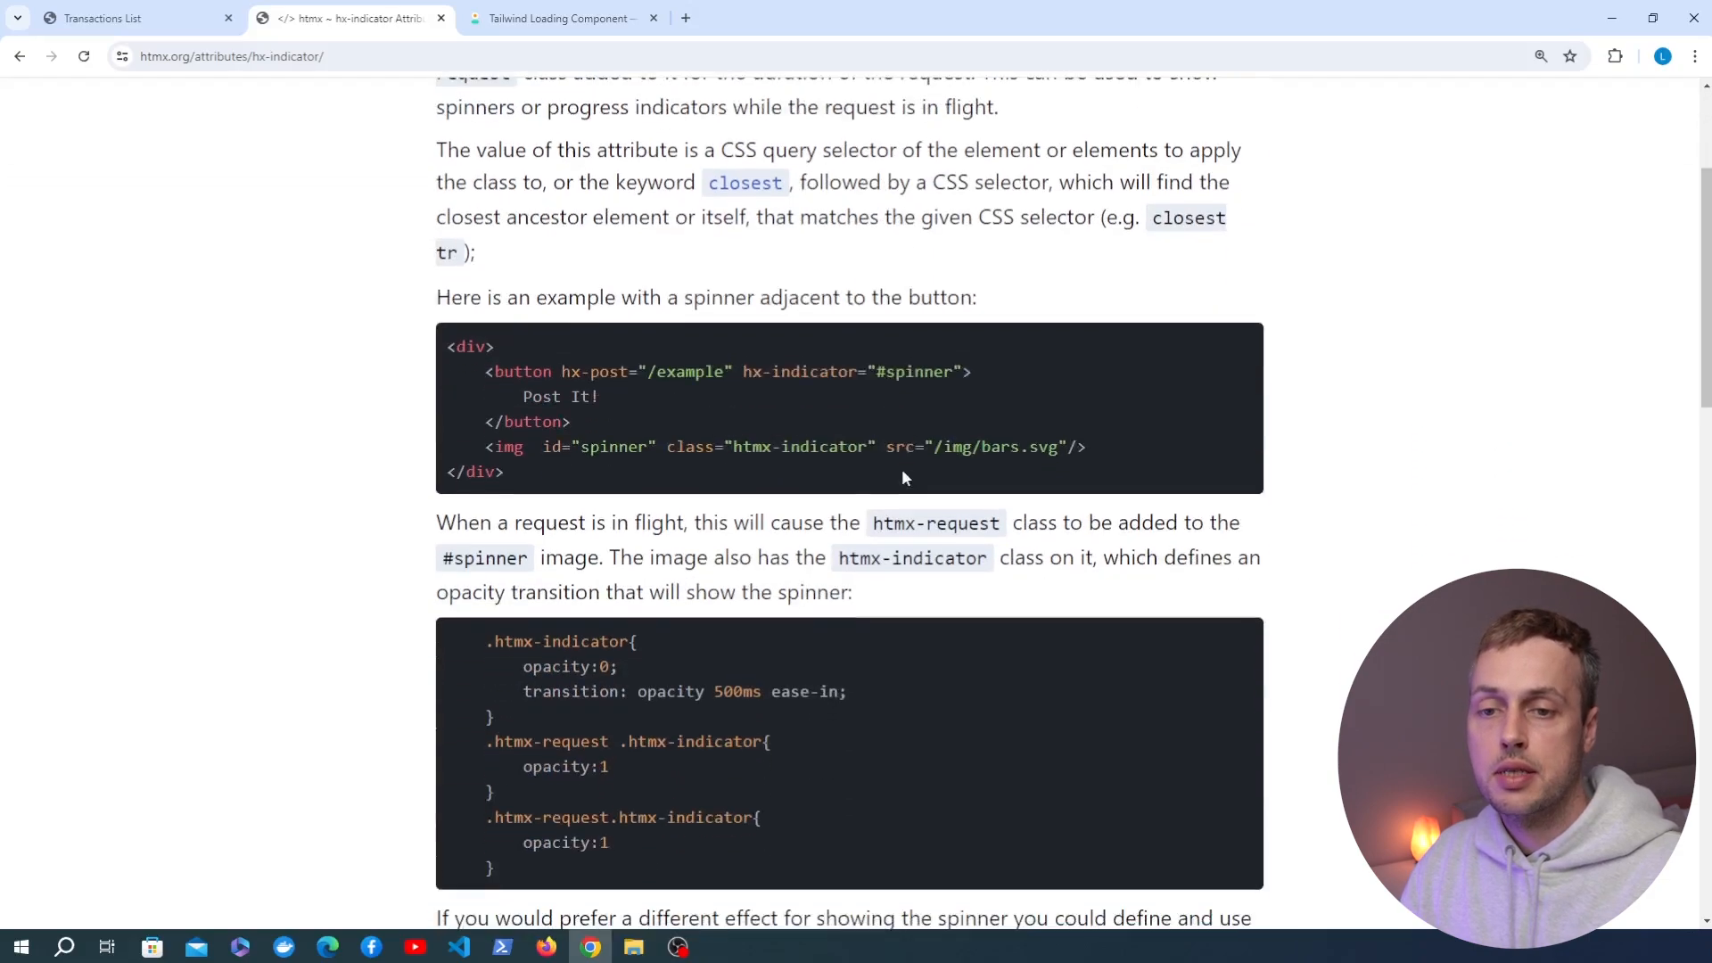
pyautogui.scroll(-3)
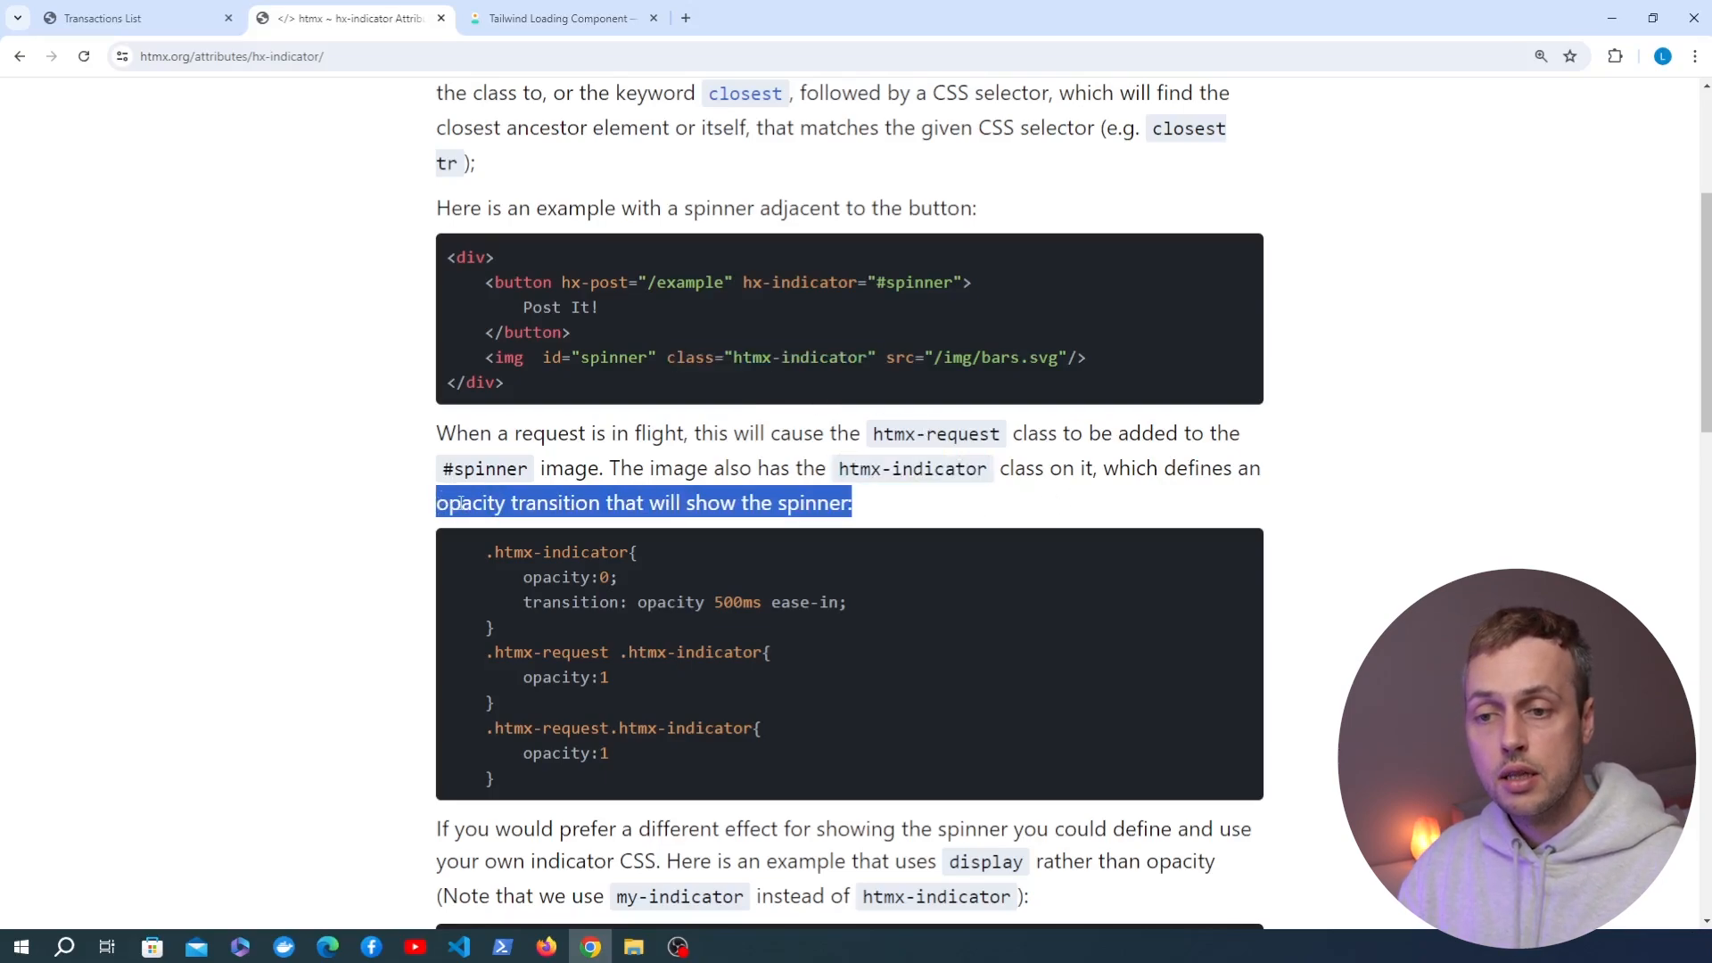
pyautogui.moveTo(614, 452)
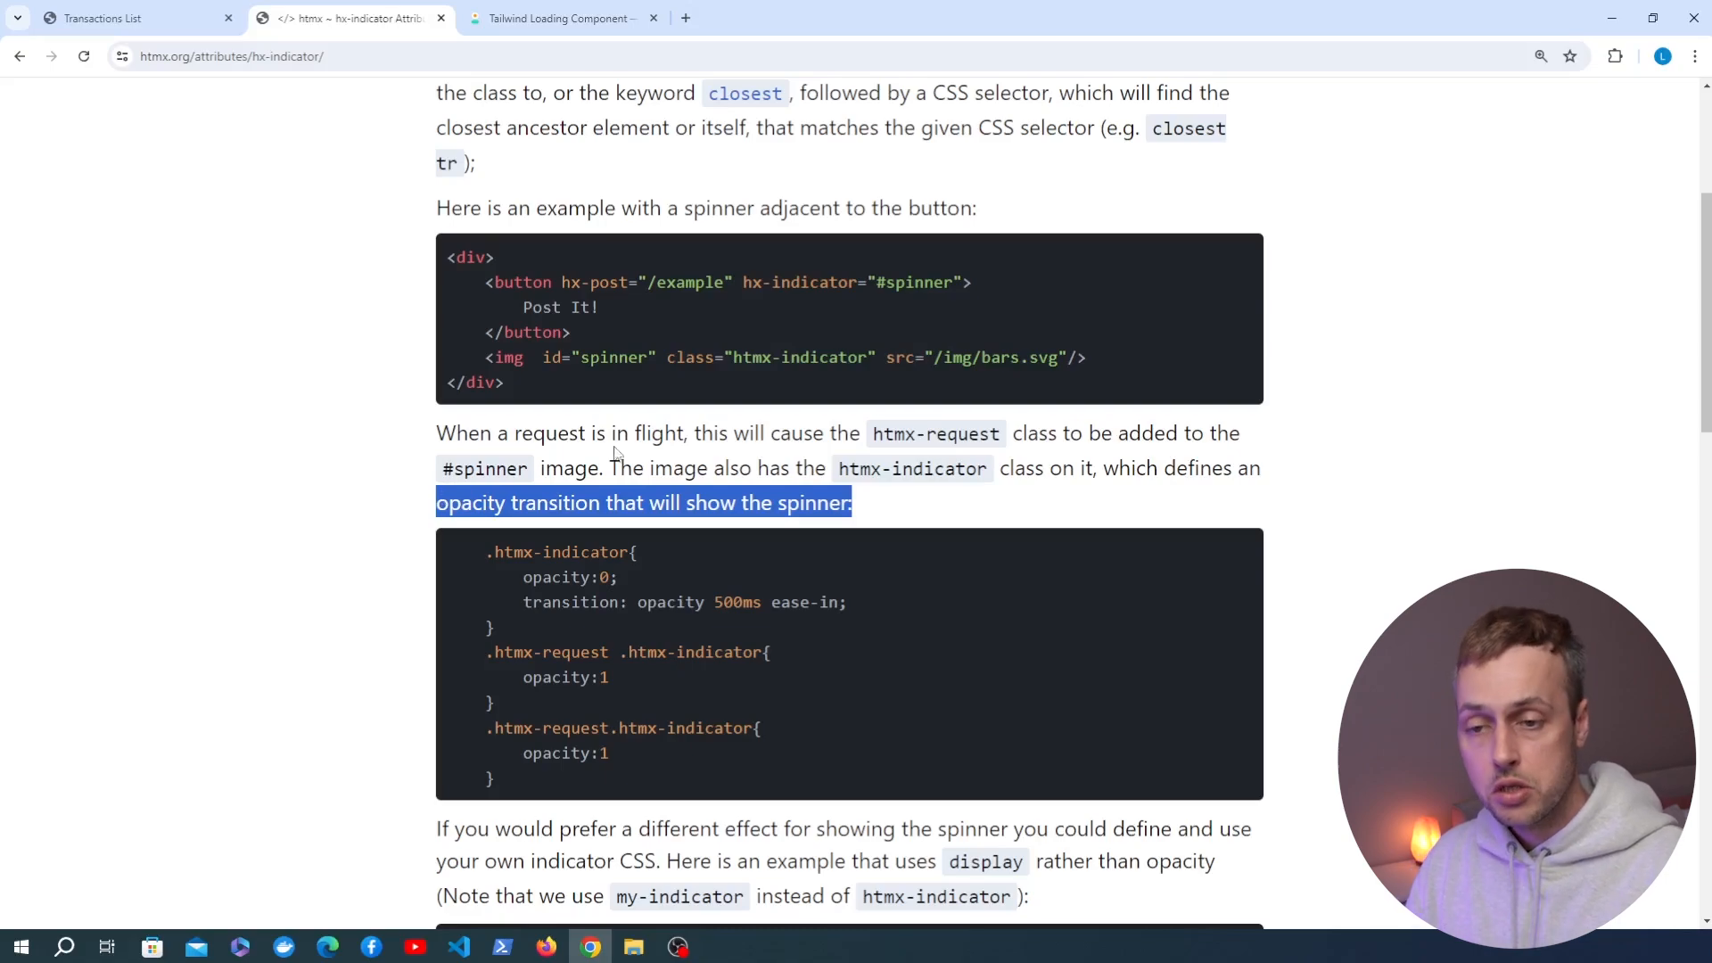
pyautogui.scroll(-3)
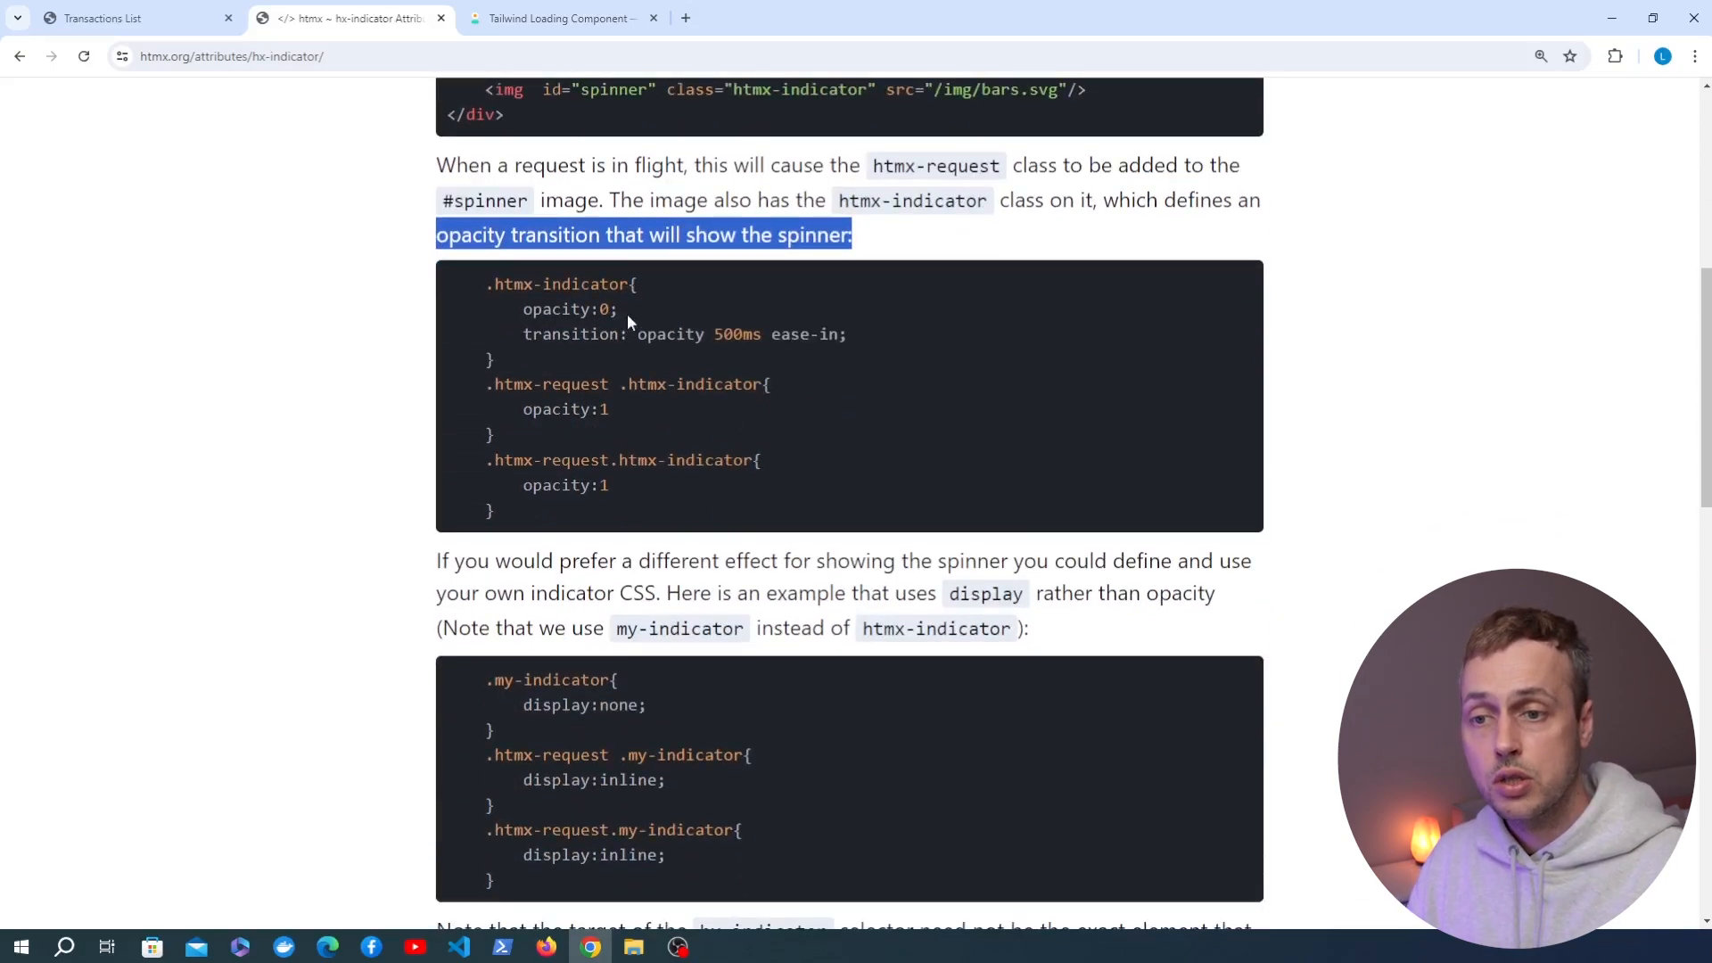
pyautogui.doubleClick(564, 408)
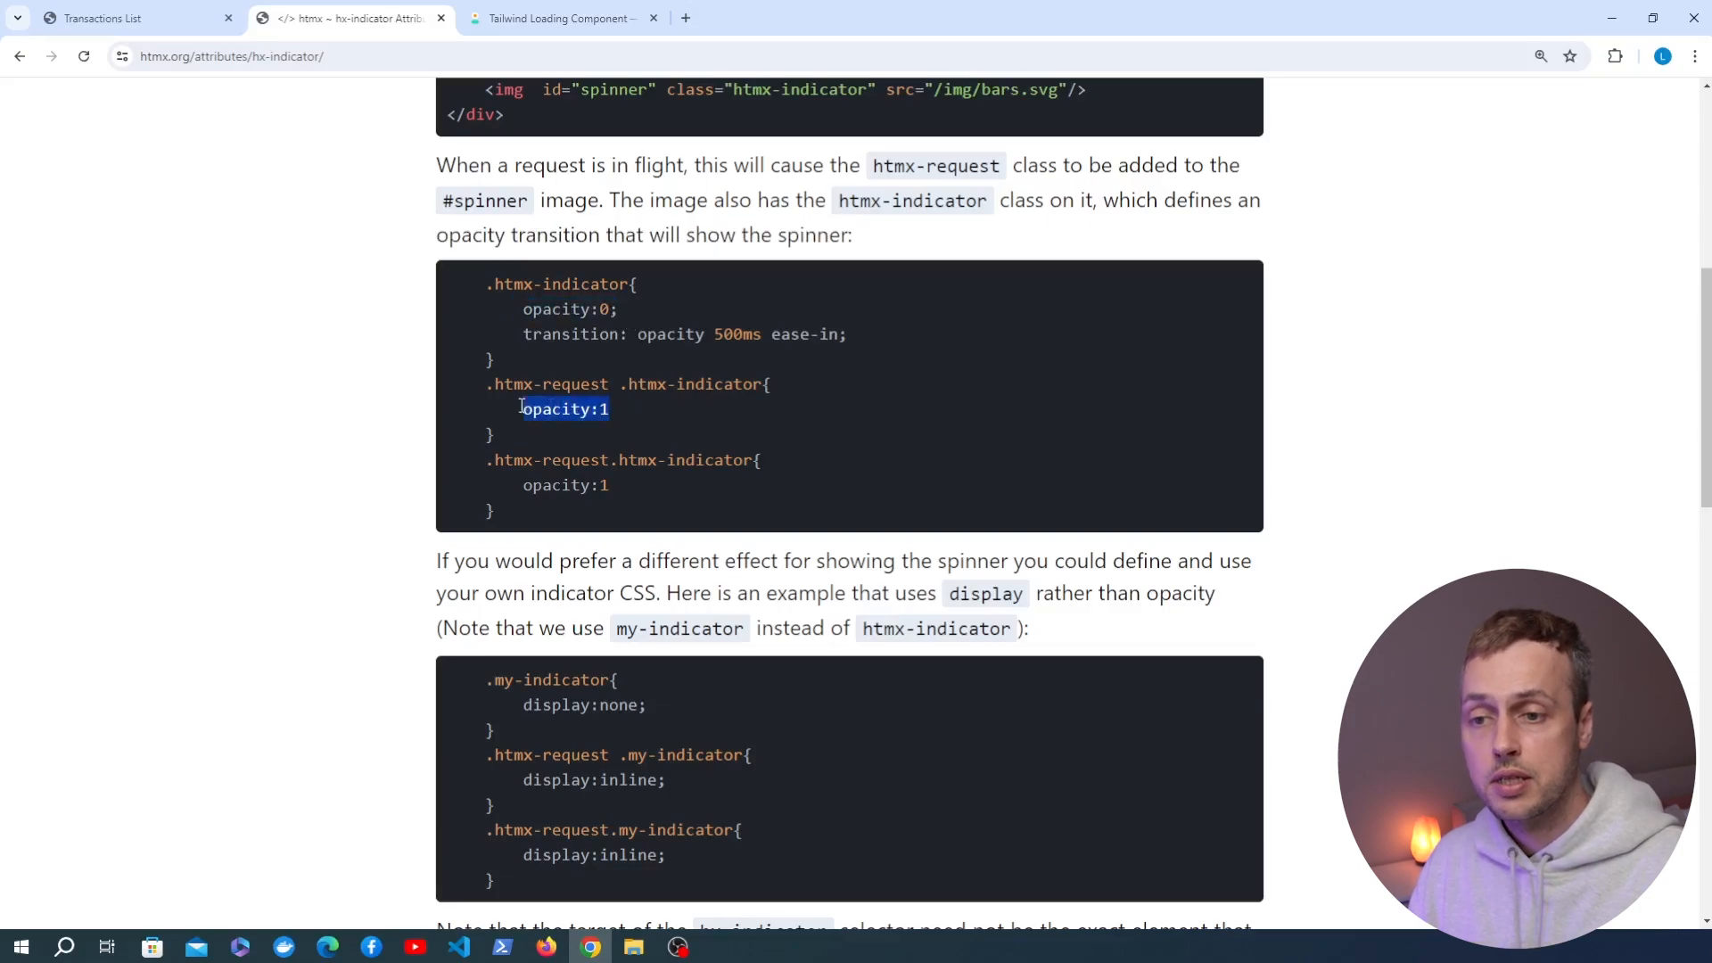
pyautogui.scroll(3)
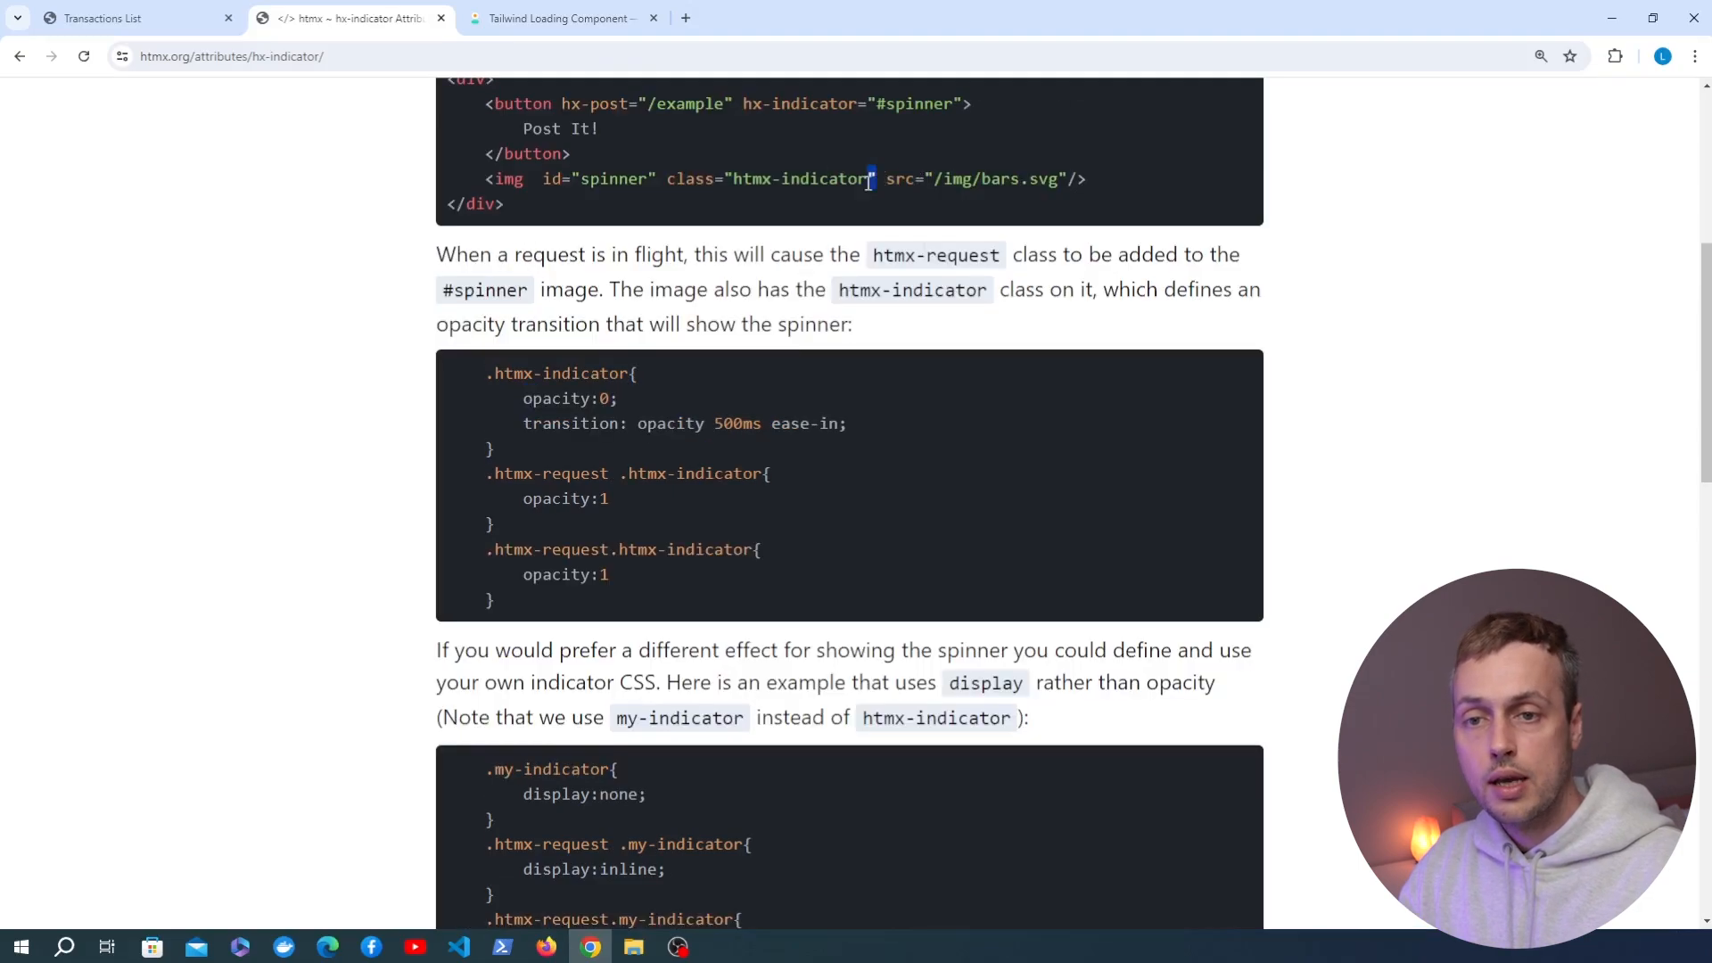
pyautogui.doubleClick(769, 179)
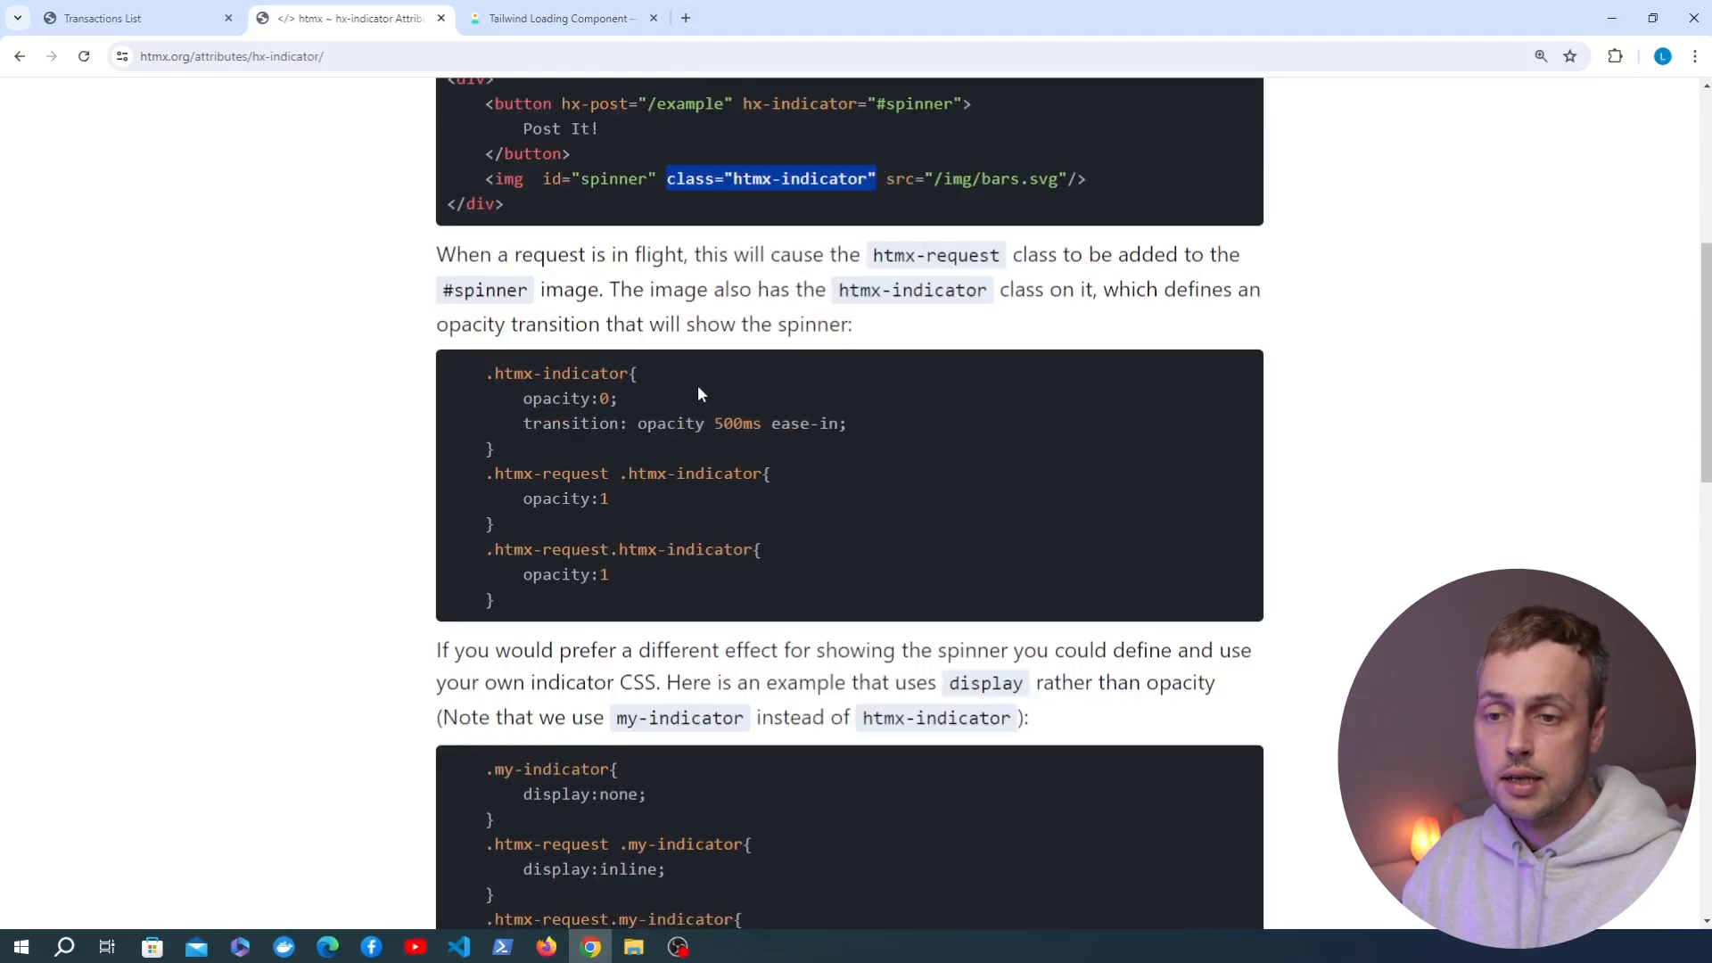
pyautogui.doubleClick(556, 374)
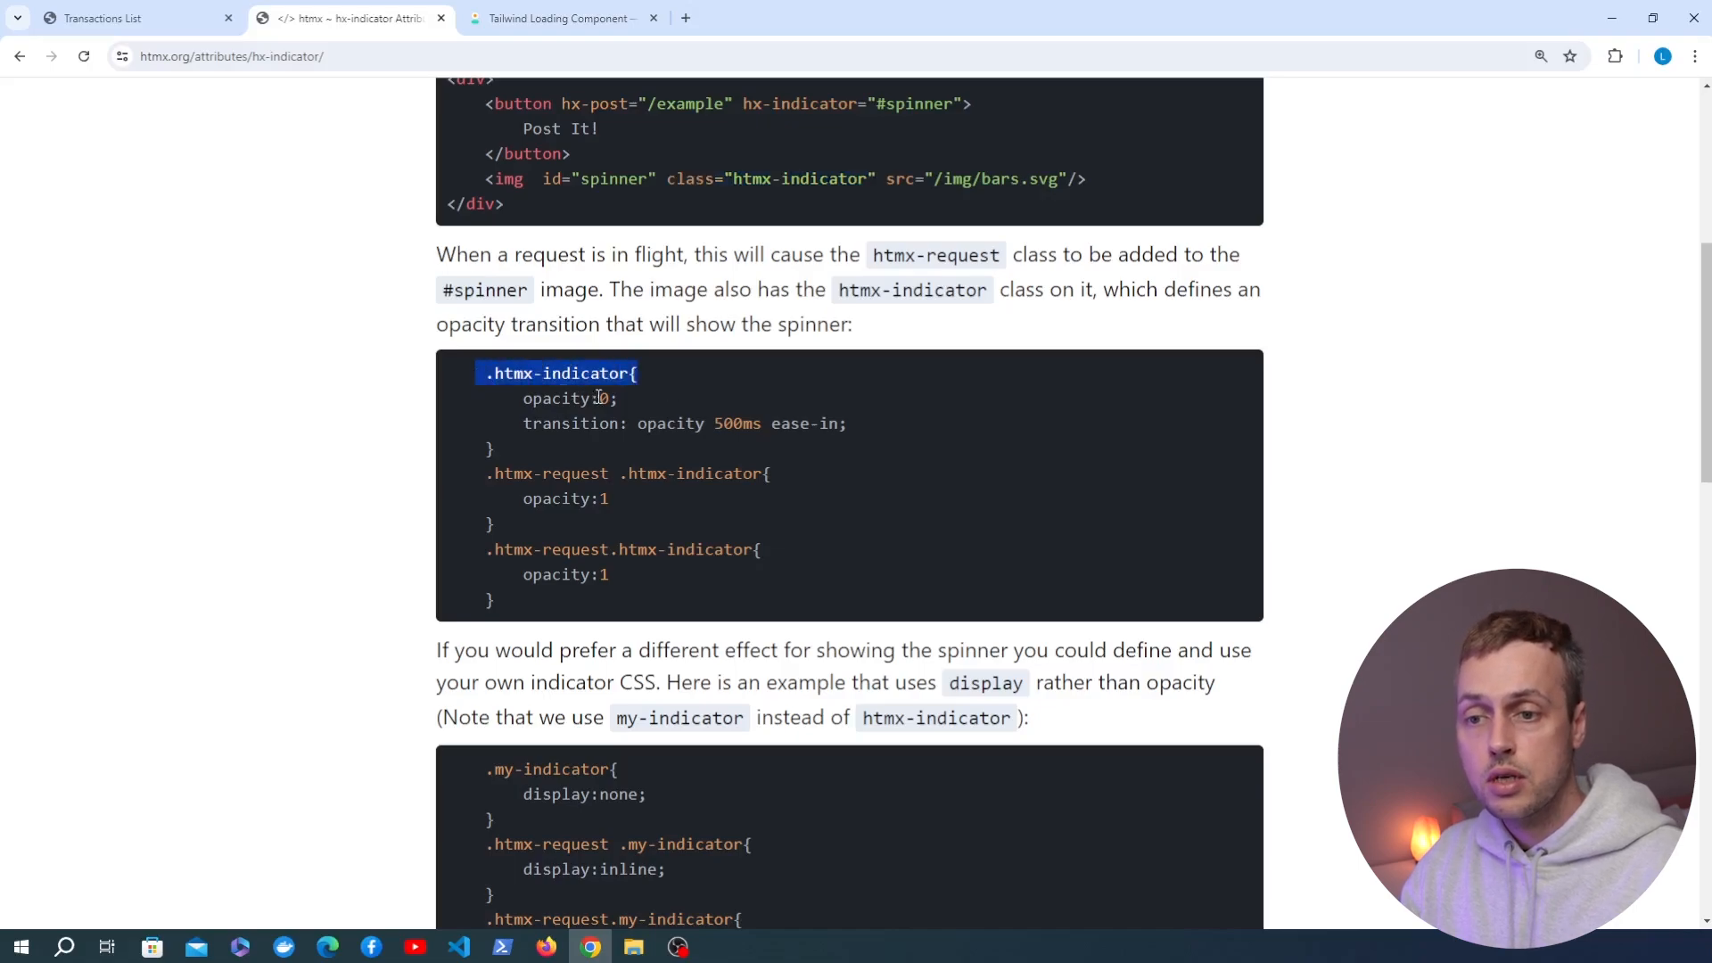
pyautogui.doubleClick(568, 398)
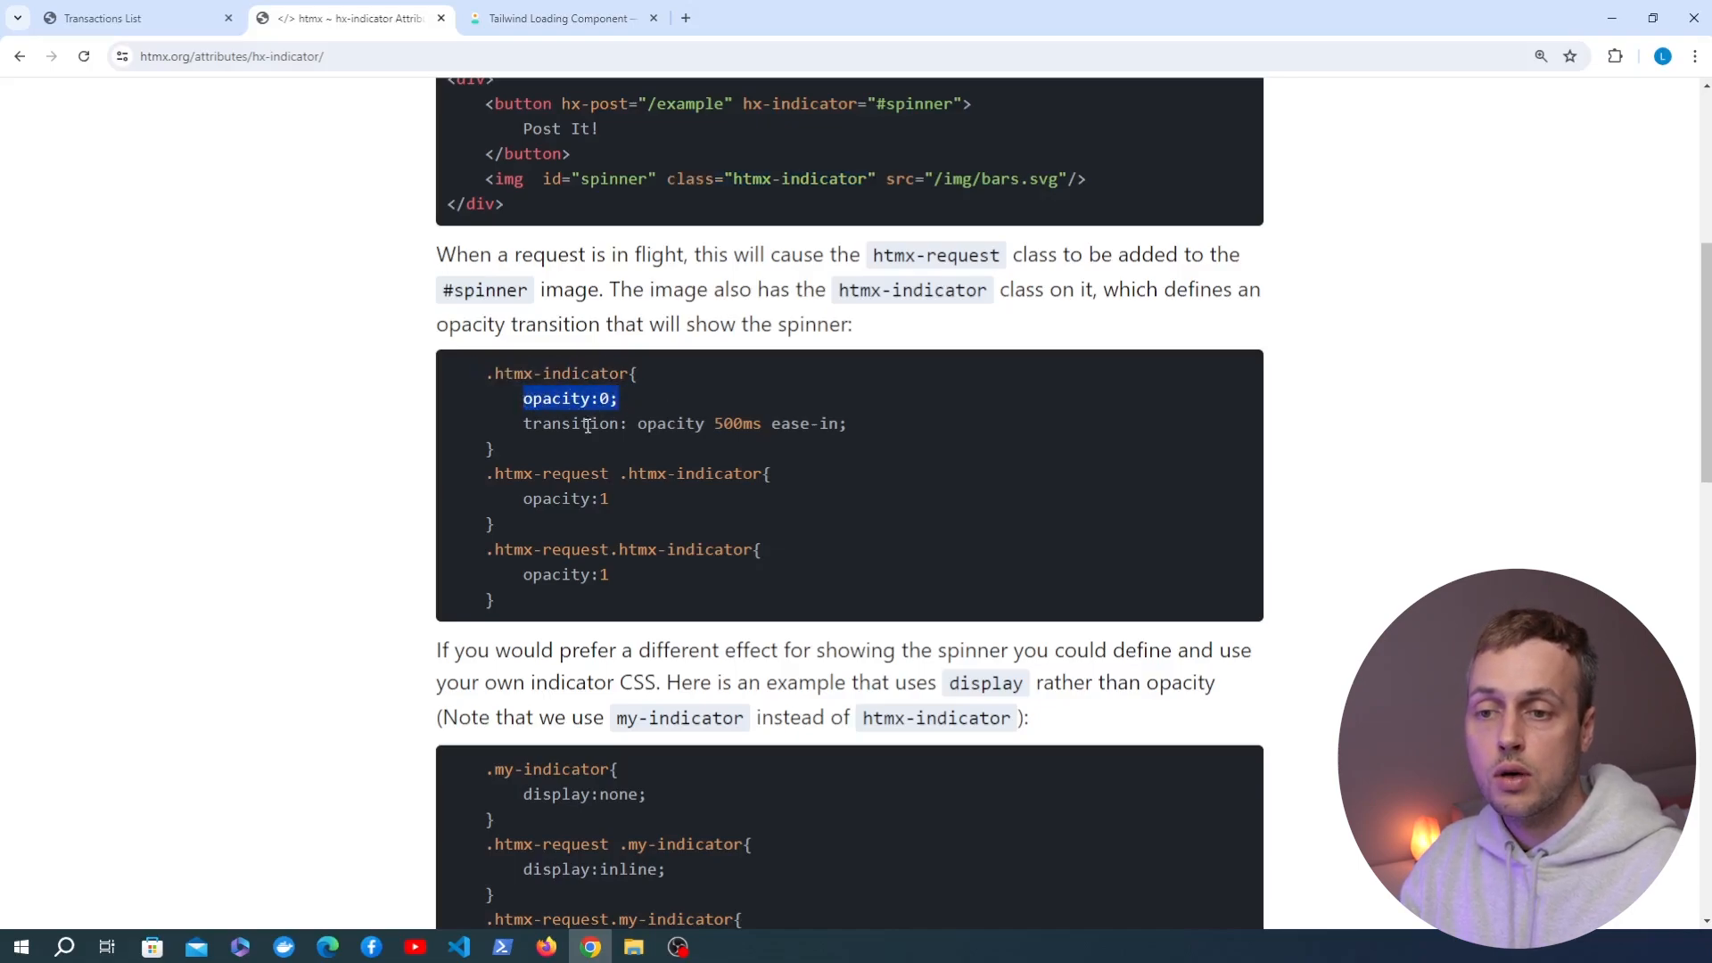
pyautogui.doubleClick(570, 424)
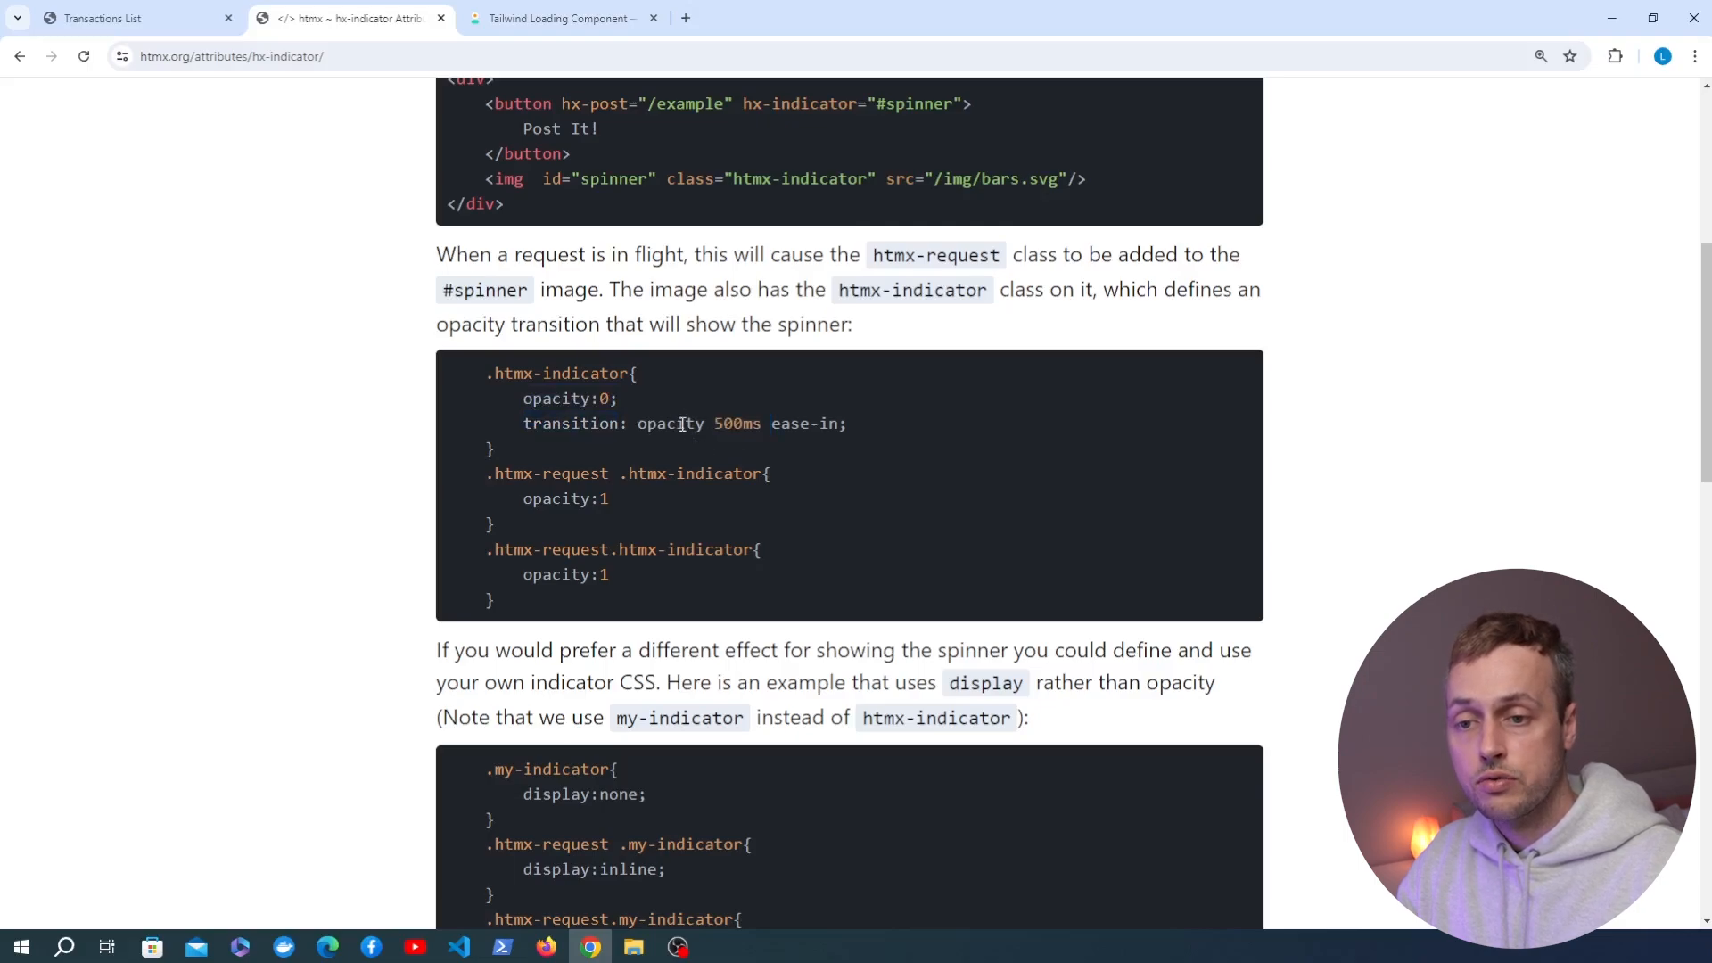
pyautogui.doubleClick(670, 423)
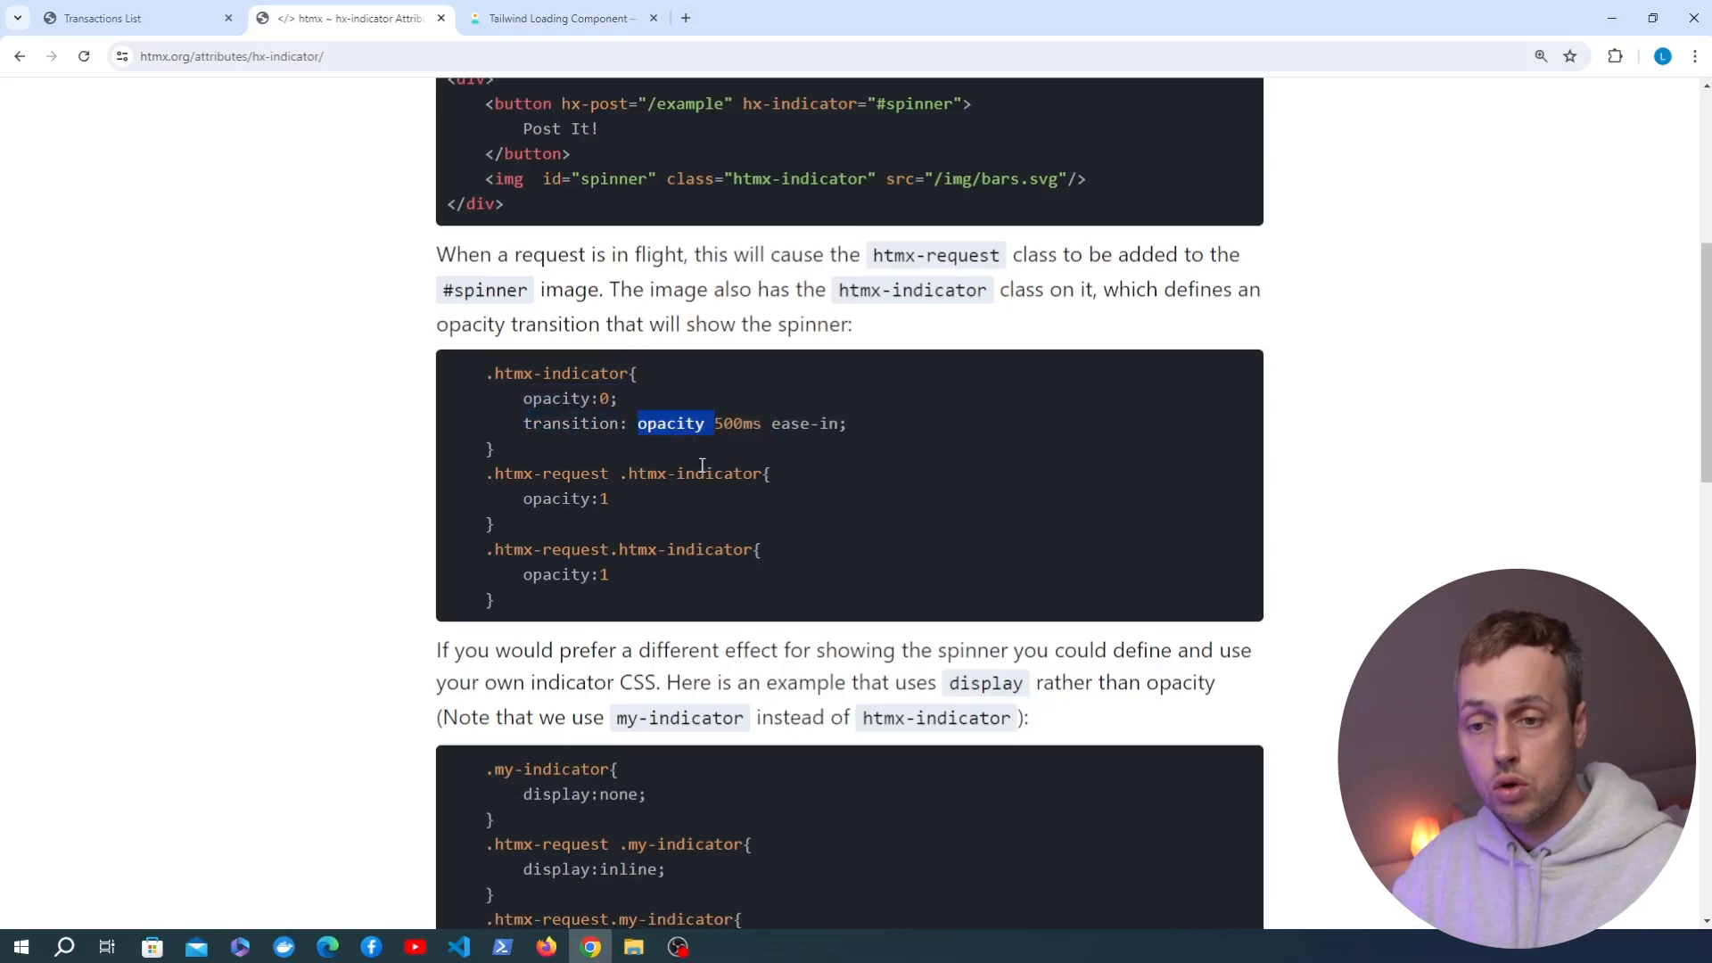
pyautogui.doubleClick(549, 473)
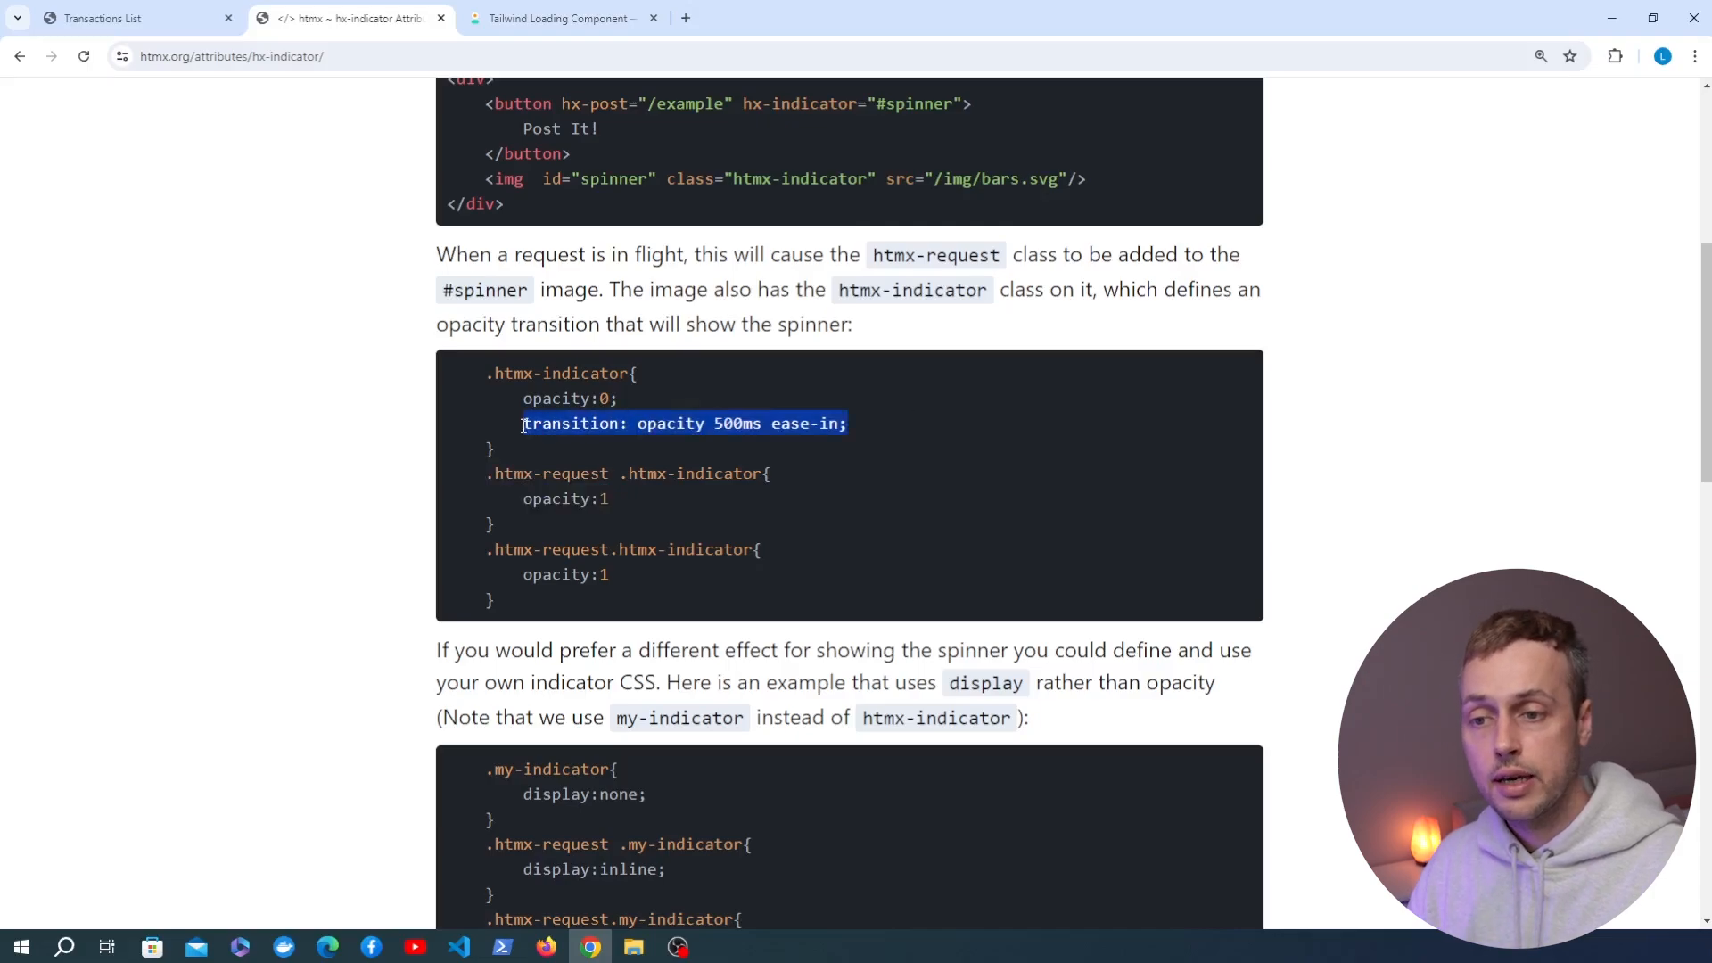
pyautogui.click(830, 492)
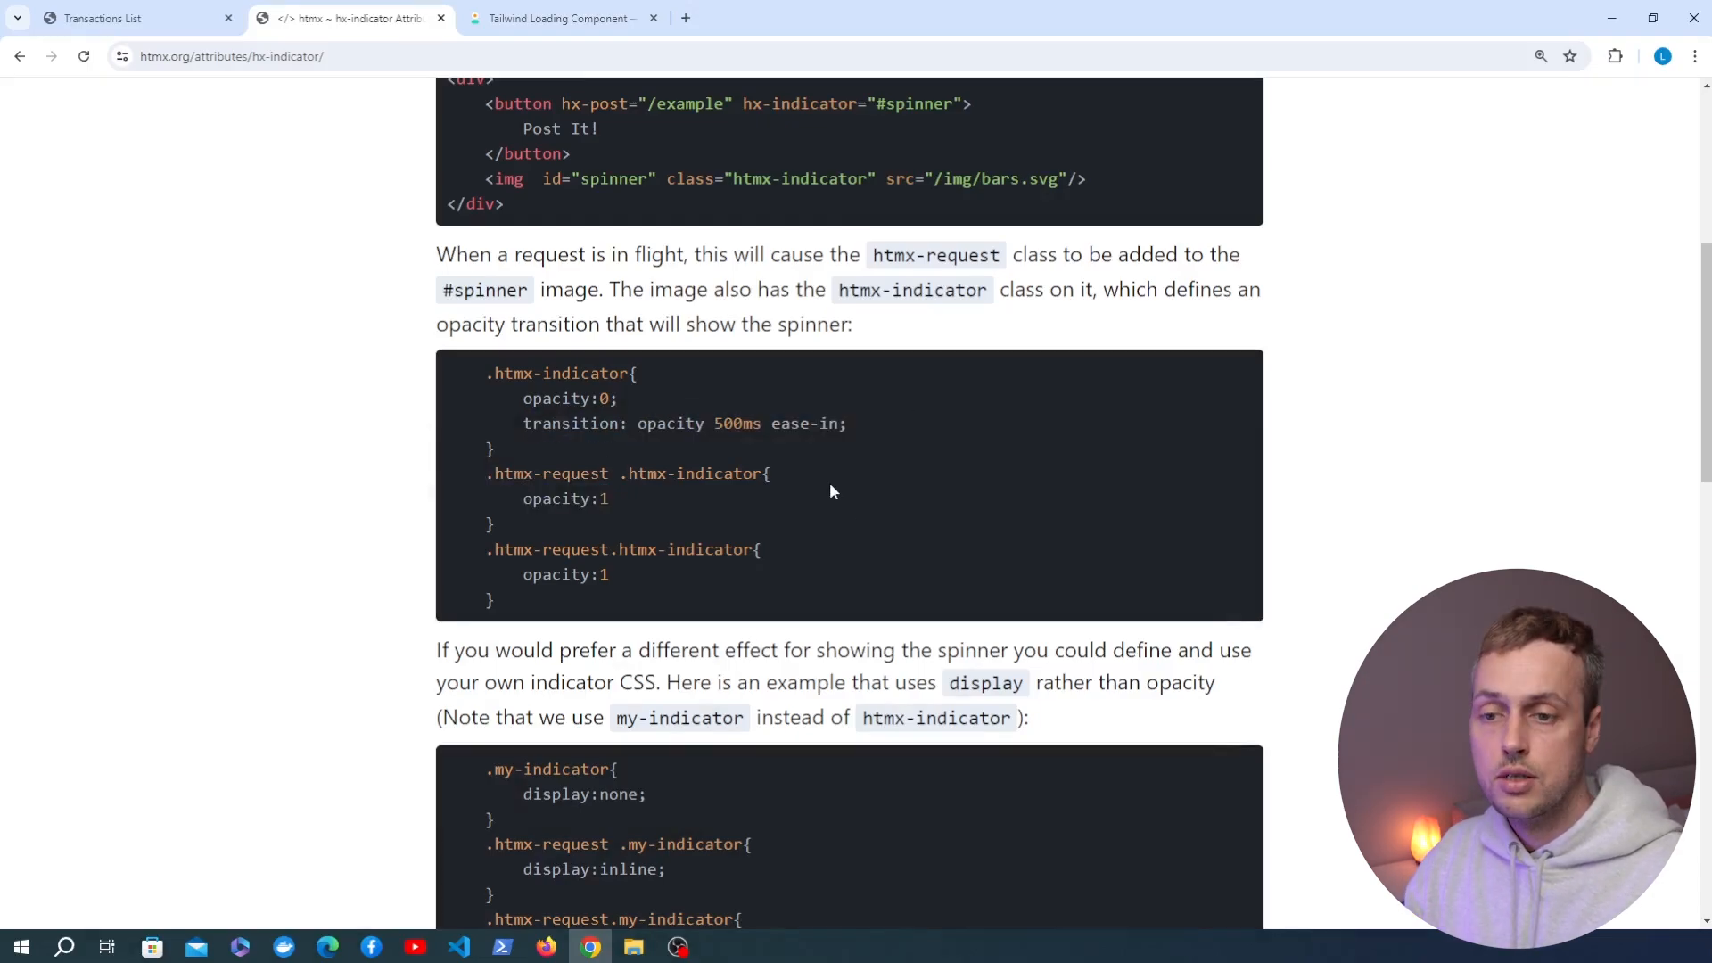
# Point out the spinner span's htmx-indicator class, spinner id and daisyUI classes, then open views.py.
pyautogui.click(457, 947)
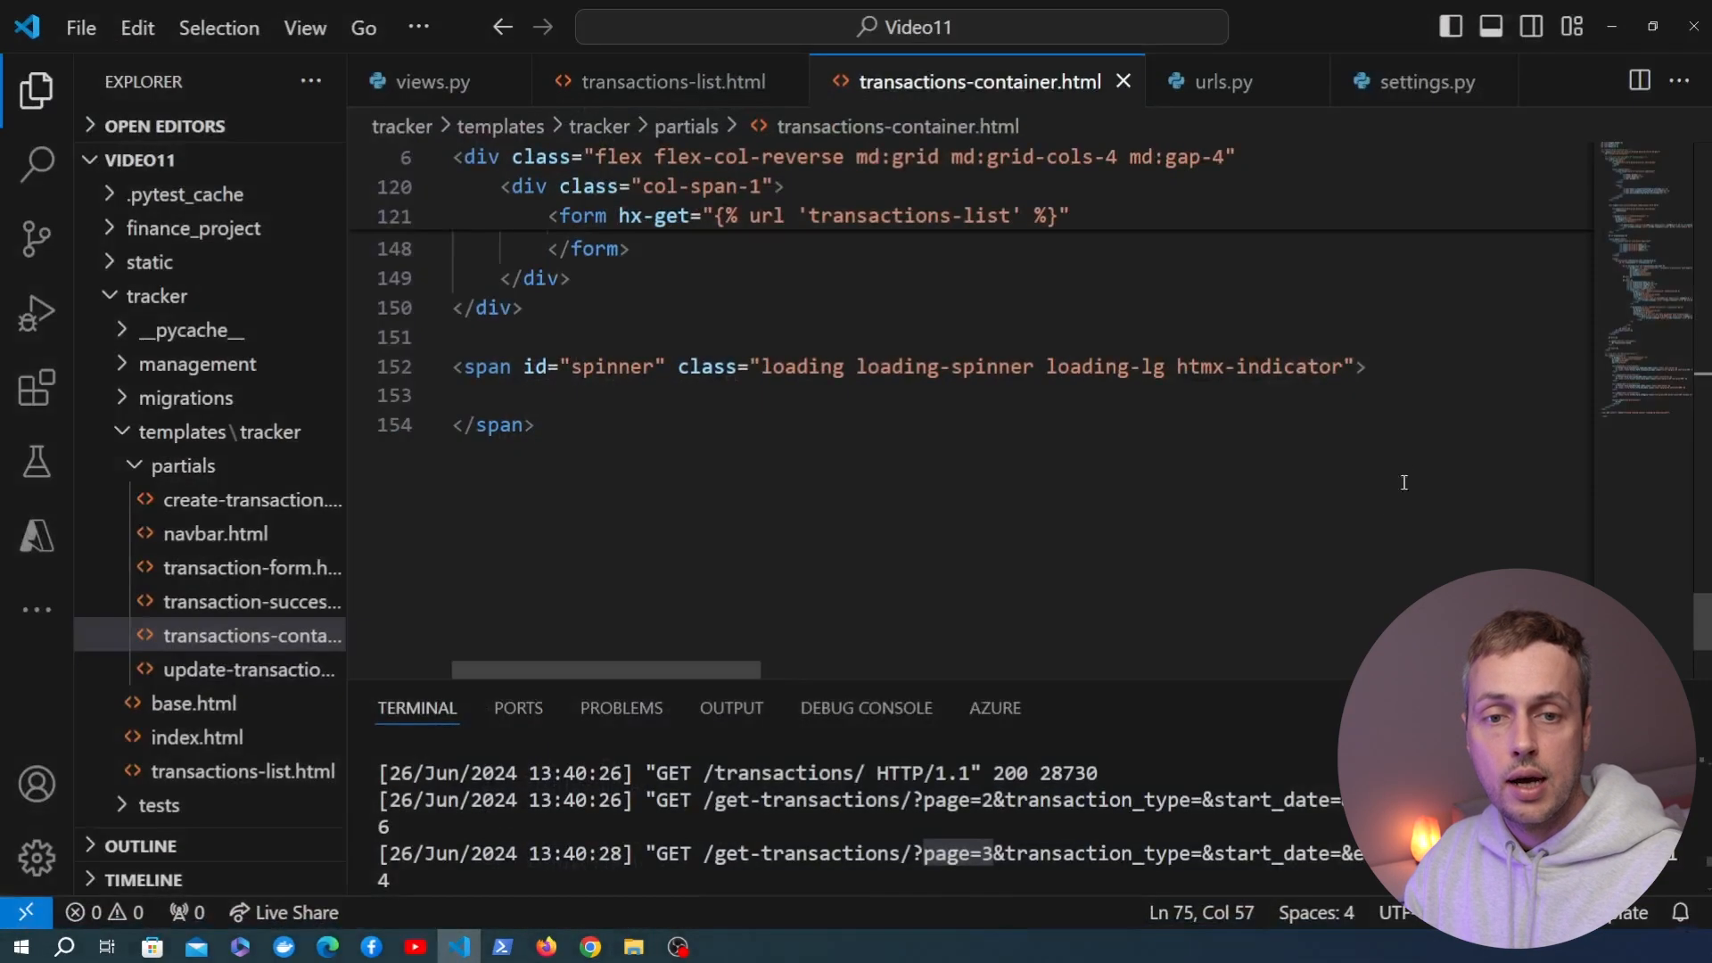
pyautogui.doubleClick(1251, 366)
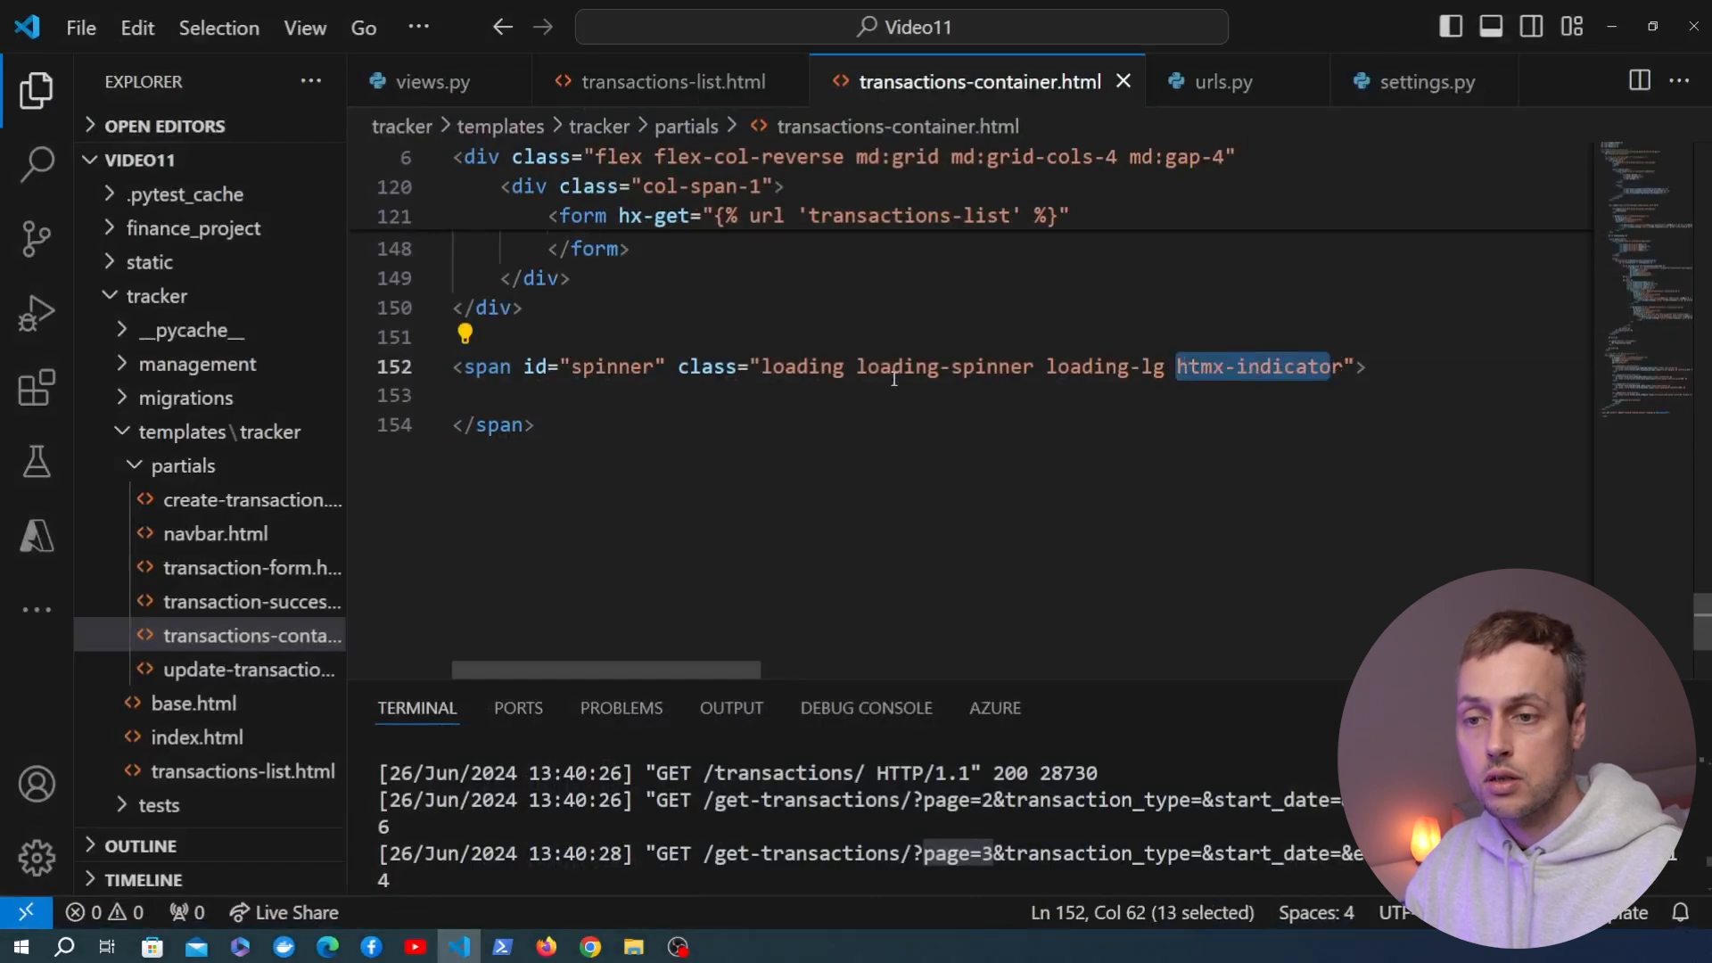
pyautogui.doubleClick(589, 366)
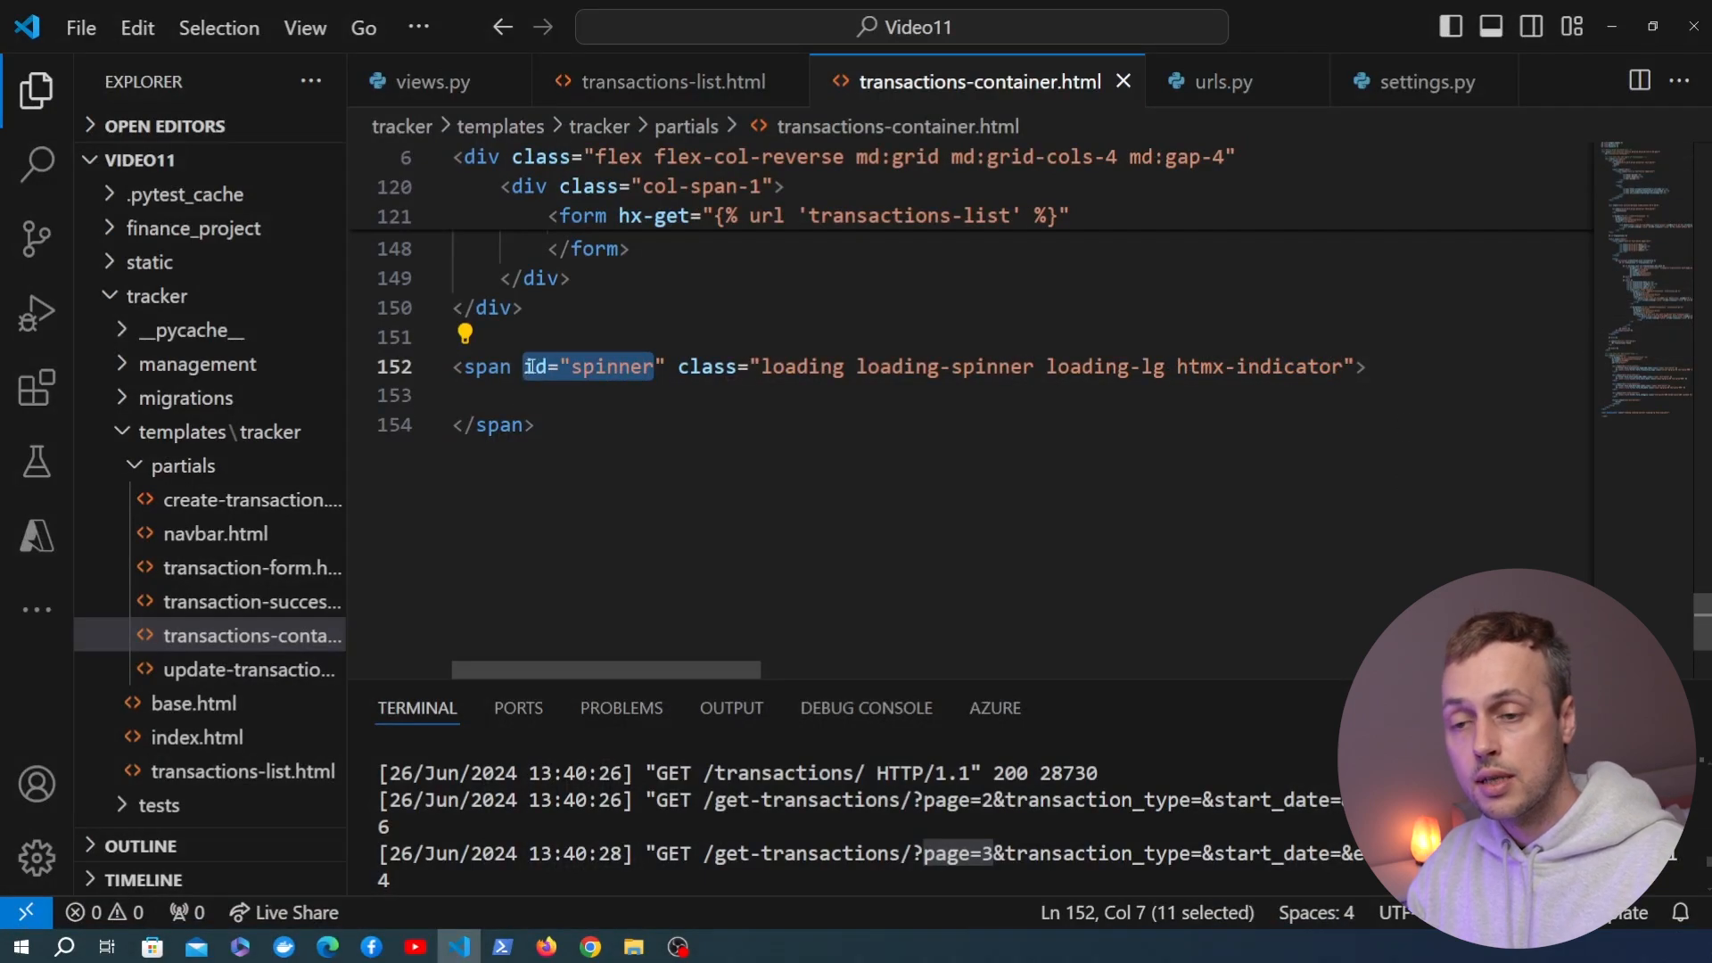
pyautogui.moveTo(745, 832)
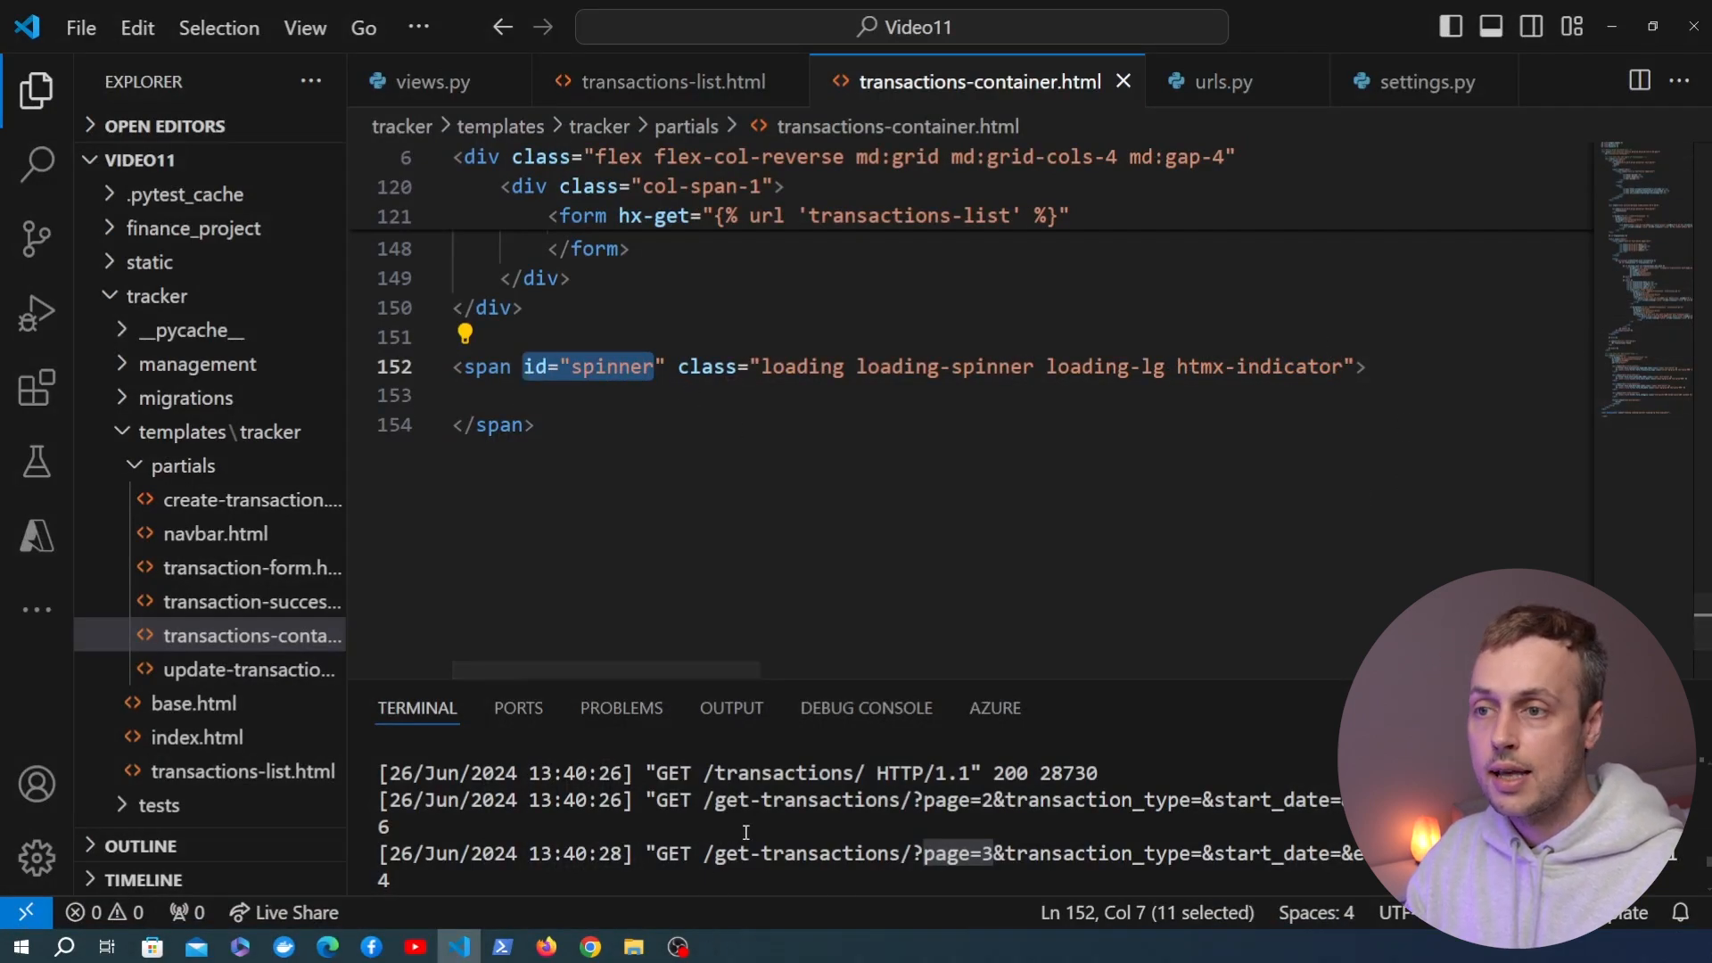
pyautogui.click(769, 365)
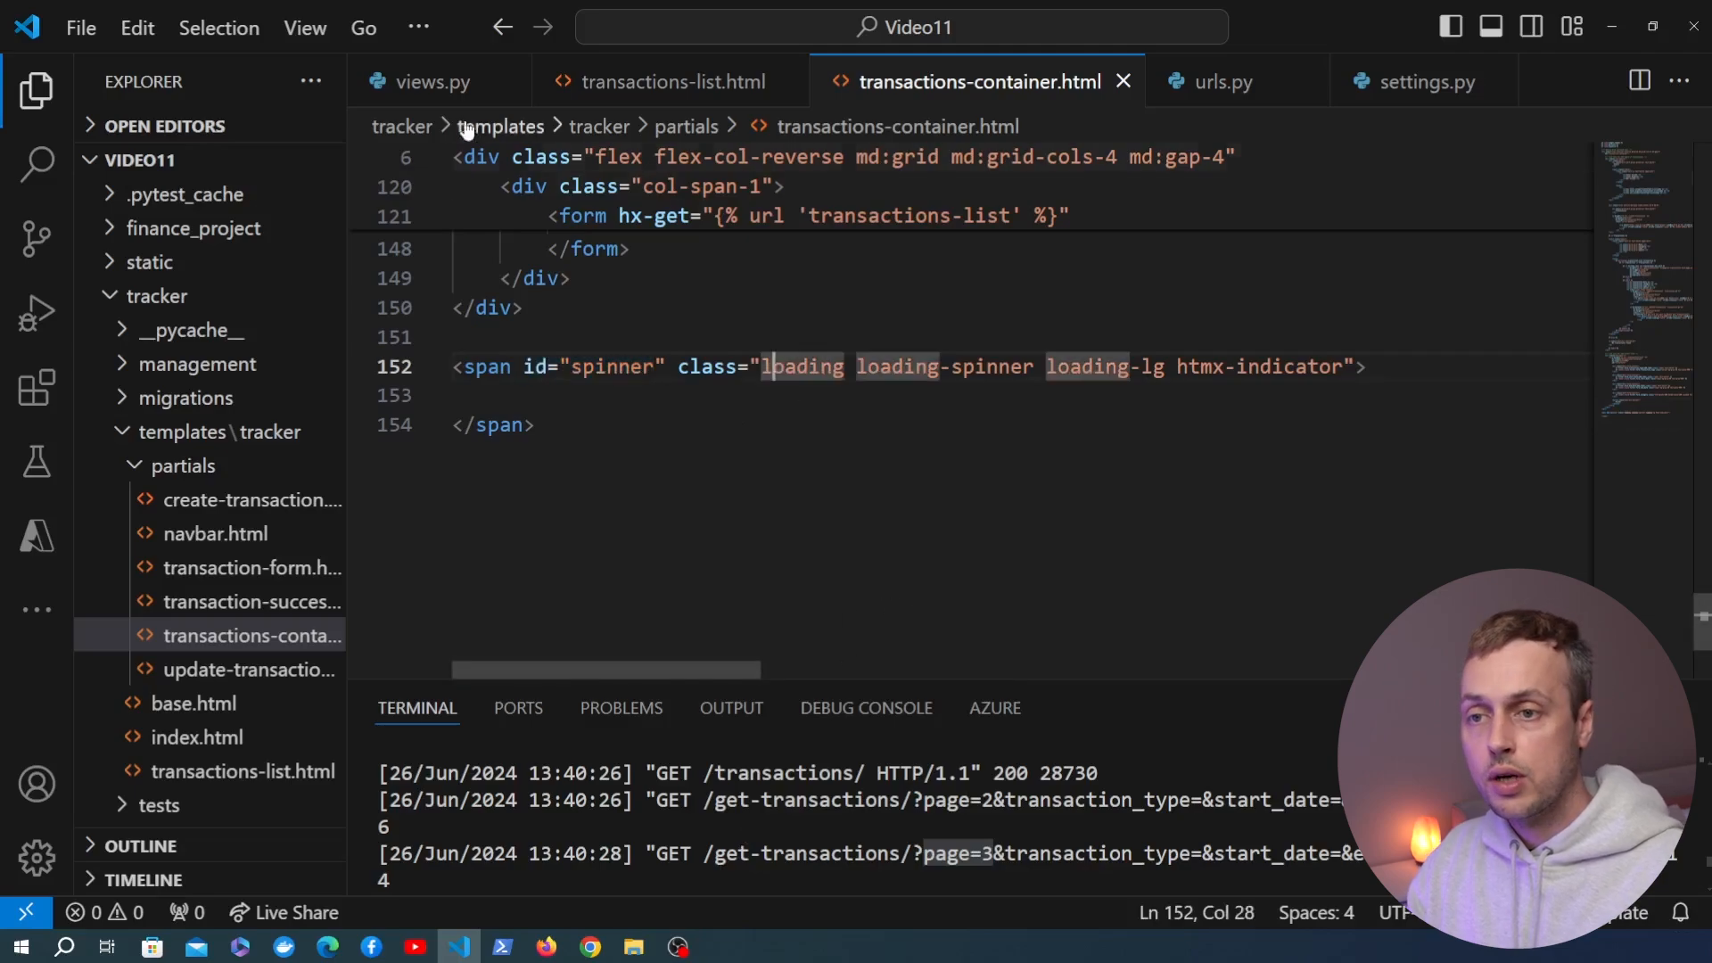
pyautogui.click(430, 81)
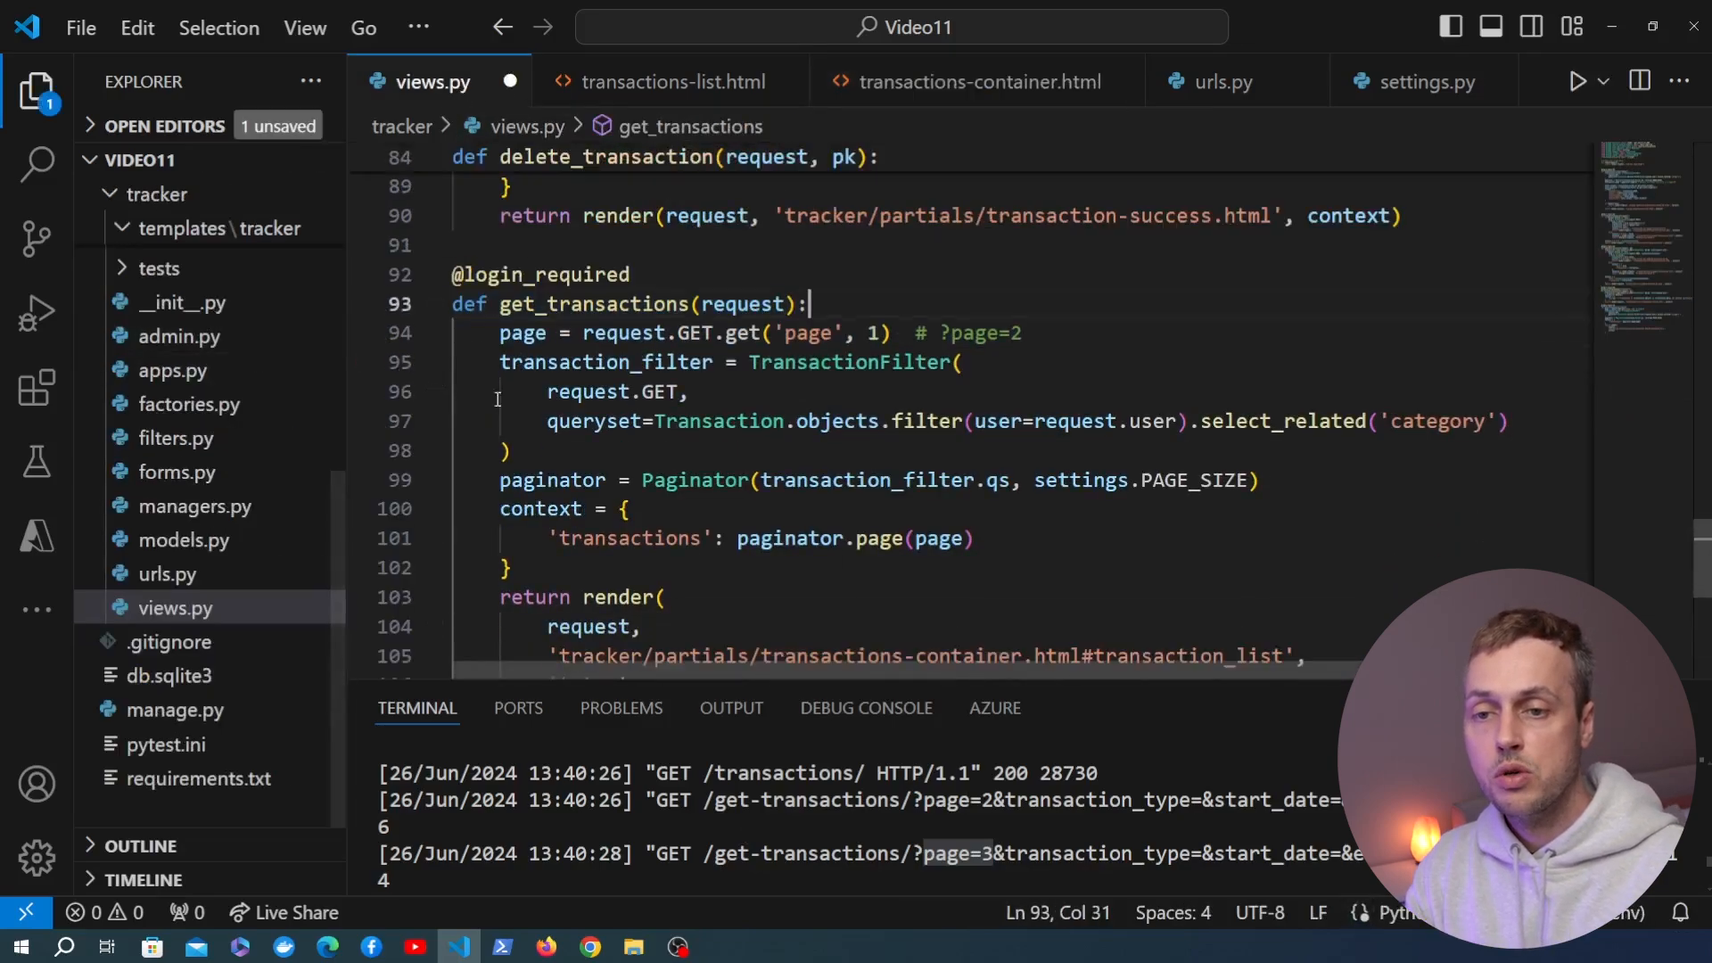
# Save views.py with get_transactions no longer calling time.sleep(2).
pyautogui.press('ctrl+s')
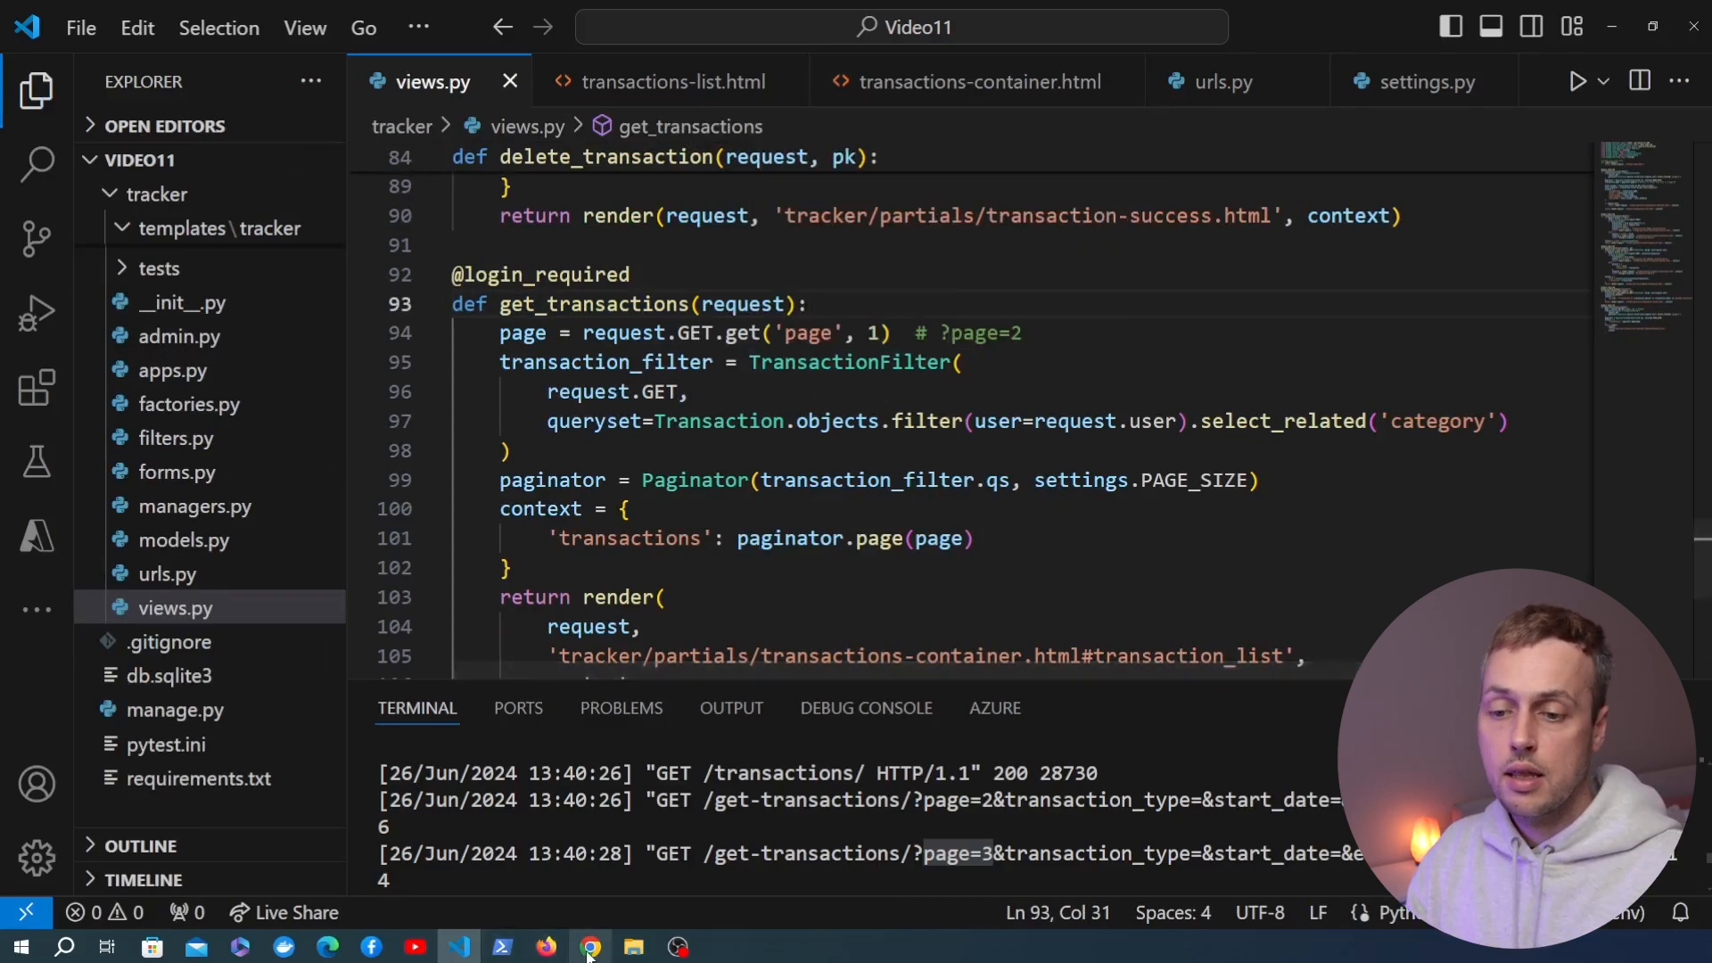
# Switch to the Transactions List page in Chrome and scroll to load rows through May 2023.
pyautogui.click(589, 947)
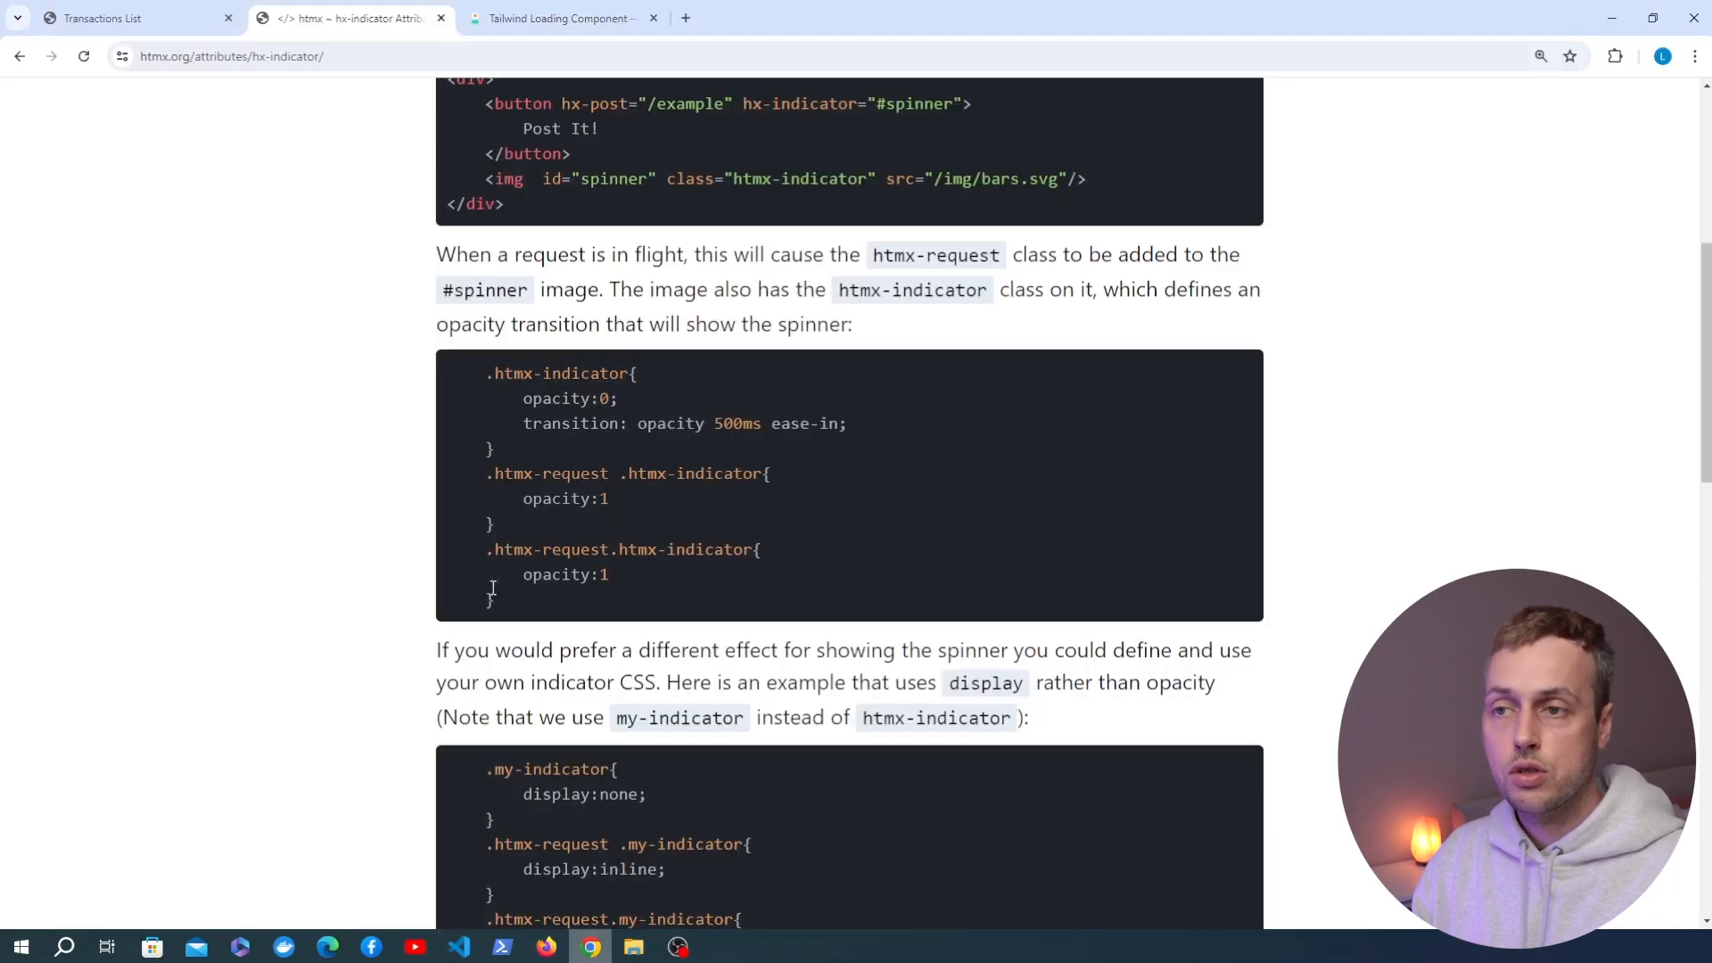
pyautogui.click(131, 19)
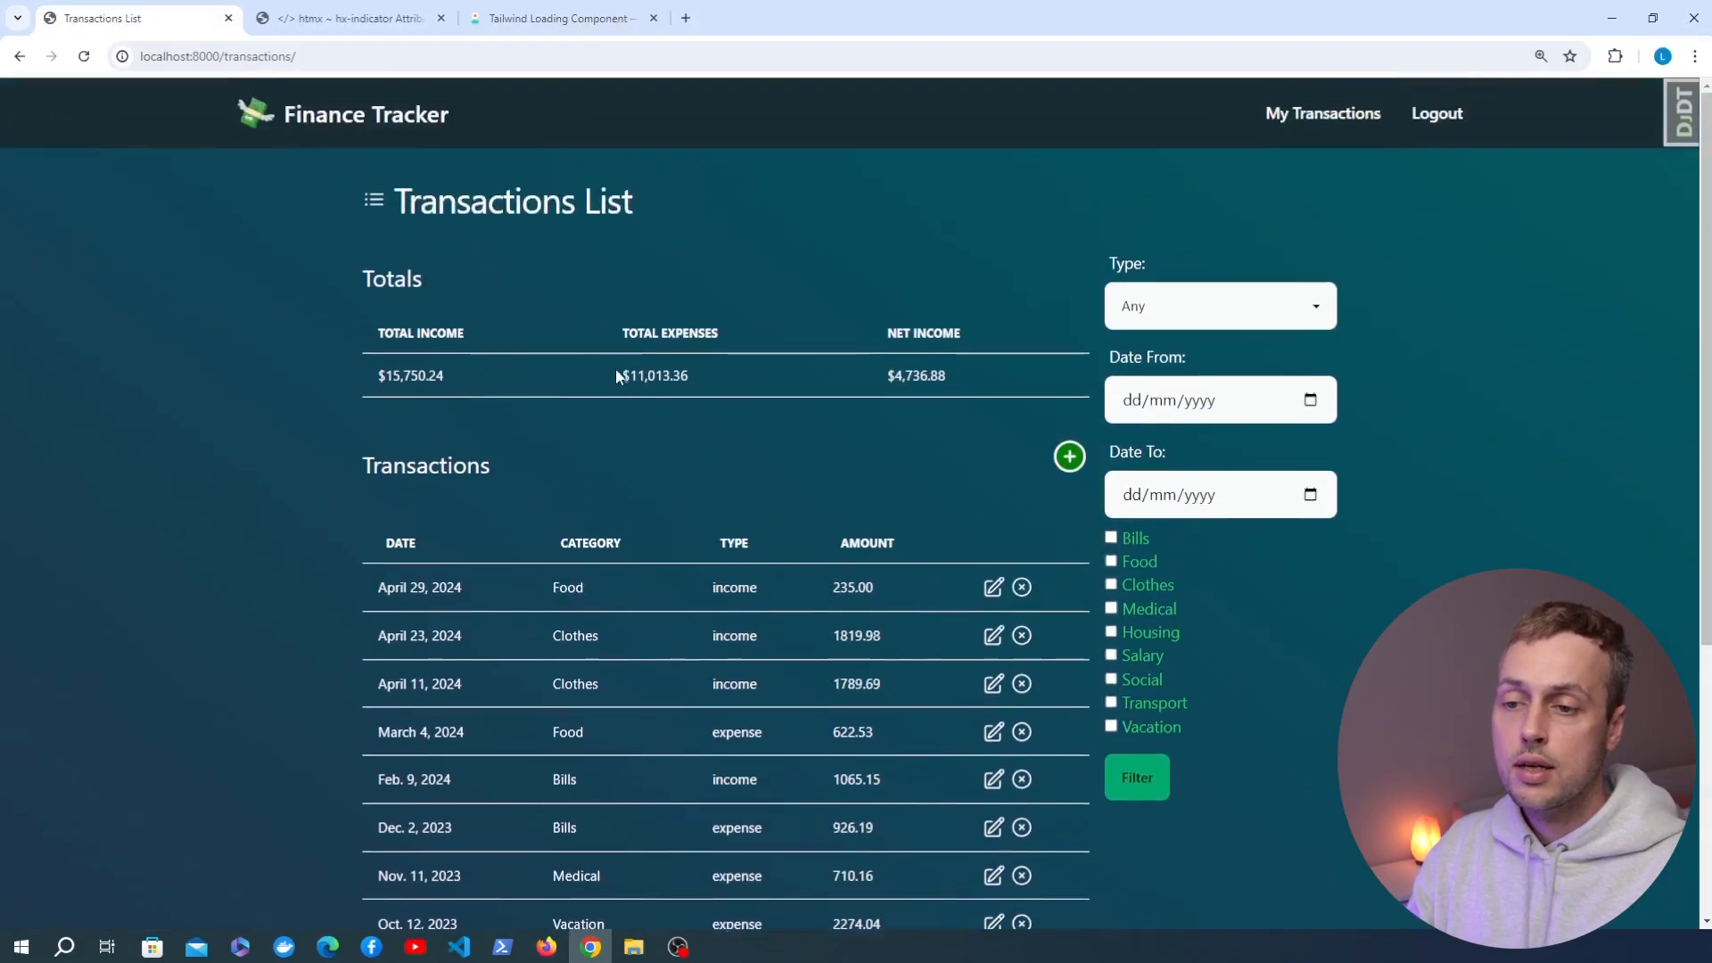
pyautogui.moveTo(442, 308)
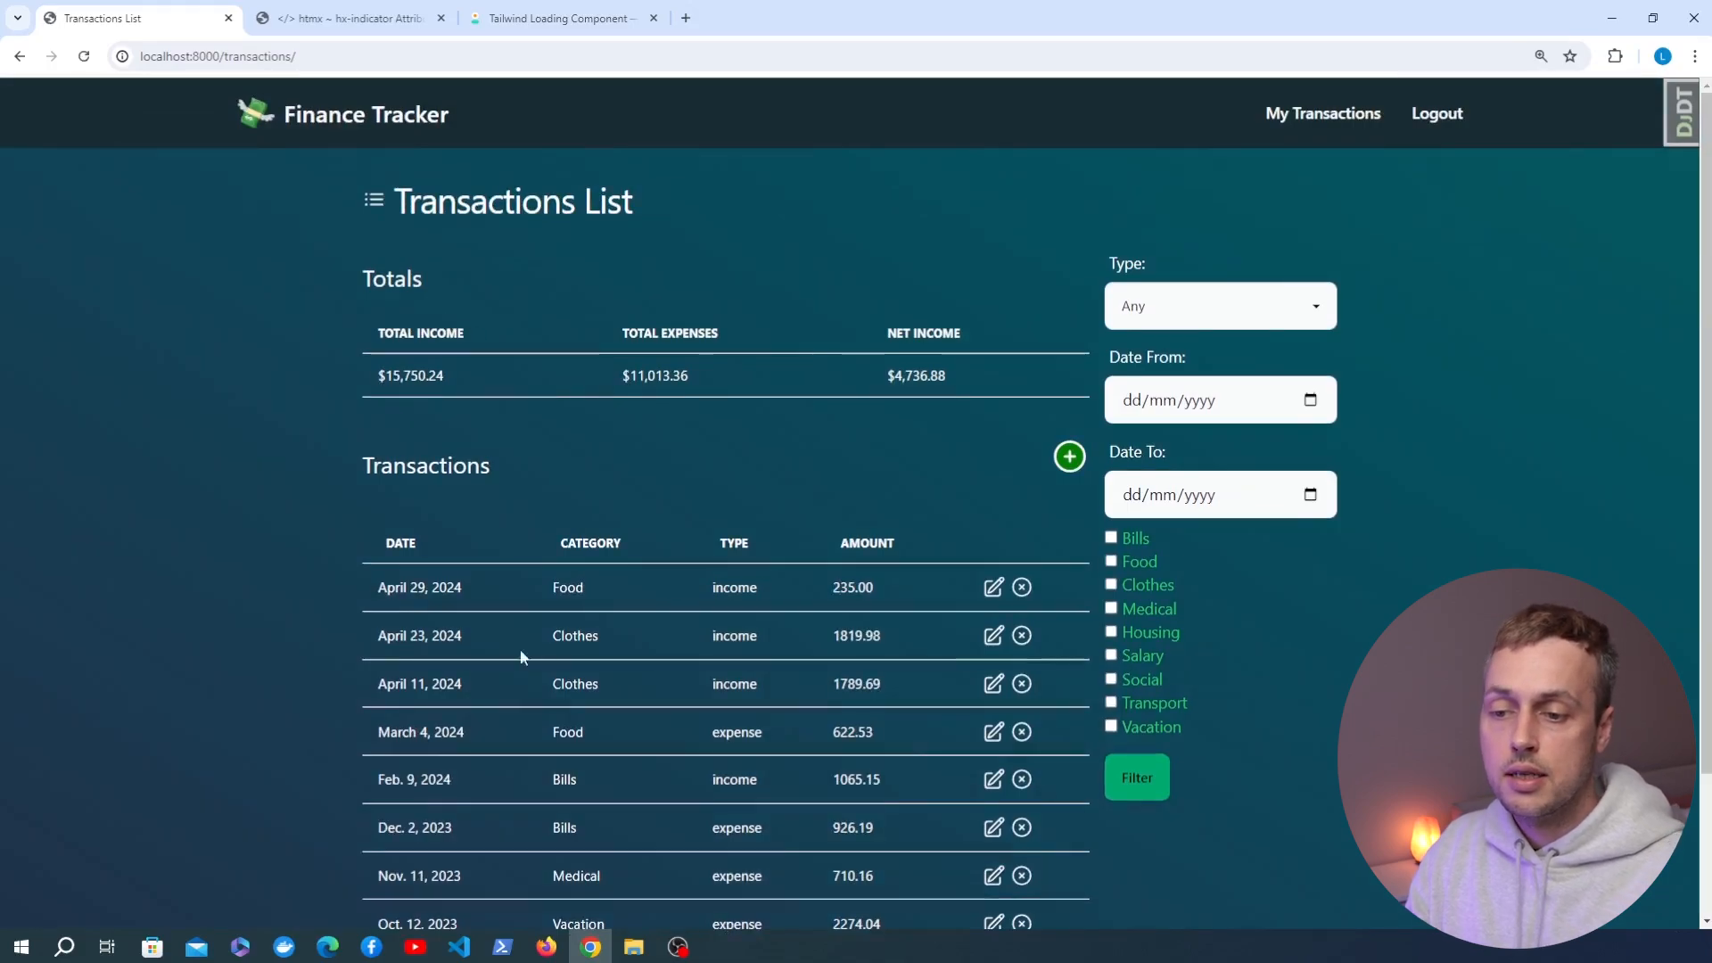
pyautogui.scroll(-3)
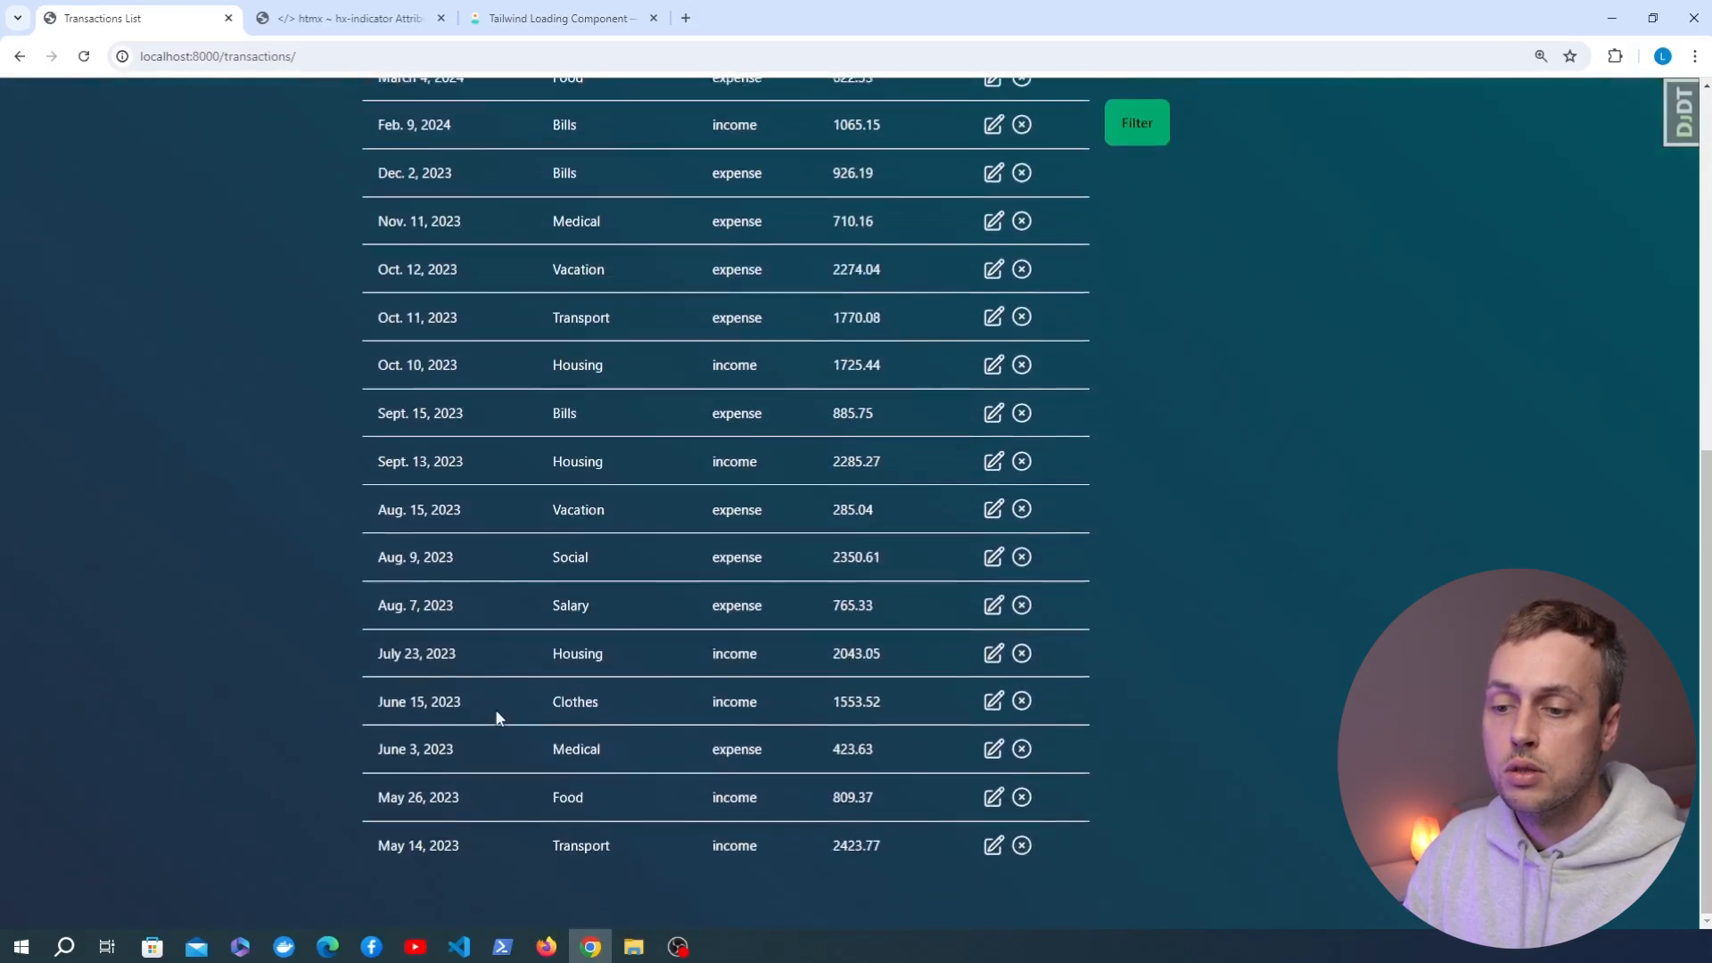
pyautogui.moveTo(539, 707)
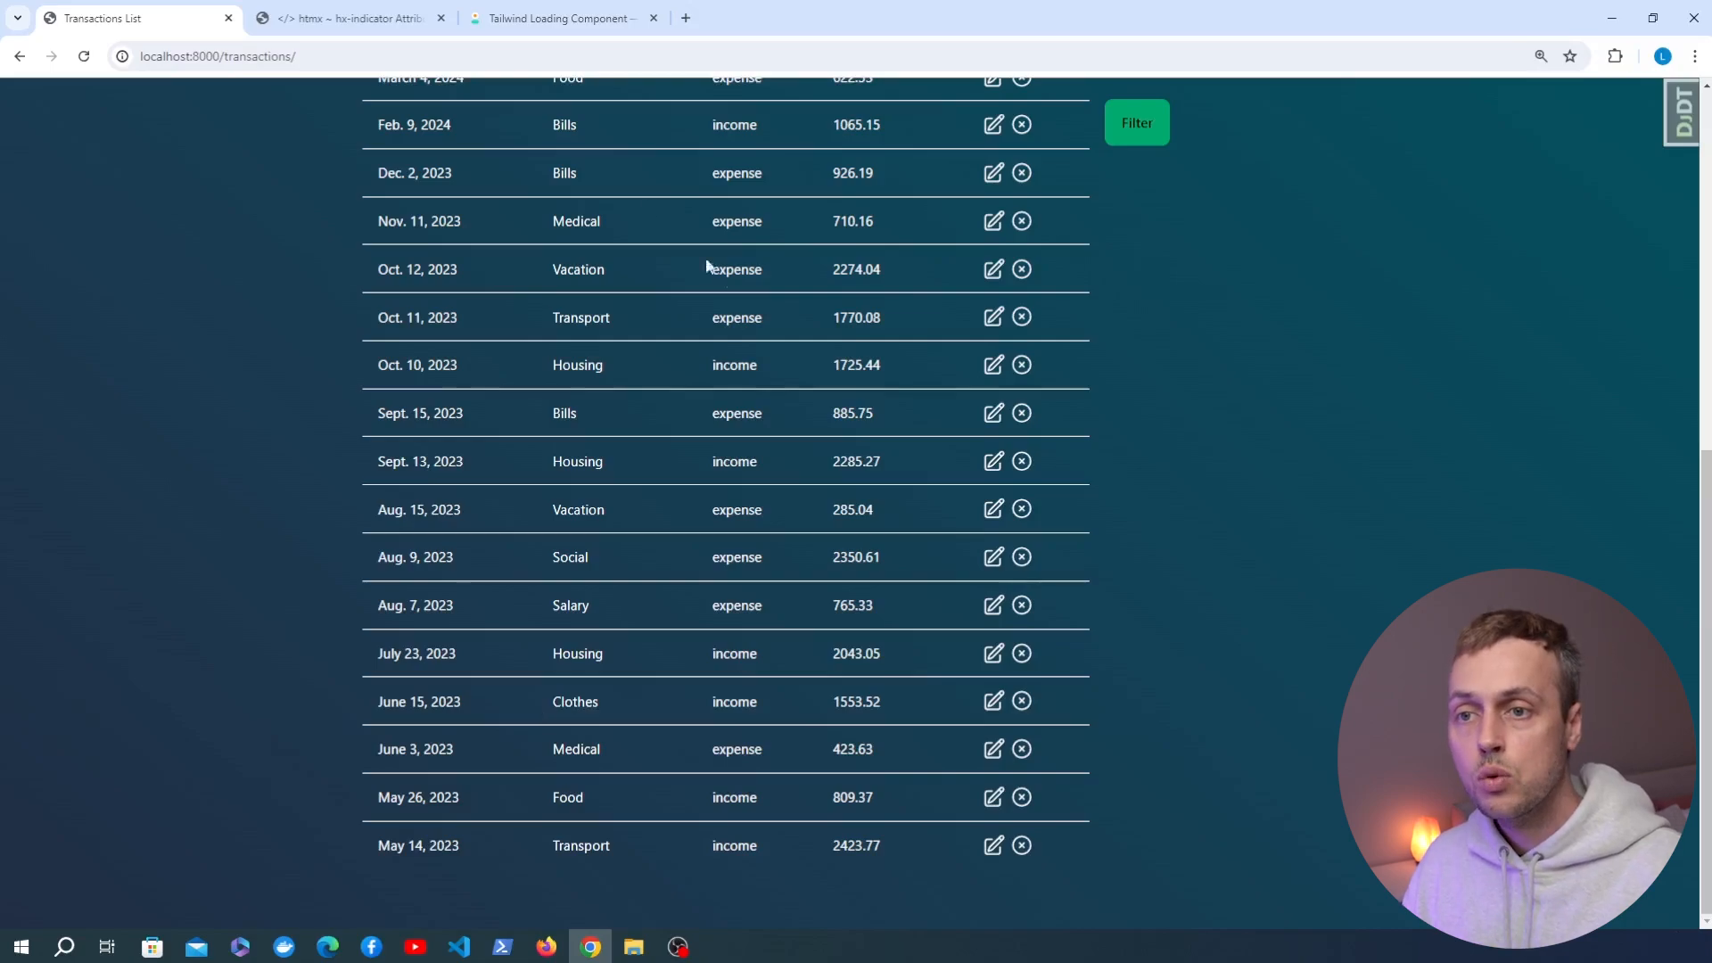
# Show the daisyUI Loading docs with the loading-spinner snippet in xs, sm, md and lg sizes.
pyautogui.click(562, 17)
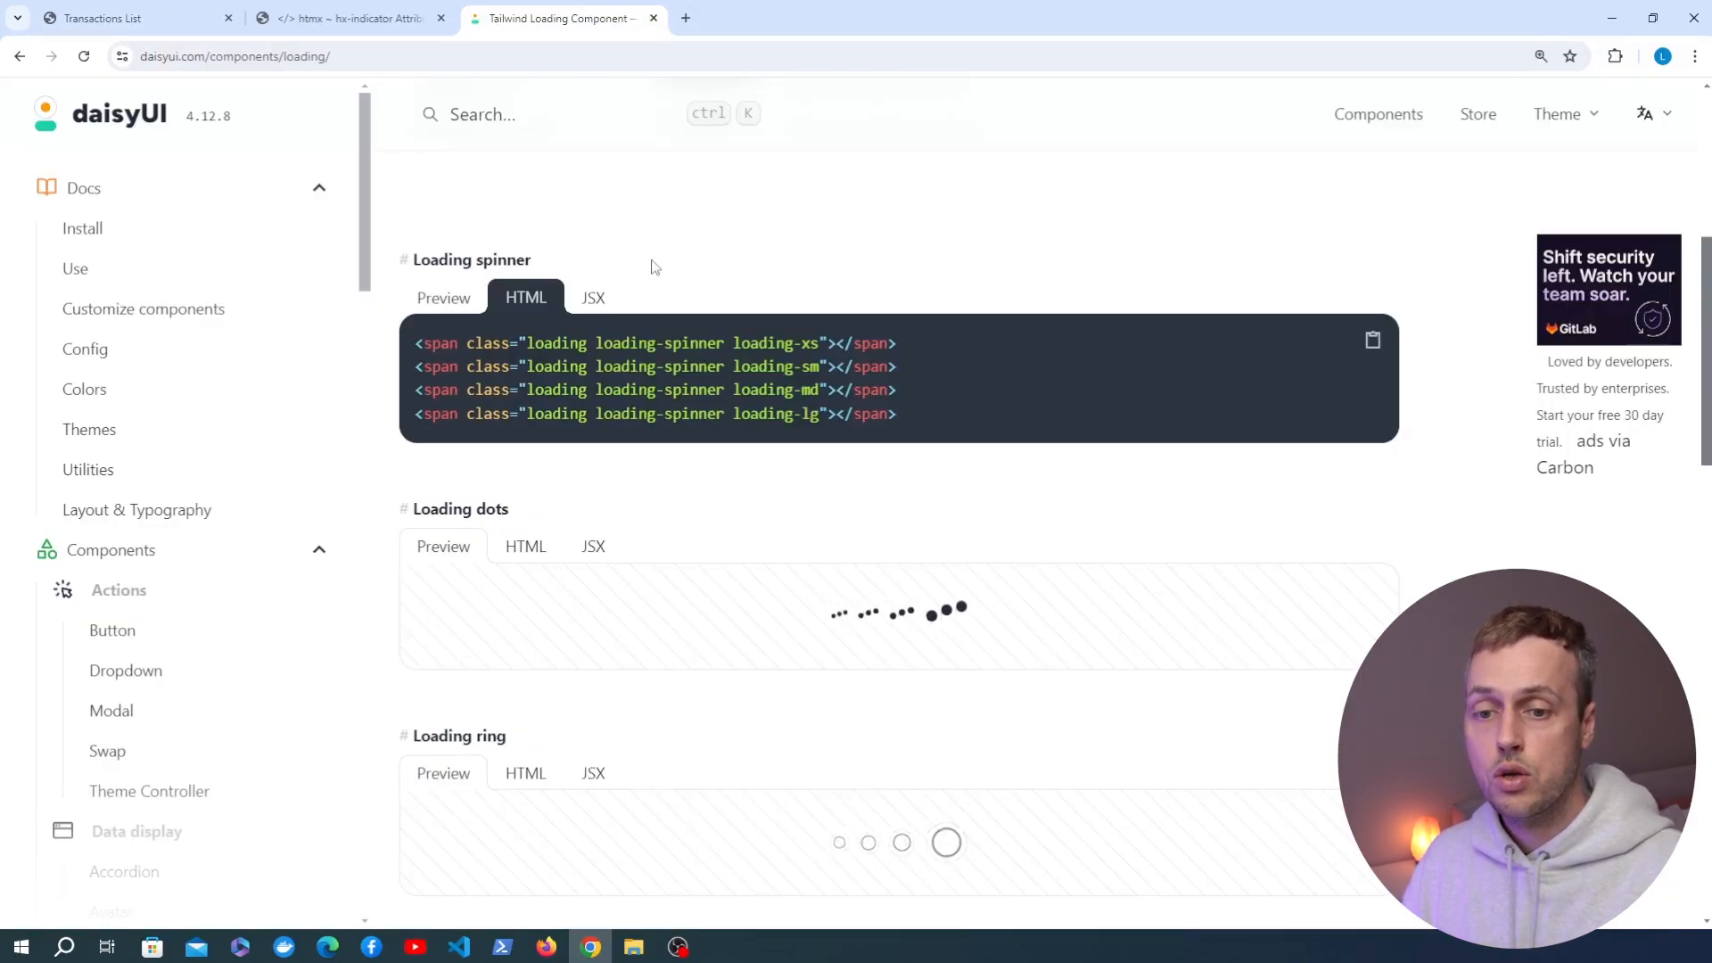
pyautogui.moveTo(850, 458)
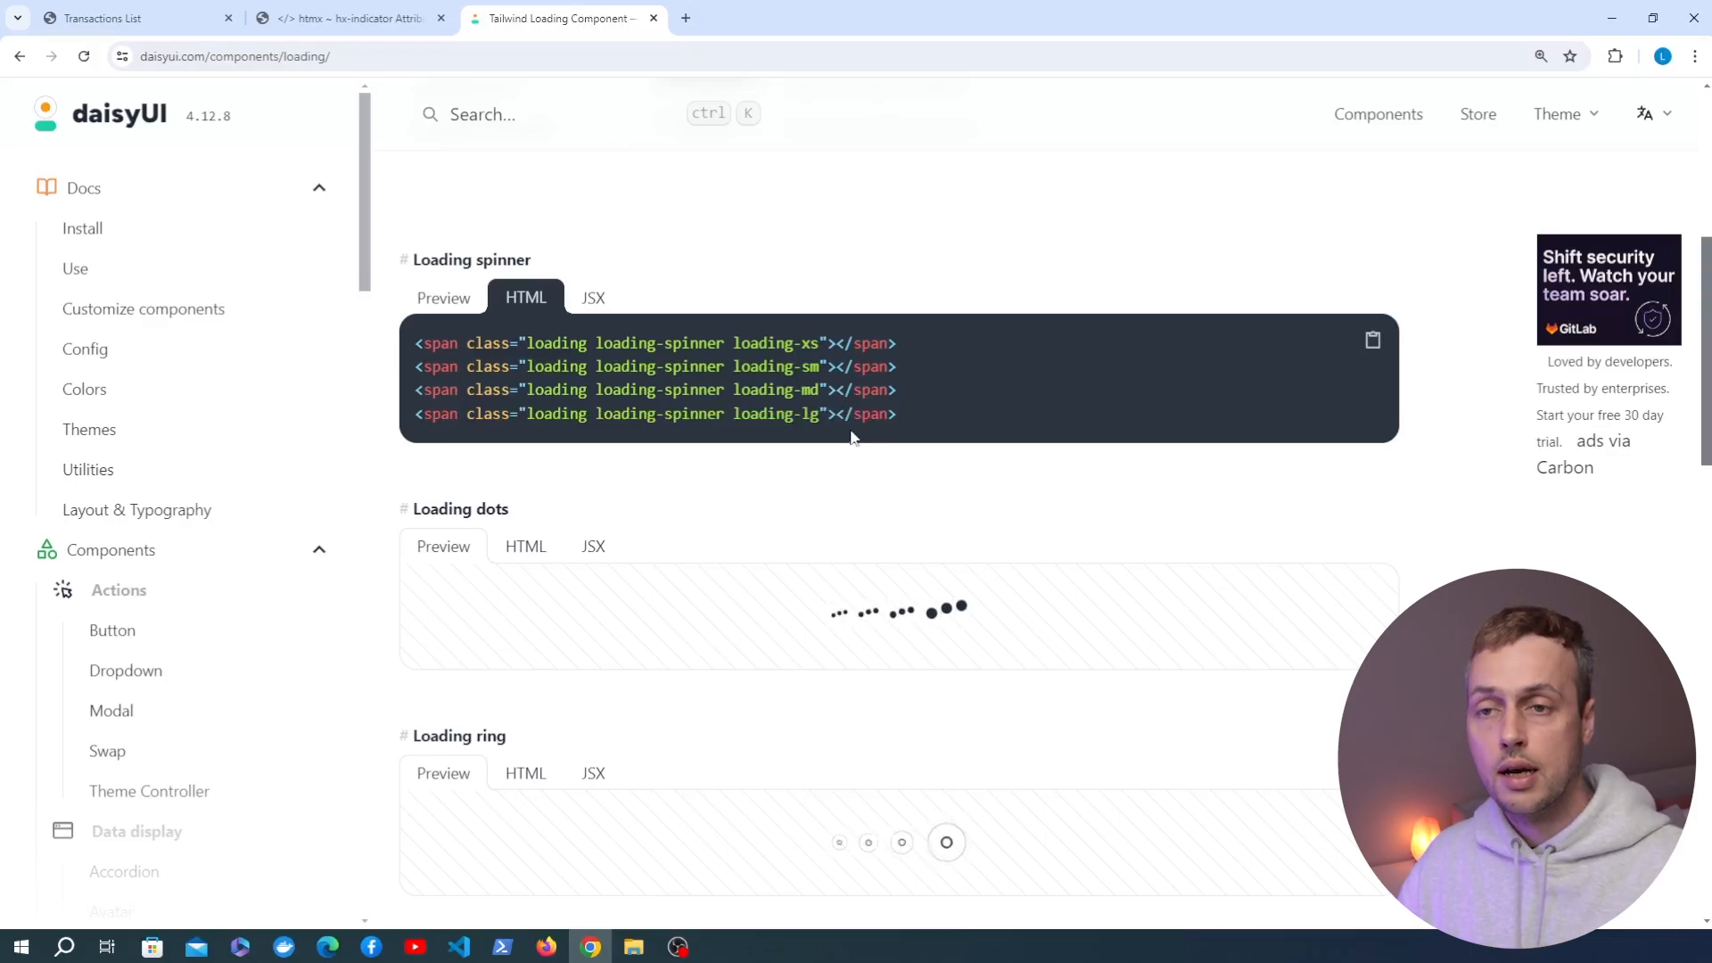
pyautogui.click(685, 18)
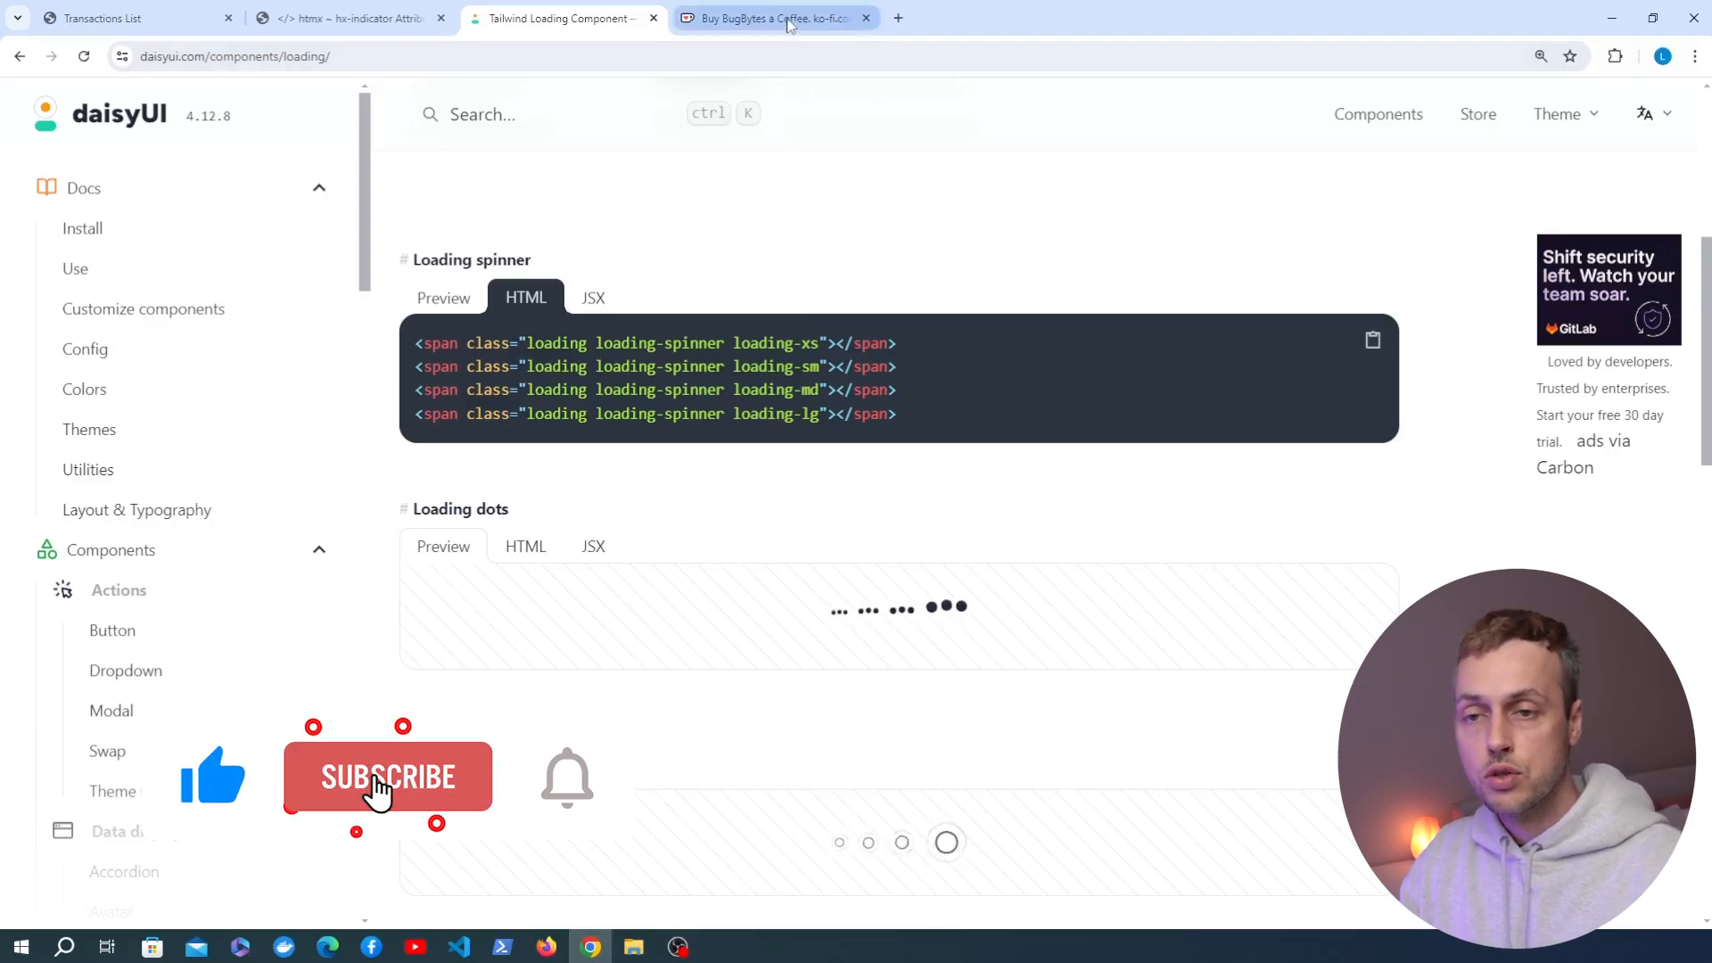
# View the BugBytes Ko-fi page with its Django REST Framework goal at 61% of $1000.
pyautogui.click(775, 18)
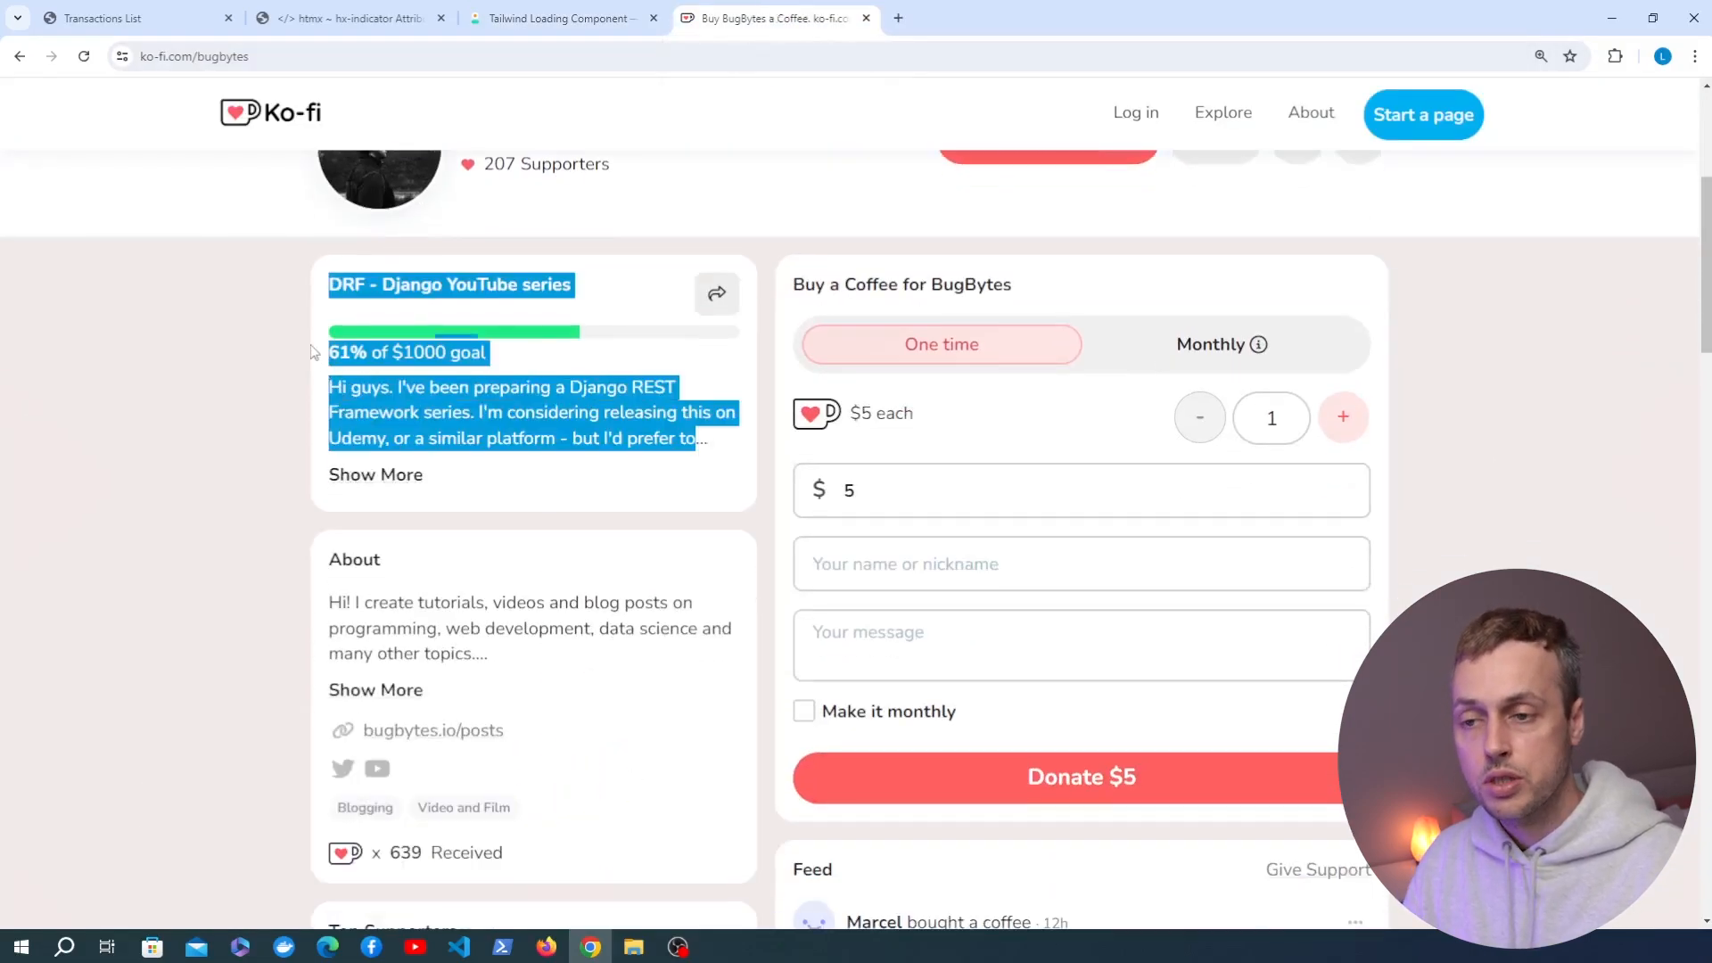
pyautogui.click(458, 412)
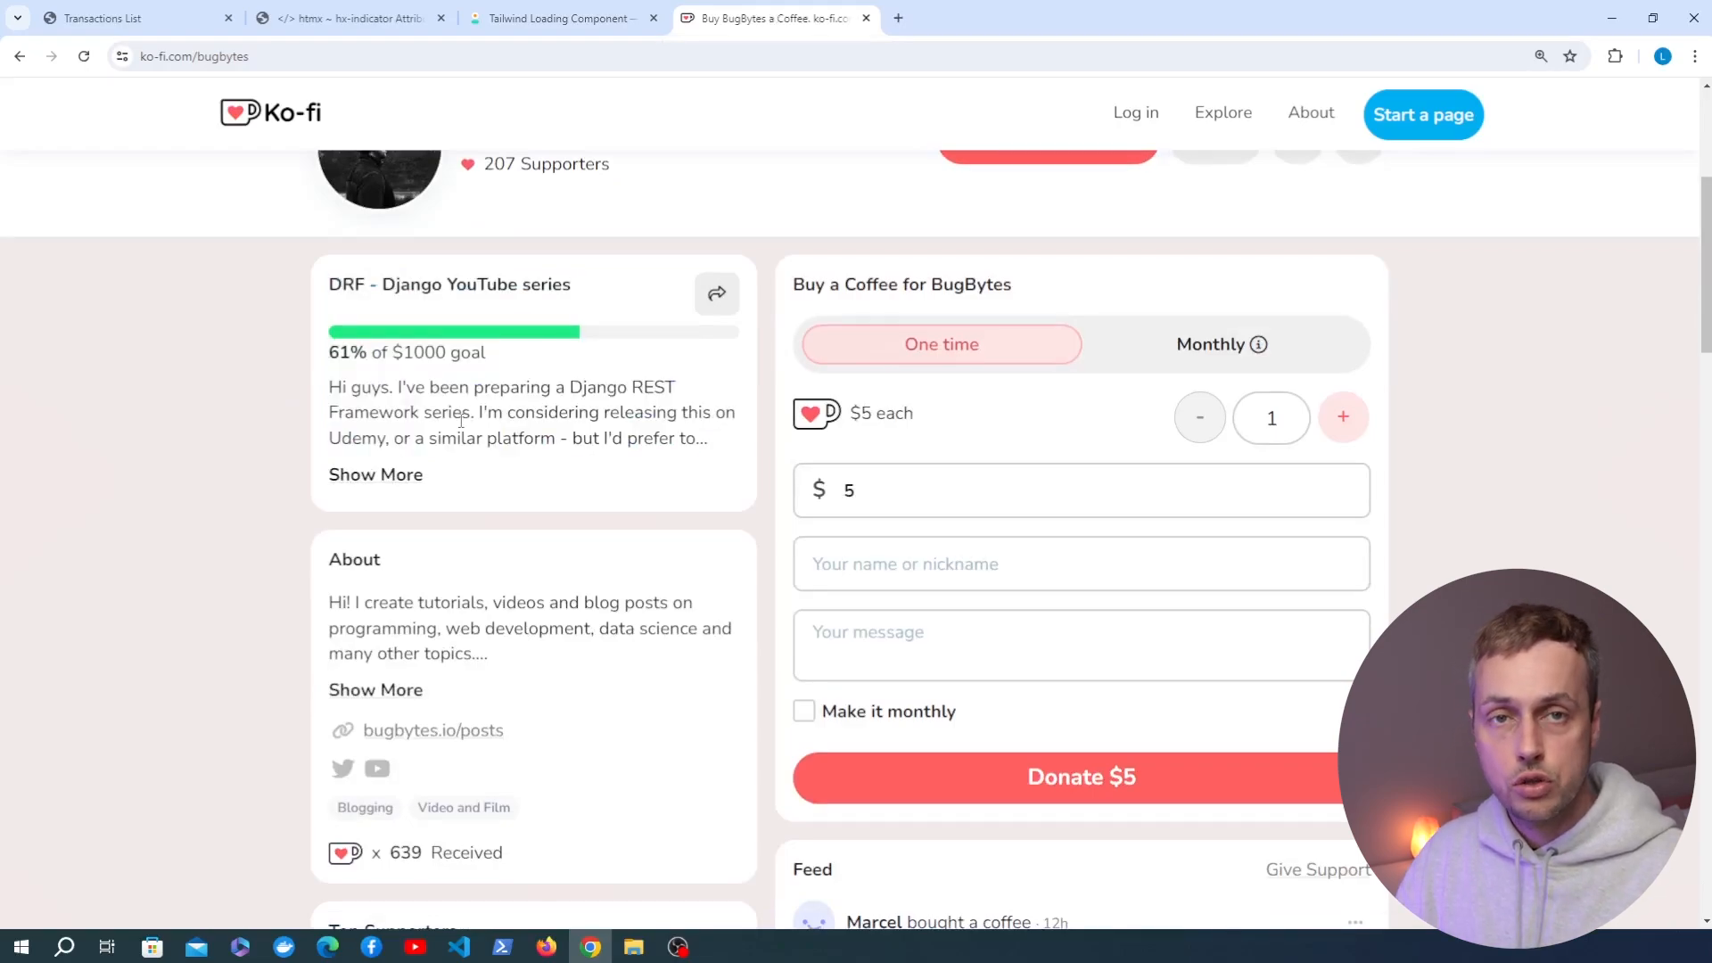